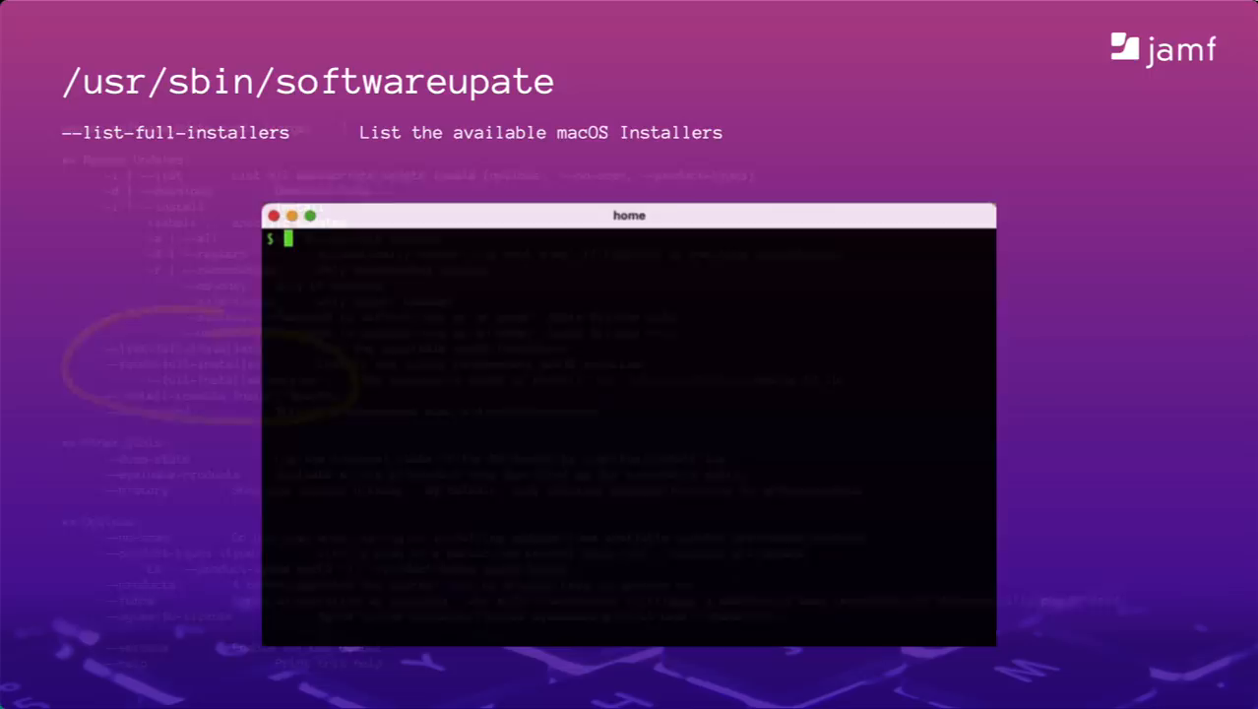
Step: Enter 'sudo /usr/sbin/softwareupdate --fetch-full-installer --full-installer-version 12.3.1' in Terminal
type("/usr/sbin/softwareupdate")
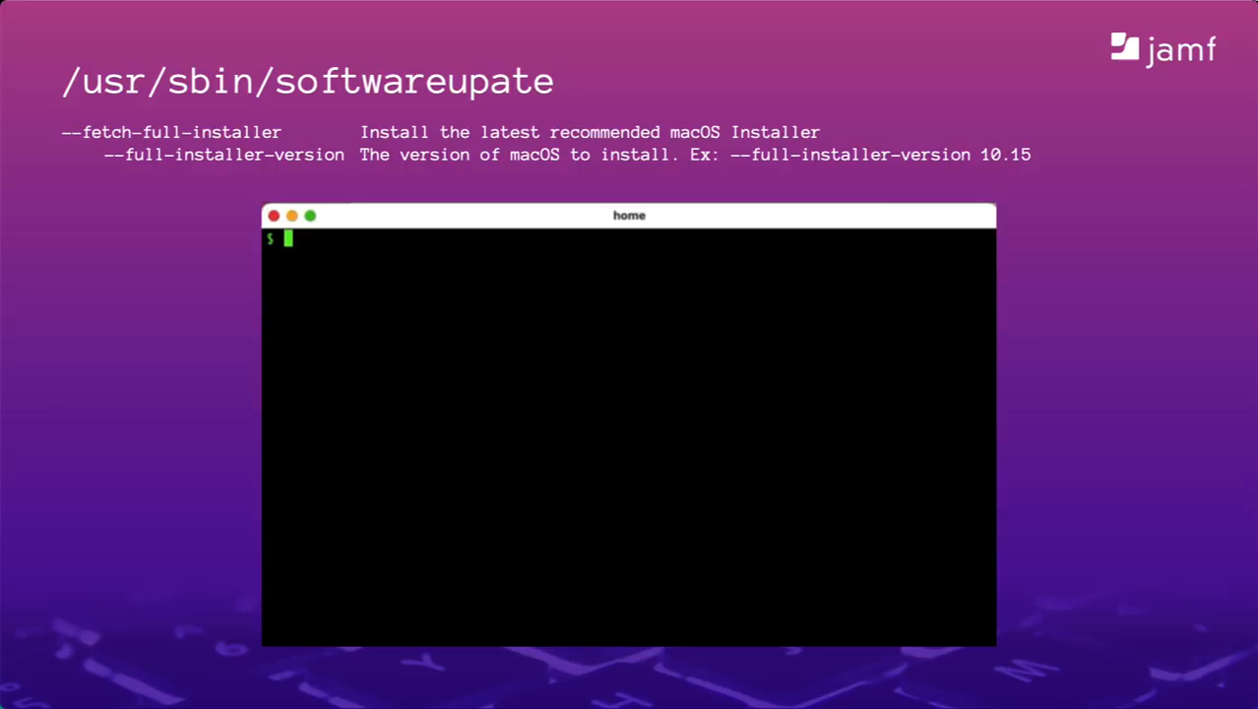
type("sudo /usr/sbin/softwareupdat")
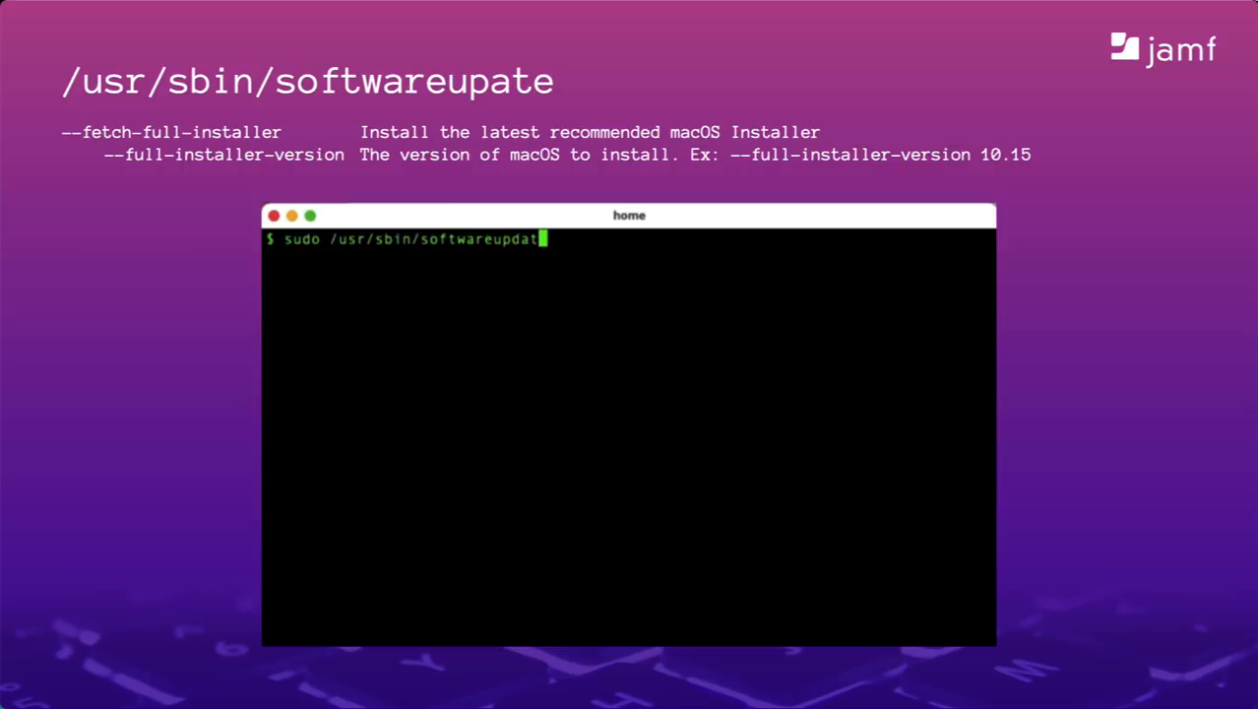
type("--fetch-full-installer")
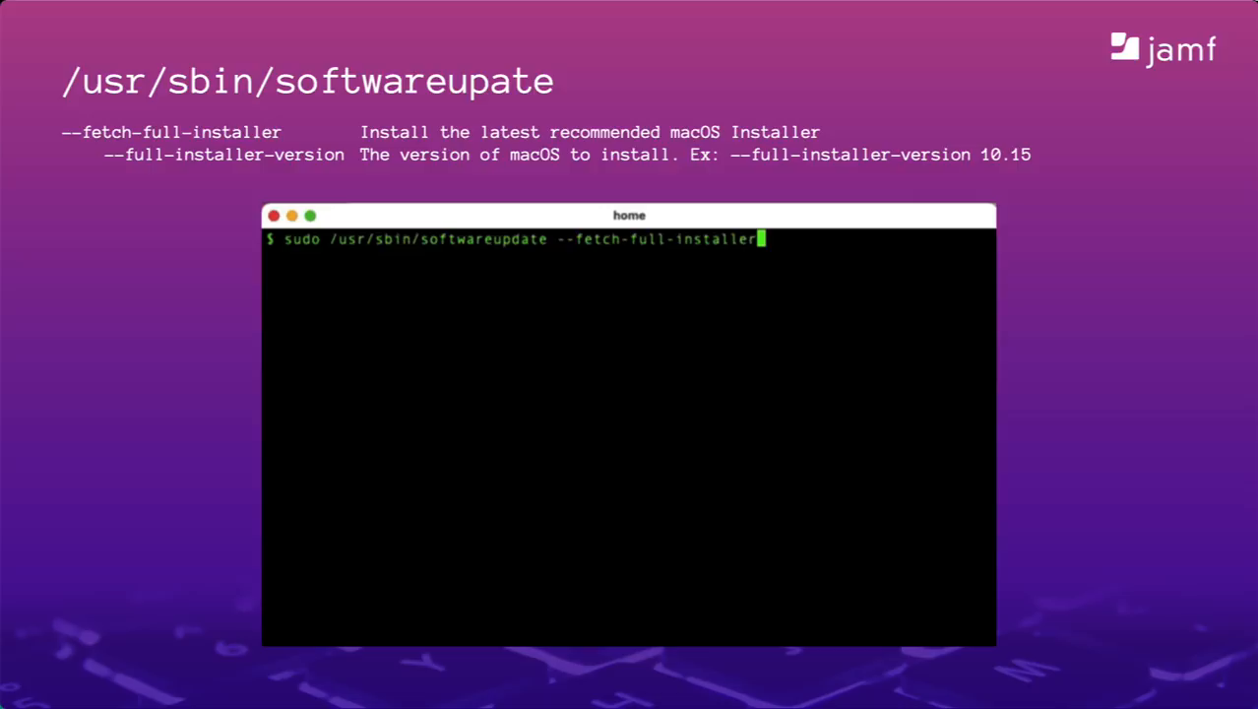
type("--full-installer-version")
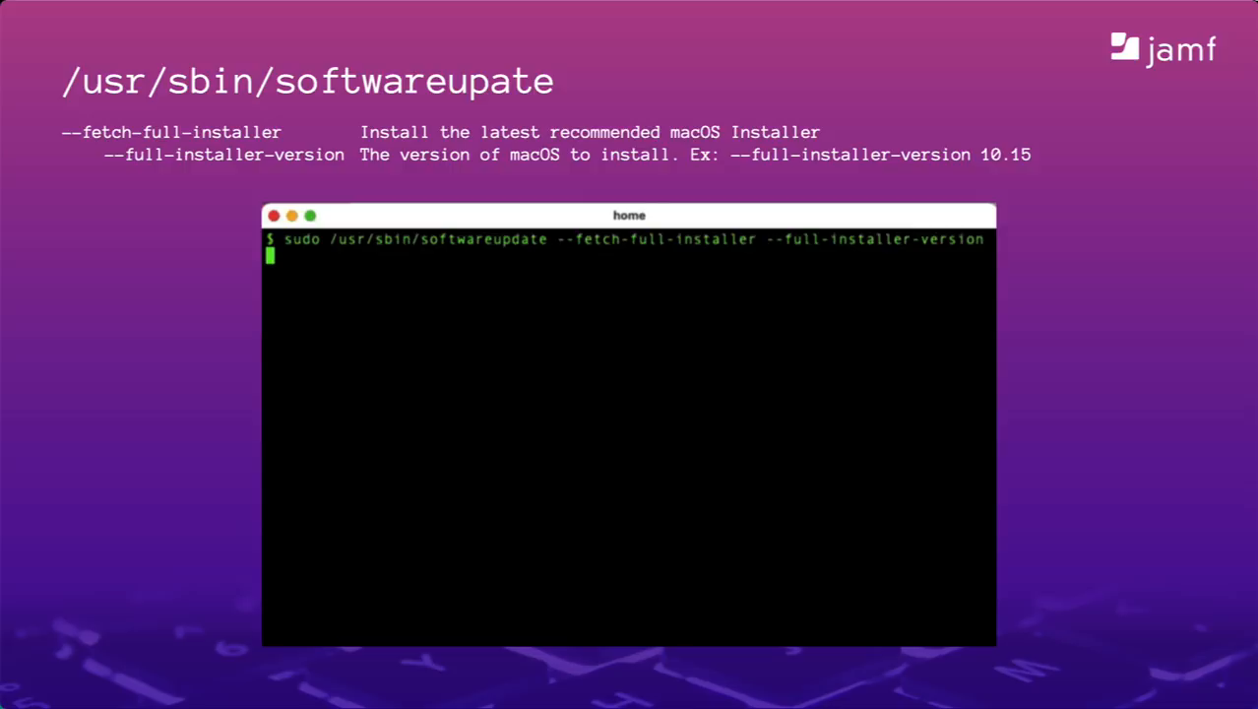
type("12.3.1")
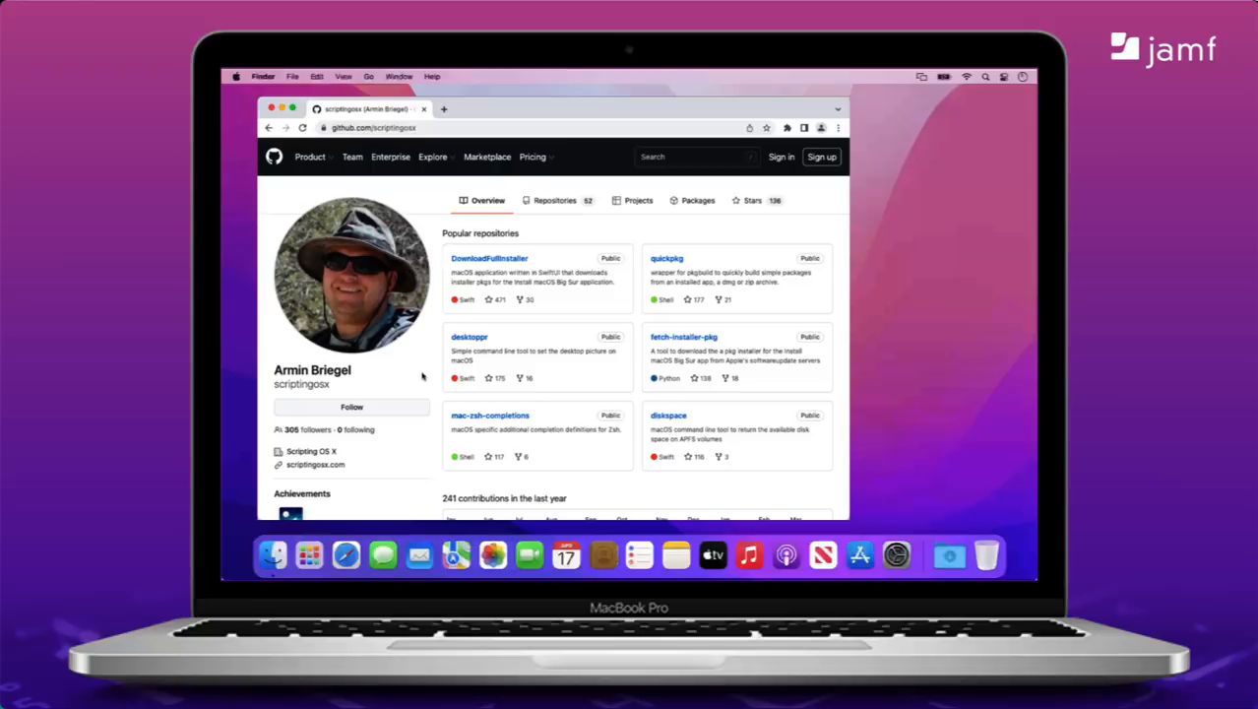
Step: Open the DownloadFullInstaller repository from the GitHub profile's popular repositories
left_click(489, 258)
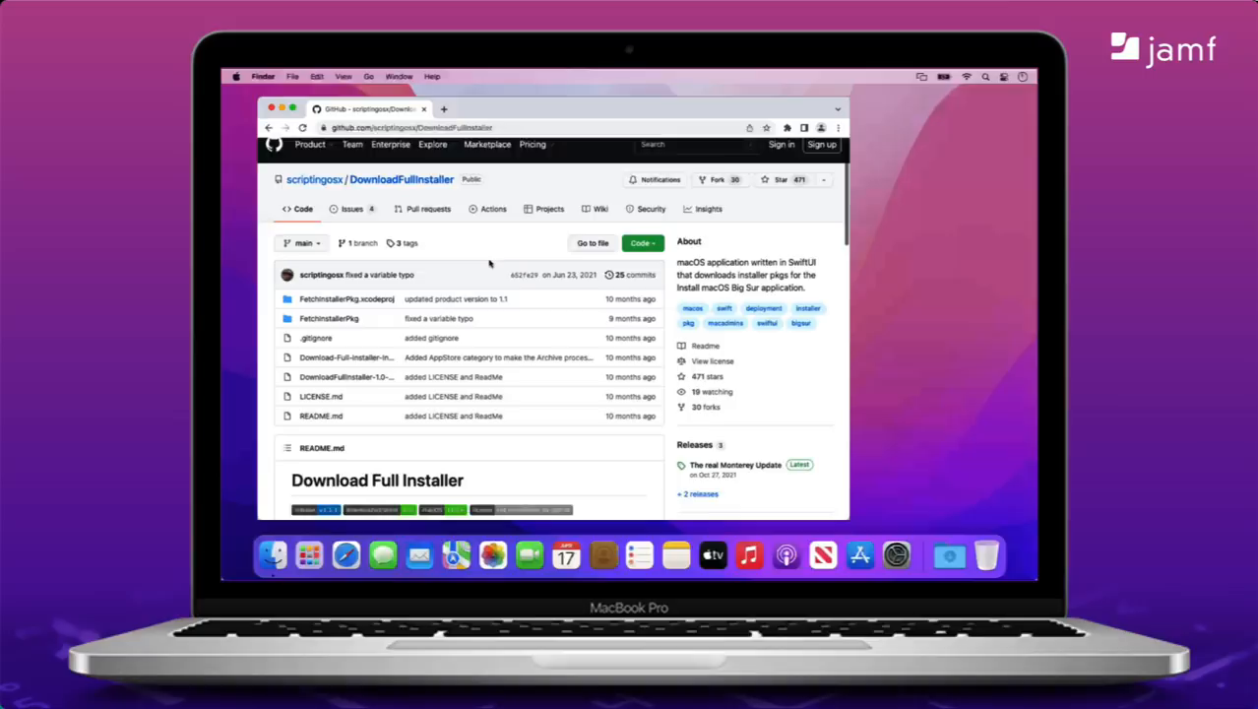
left_click(735, 465)
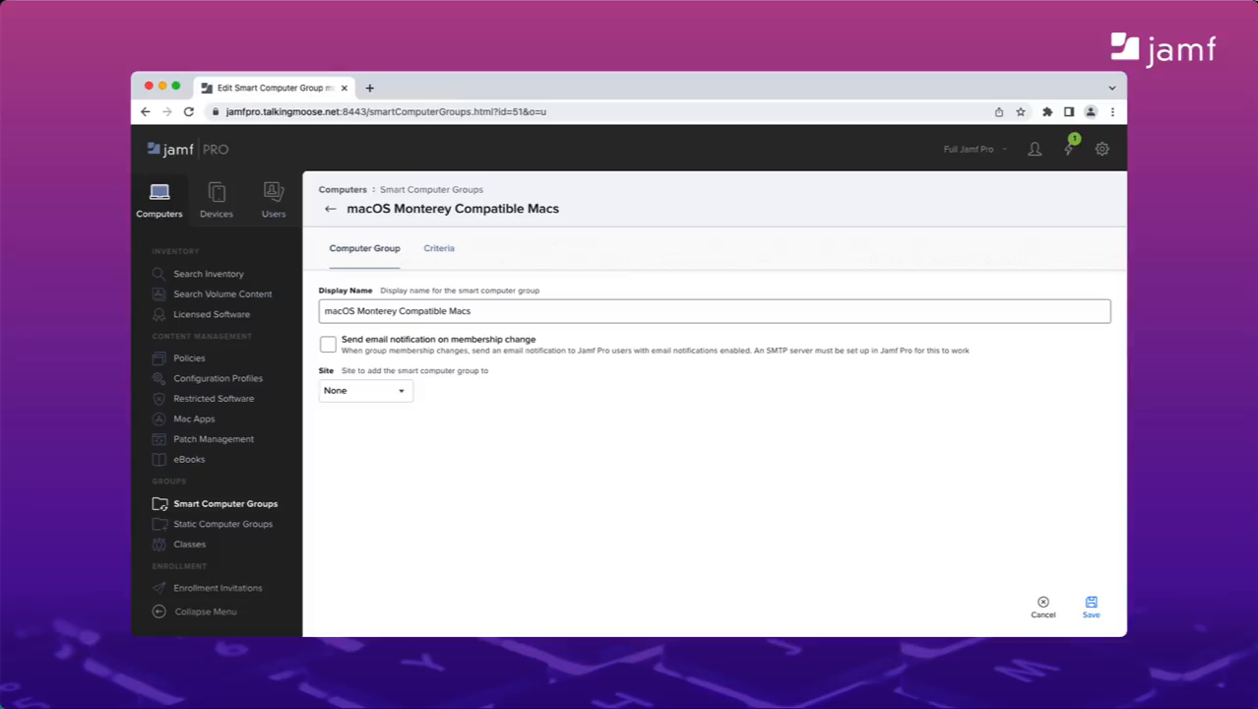
Step: Show the Criteria tab of the macOS Monterey Compatible Macs smart group
left_click(439, 247)
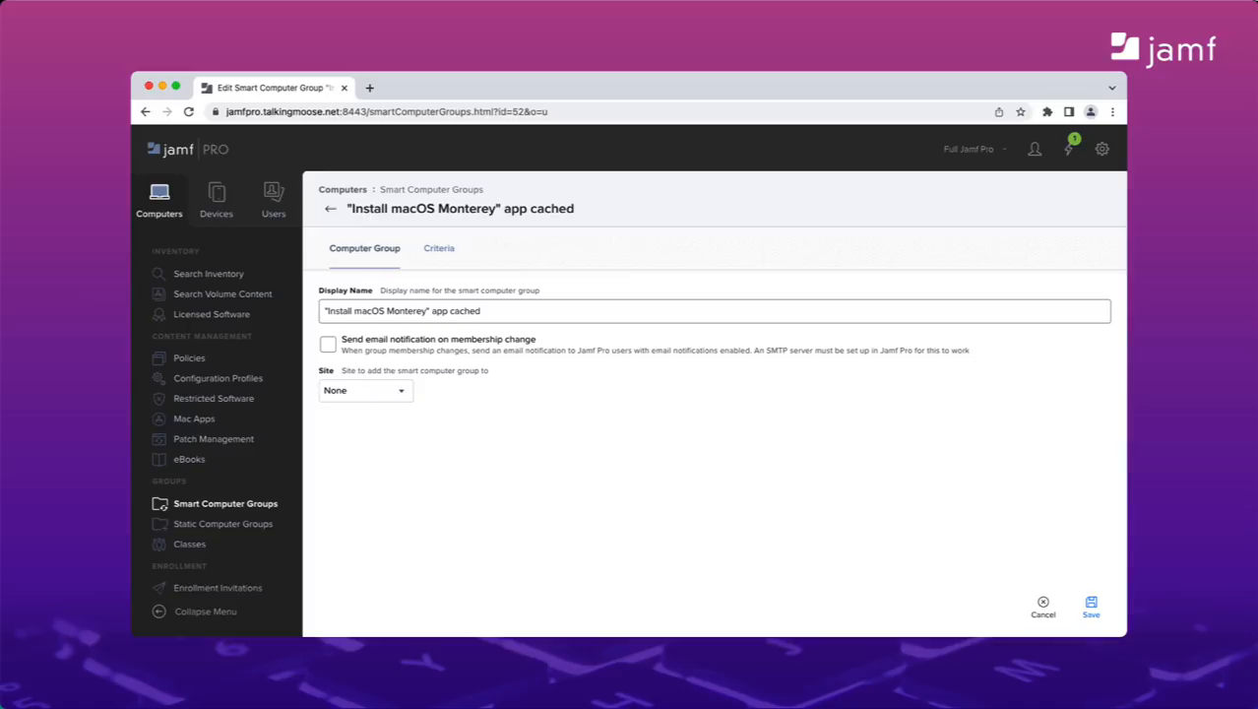
Step: Open the "Install macOS Monterey" app cached smart computer group for editing
left_click(438, 248)
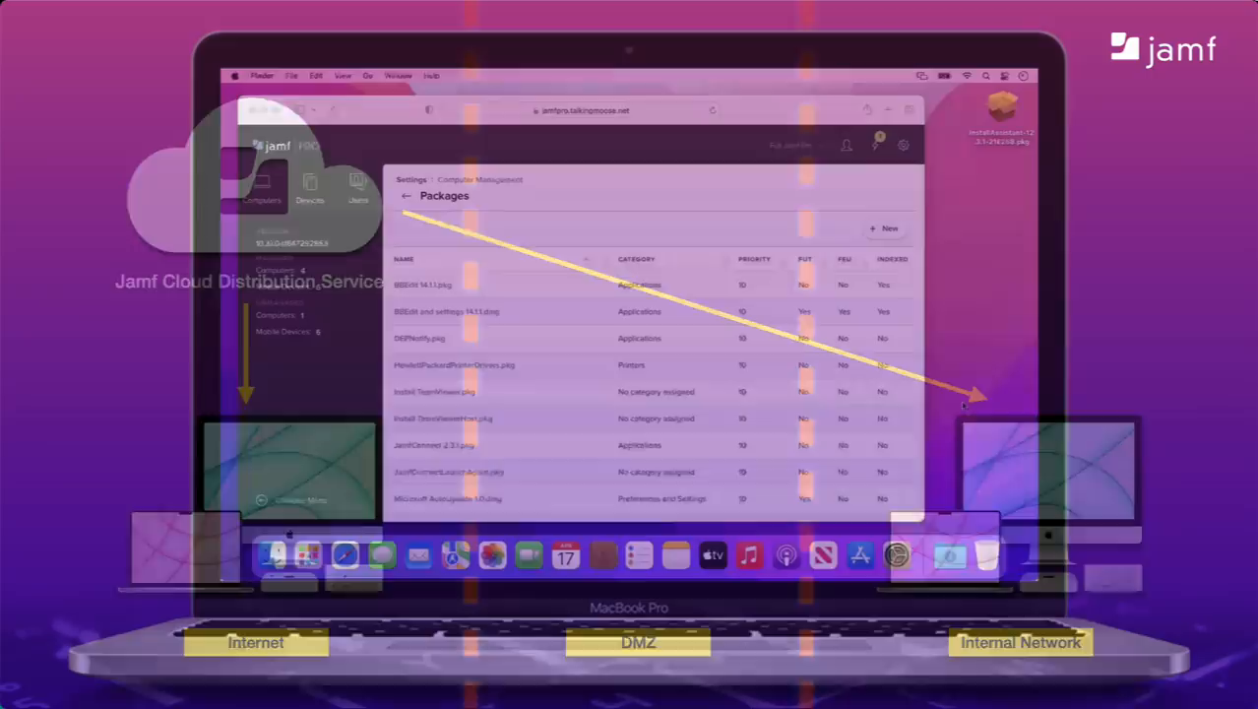
Step: Upload InstallAssistant-12.3.1-21E258.pkg as a new package and save it
left_click(883, 228)
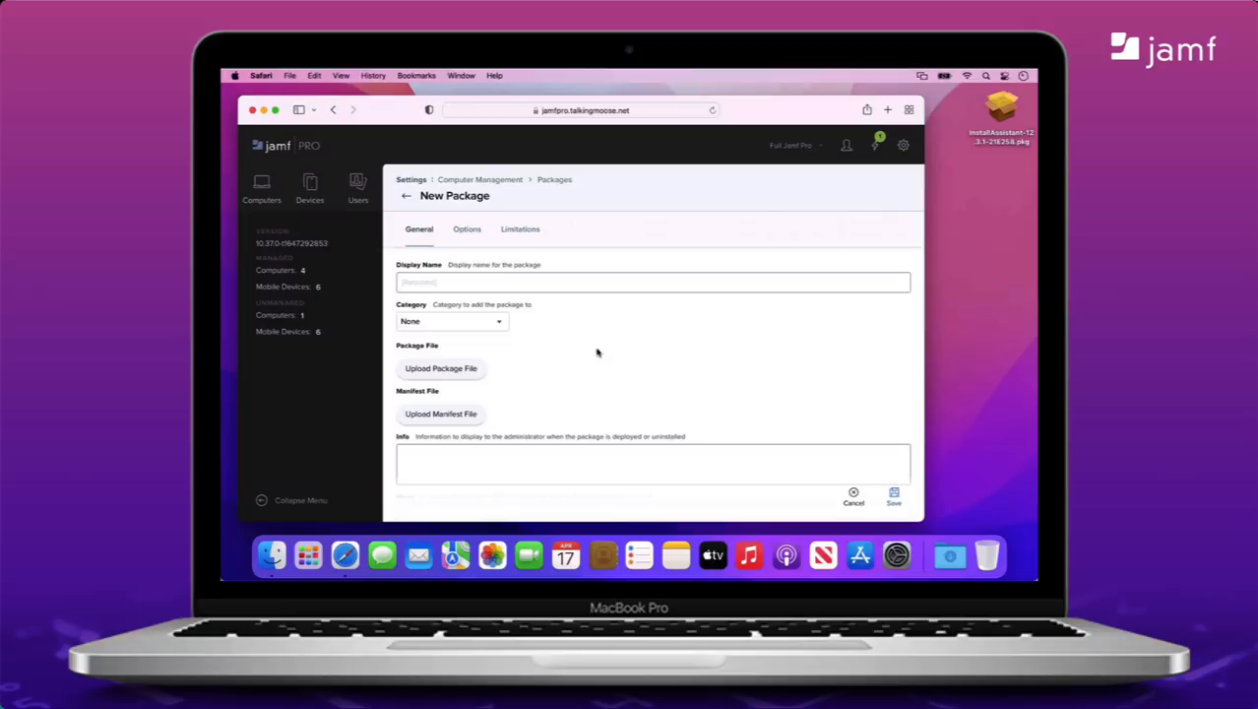
left_click(441, 369)
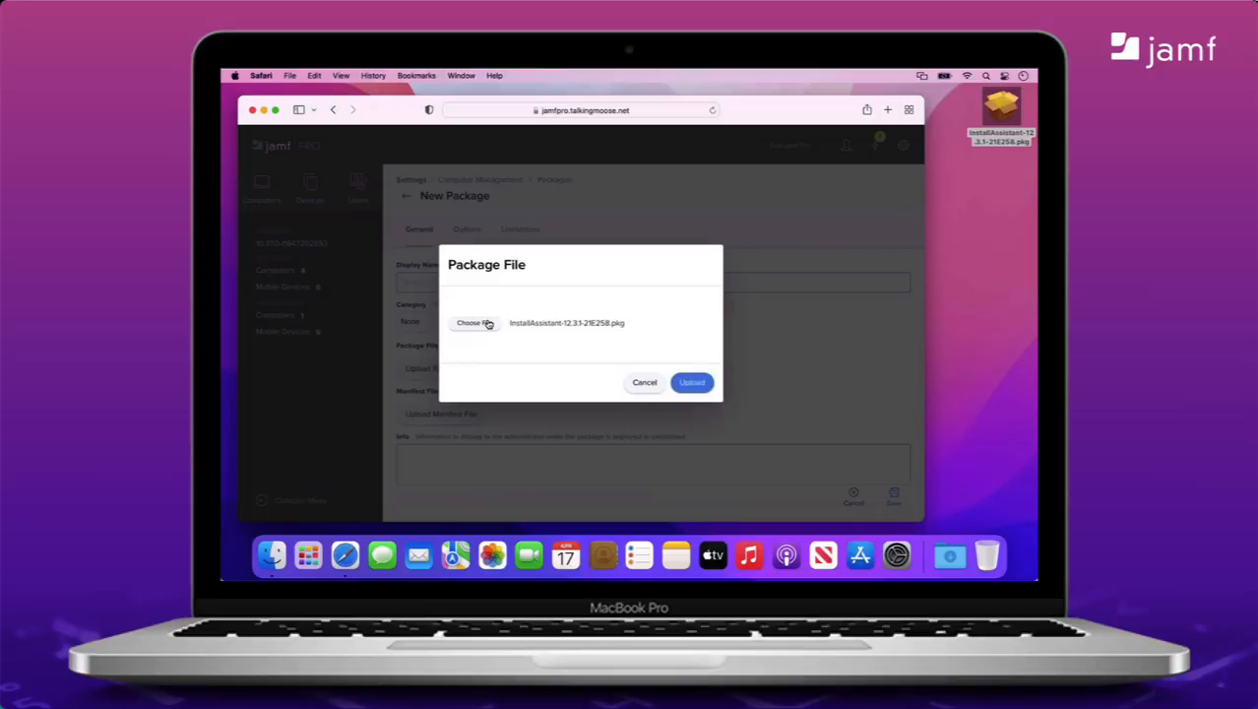
left_click(691, 382)
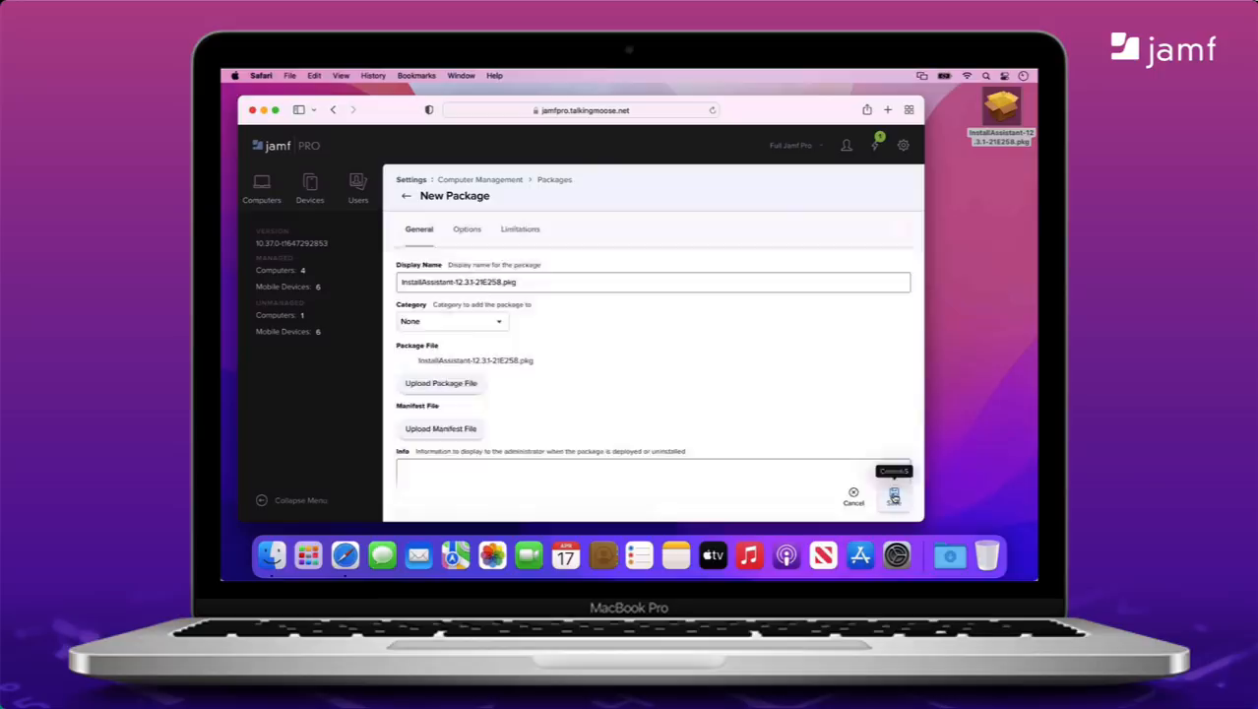
left_click(894, 497)
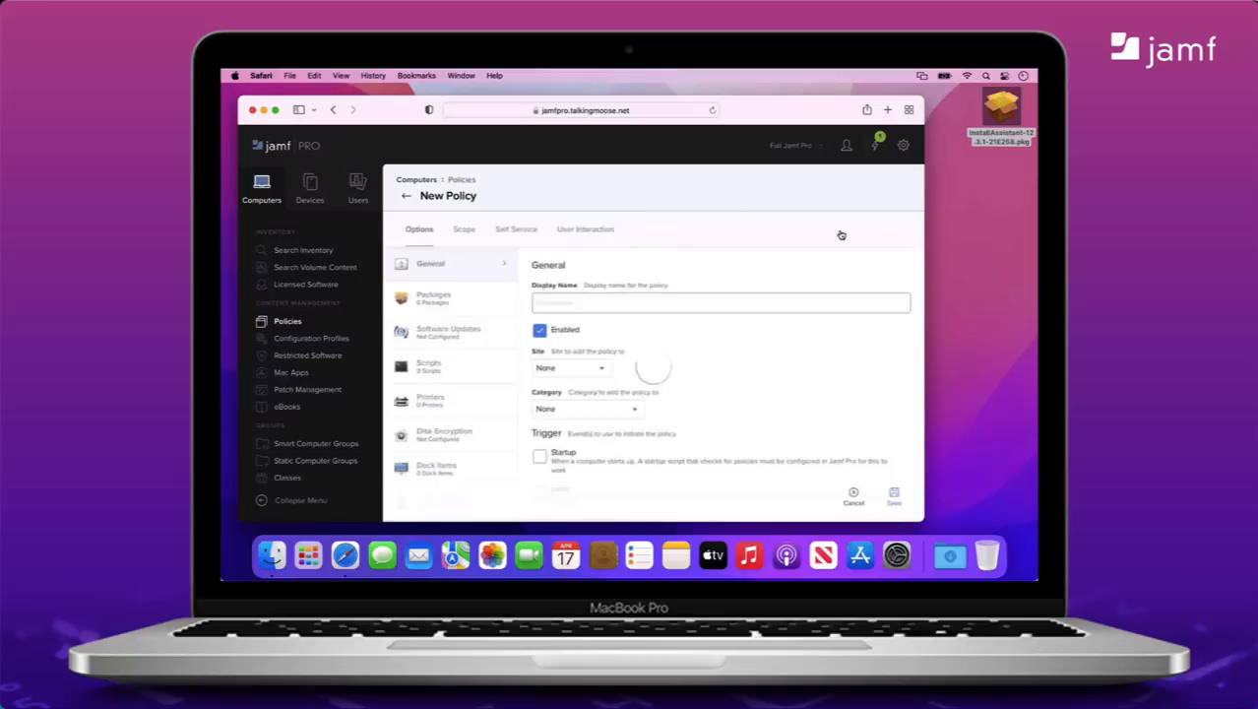
Step: Name the policy 'Cache Install macOS Monterey app', triggered at recurring check-in, ongoing frequency
type("Cache Install macOS Monterey app to Applications")
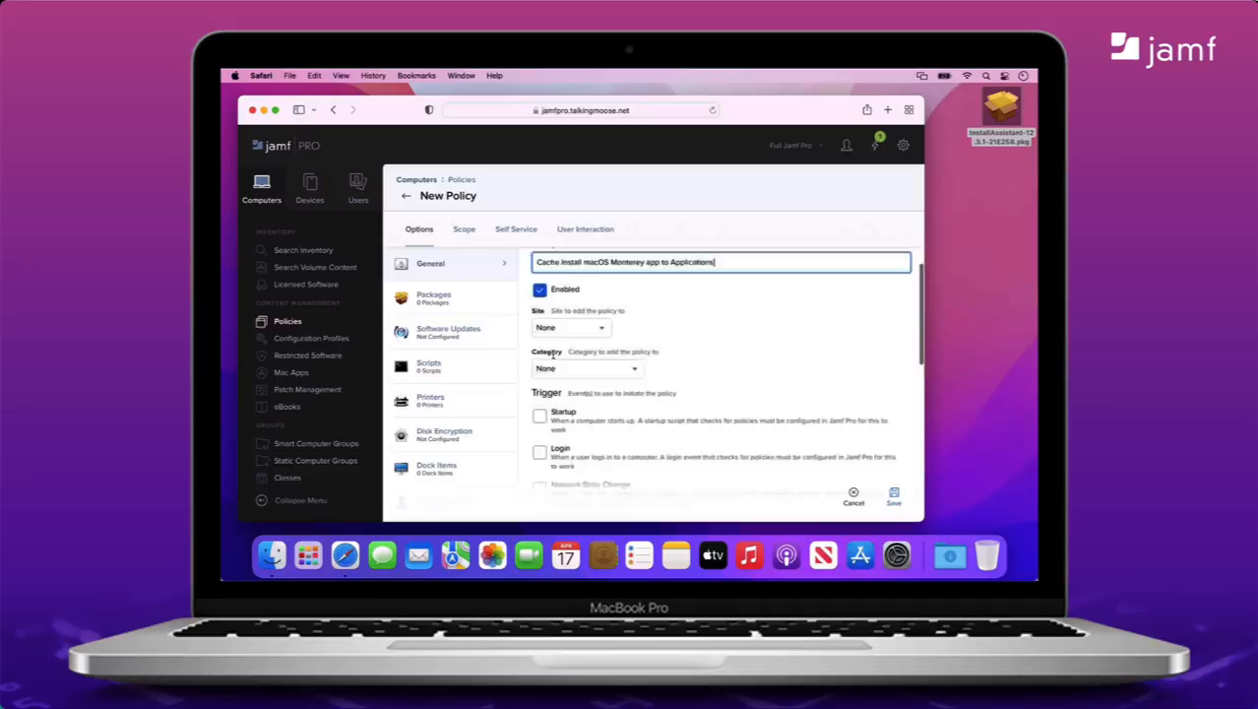
left_click(588, 421)
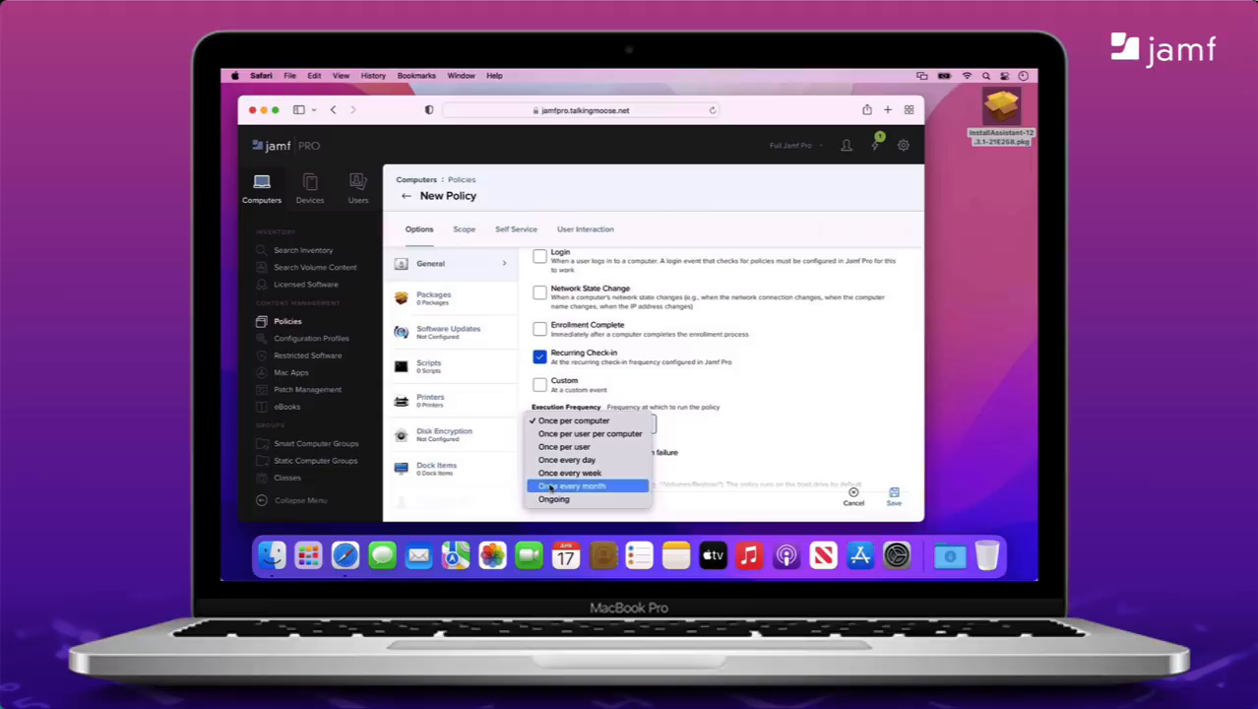
left_click(553, 499)
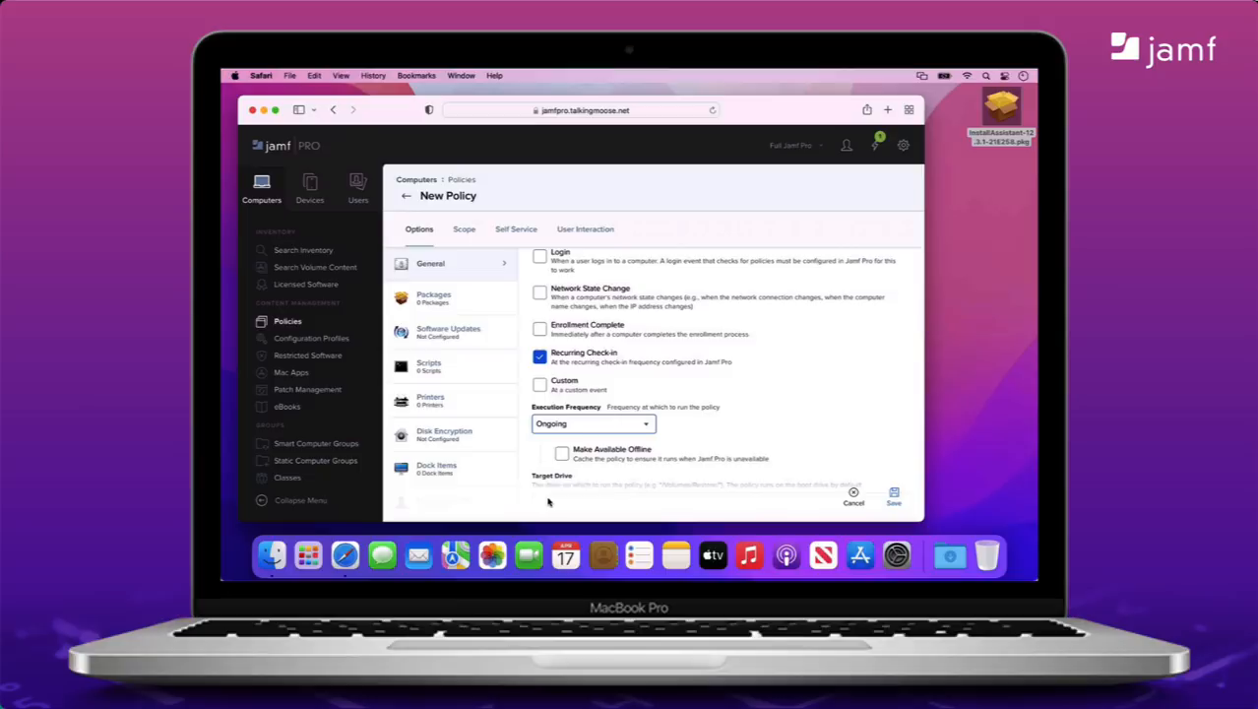
left_click(433, 298)
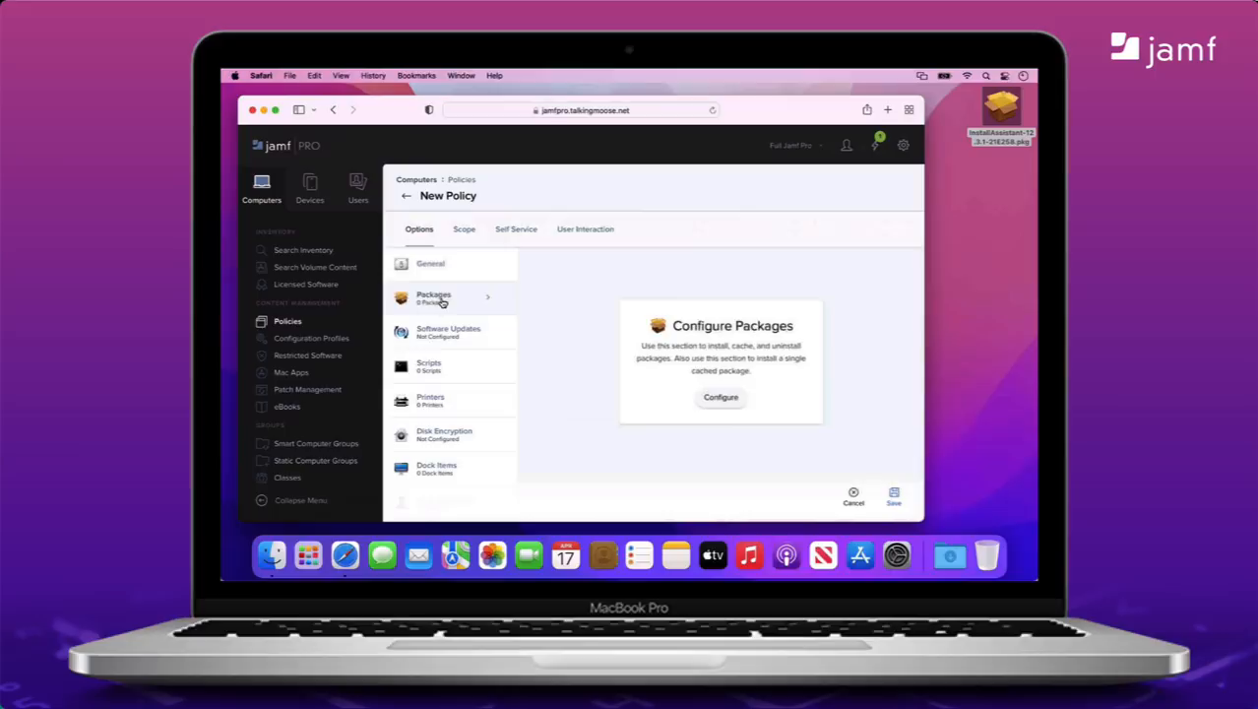
Step: Add InstallAssistant-12.3.1-21E258.pkg to install and enable Update Inventory maintenance
left_click(720, 397)
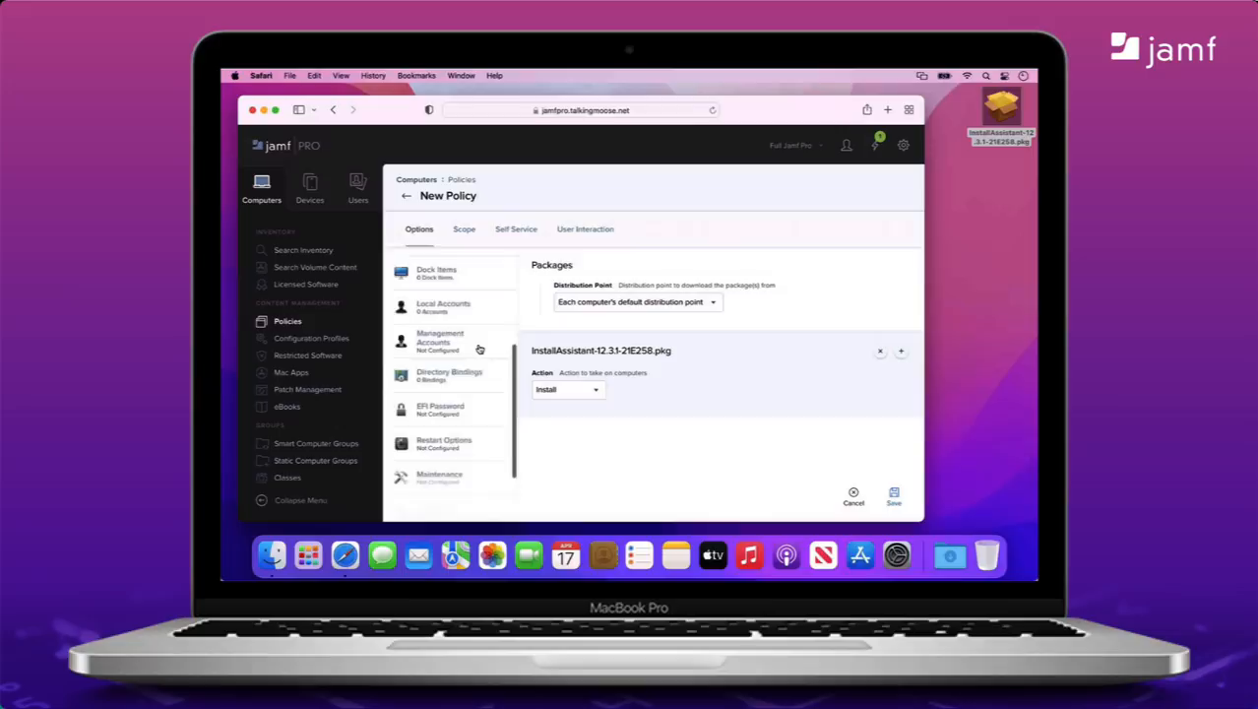
left_click(440, 478)
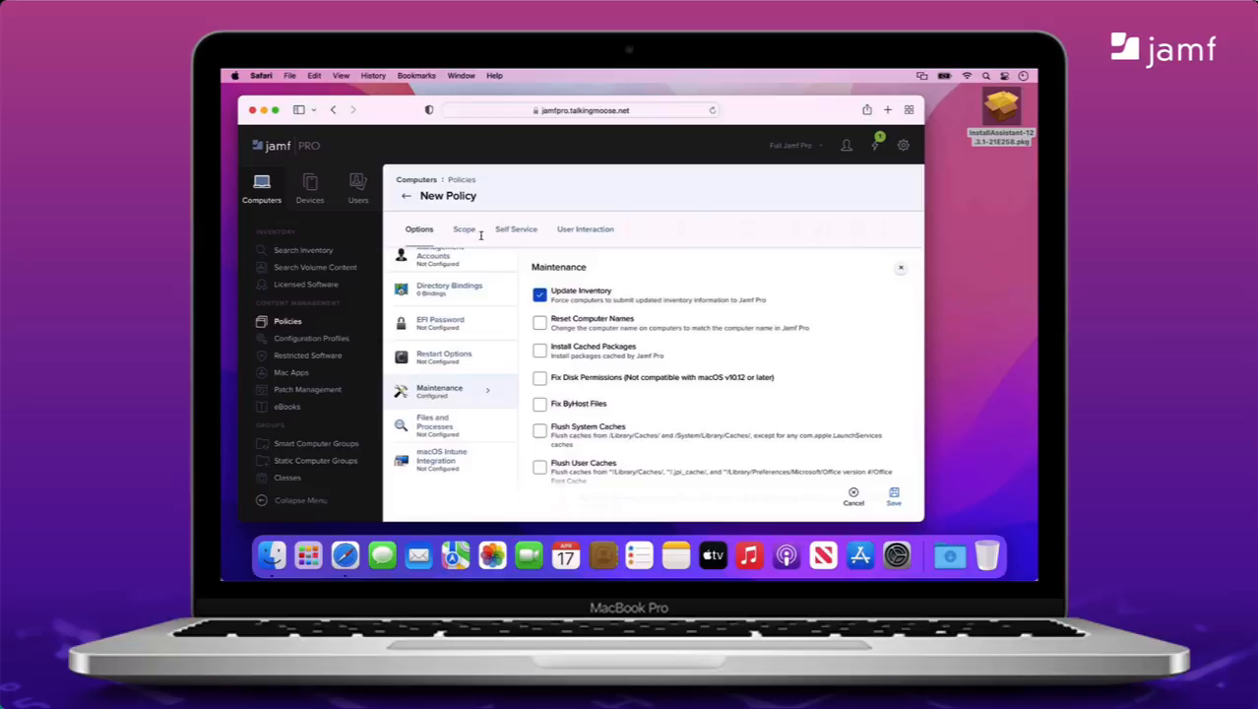
left_click(464, 229)
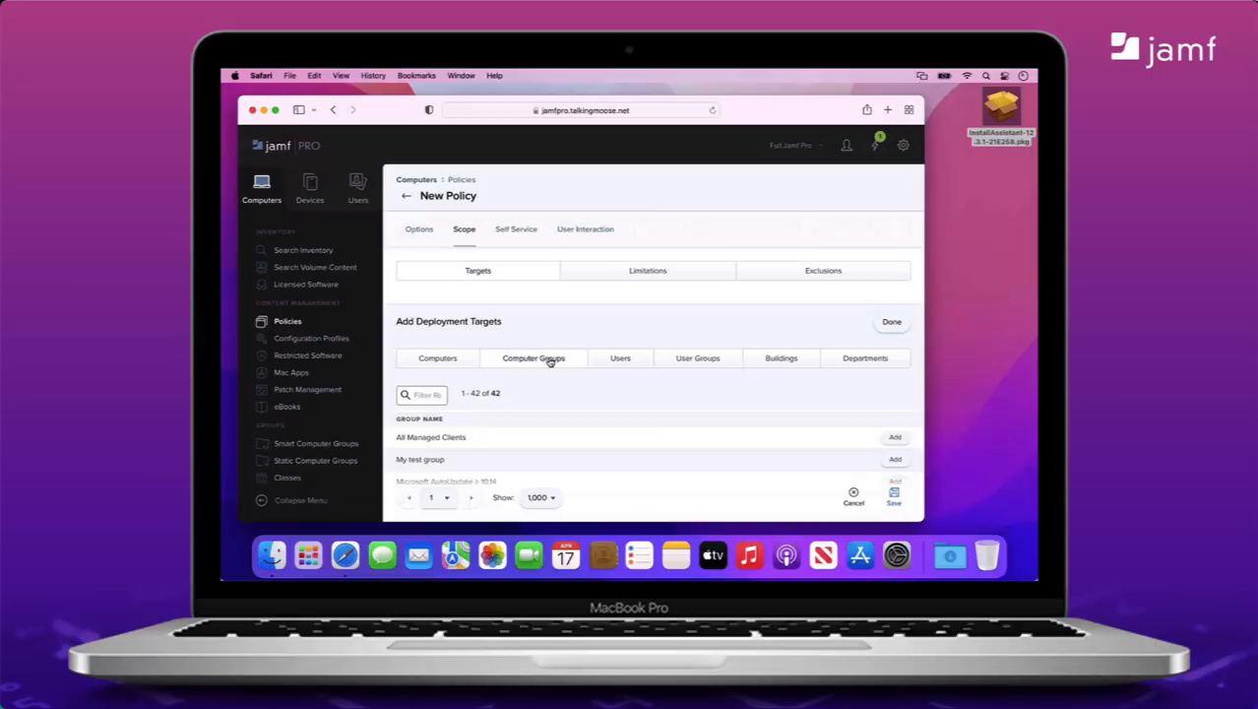
Step: Scope to Monterey Compatible Macs, excluding the "Install macOS Monterey" app cached group
type("mon")
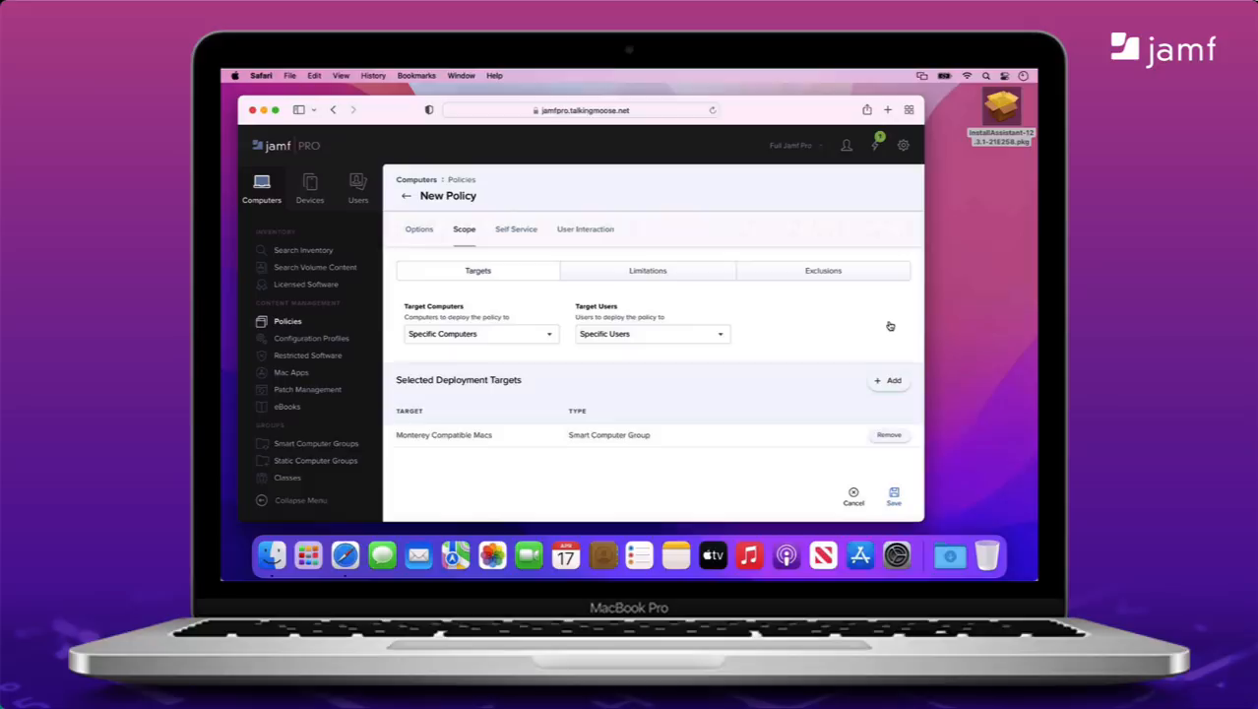
left_click(823, 270)
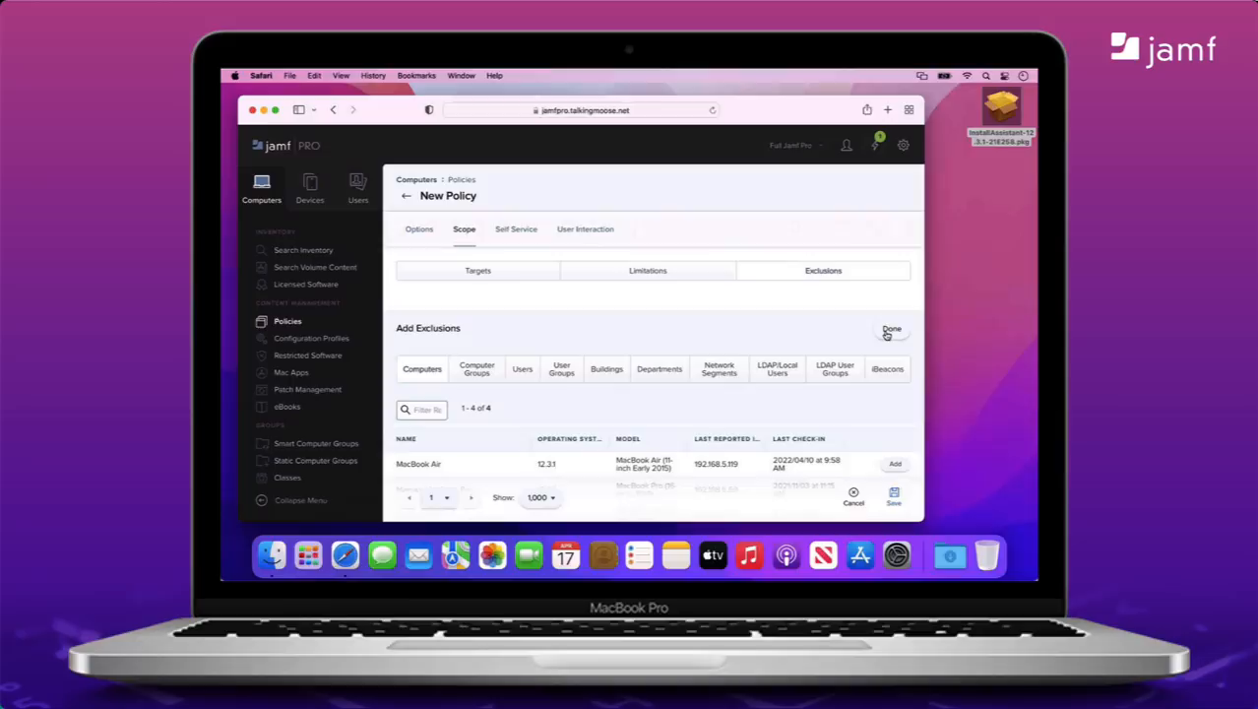
type("monterey")
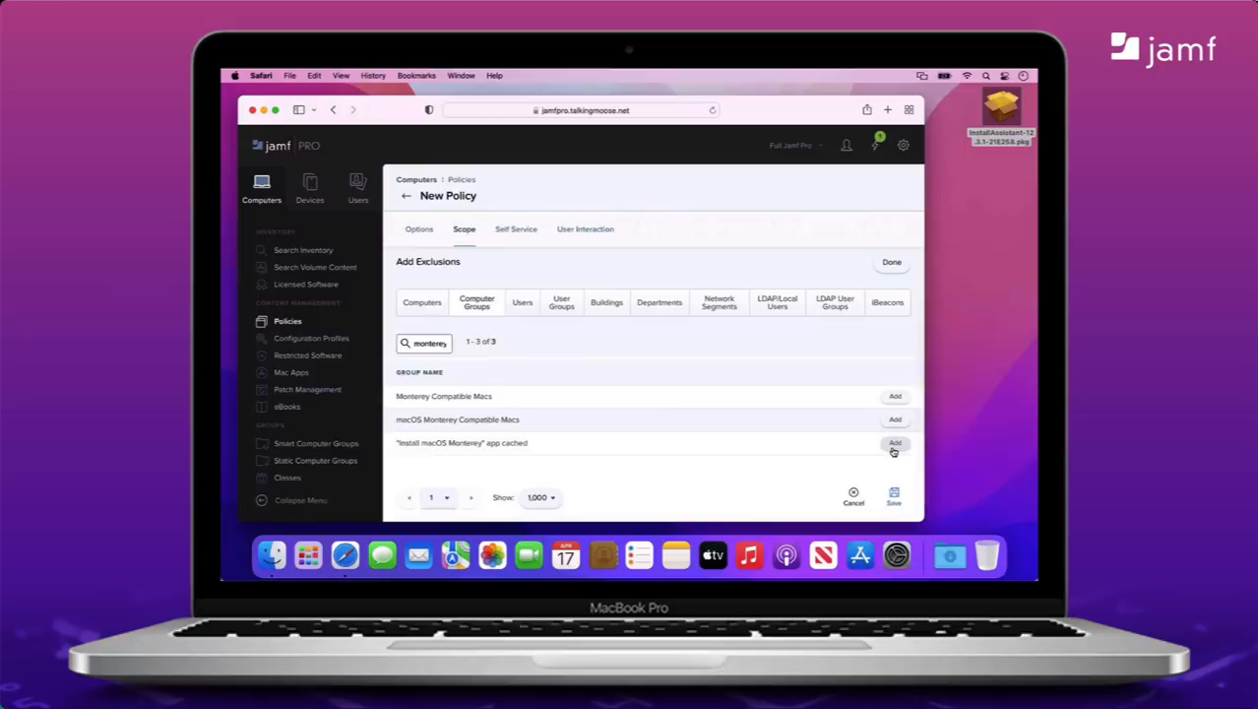
left_click(892, 261)
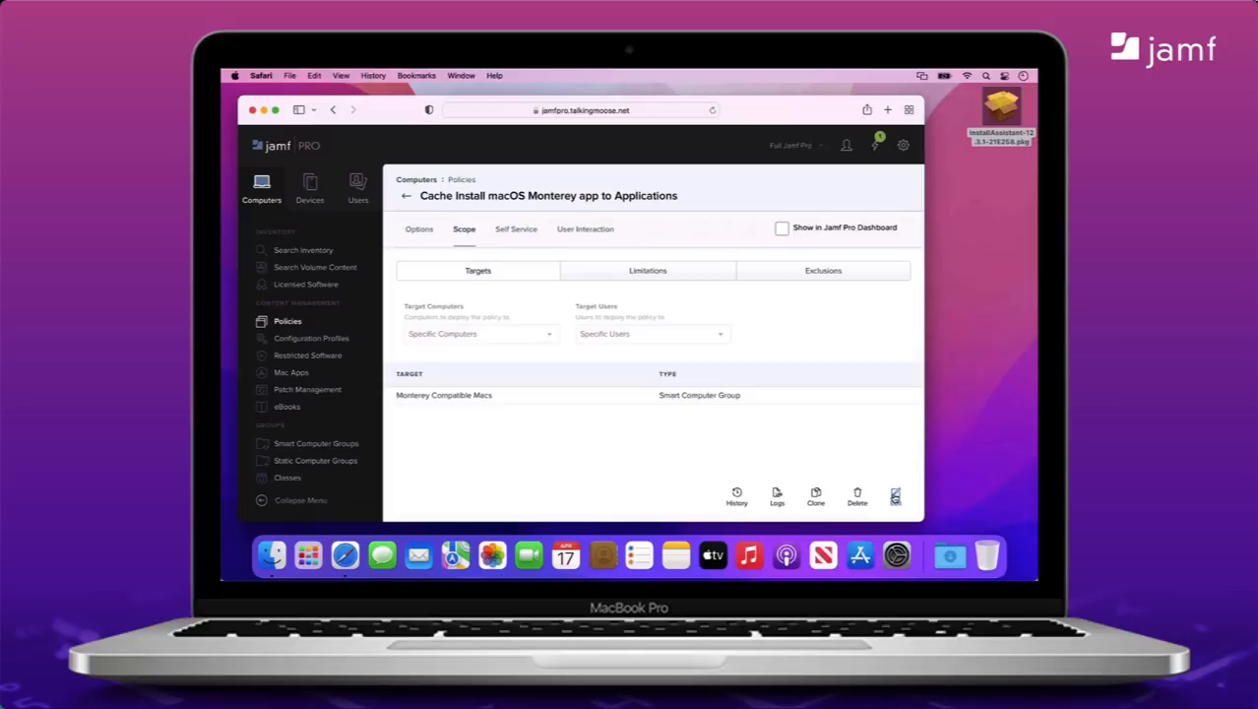
Step: Re-save the caching policy, clone it, and rename the copy starting 'Download and'
left_click(419, 228)
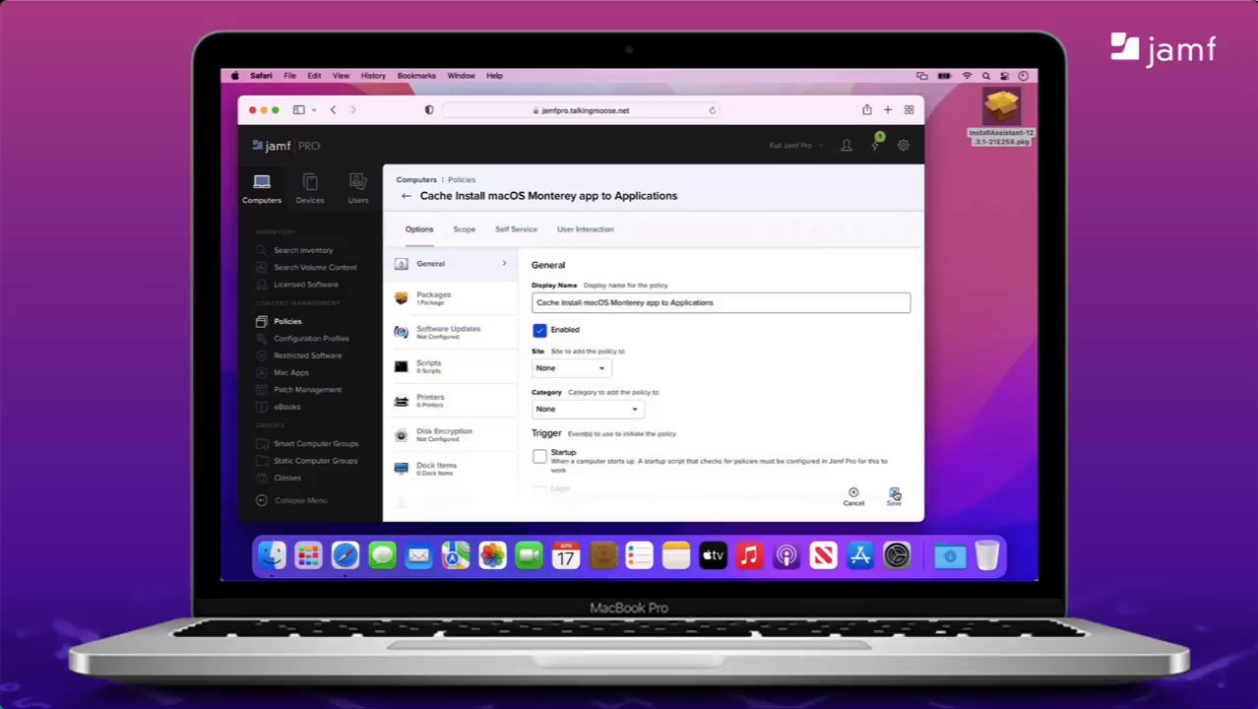
left_click(893, 497)
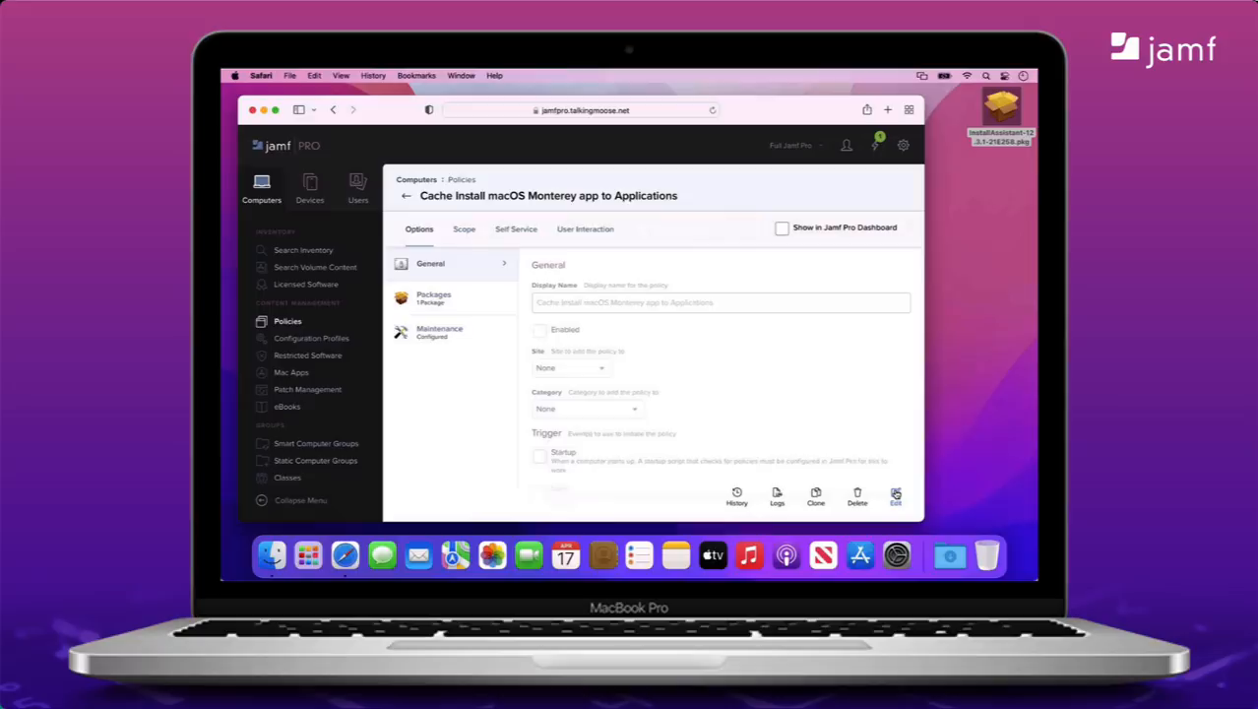
left_click(816, 497)
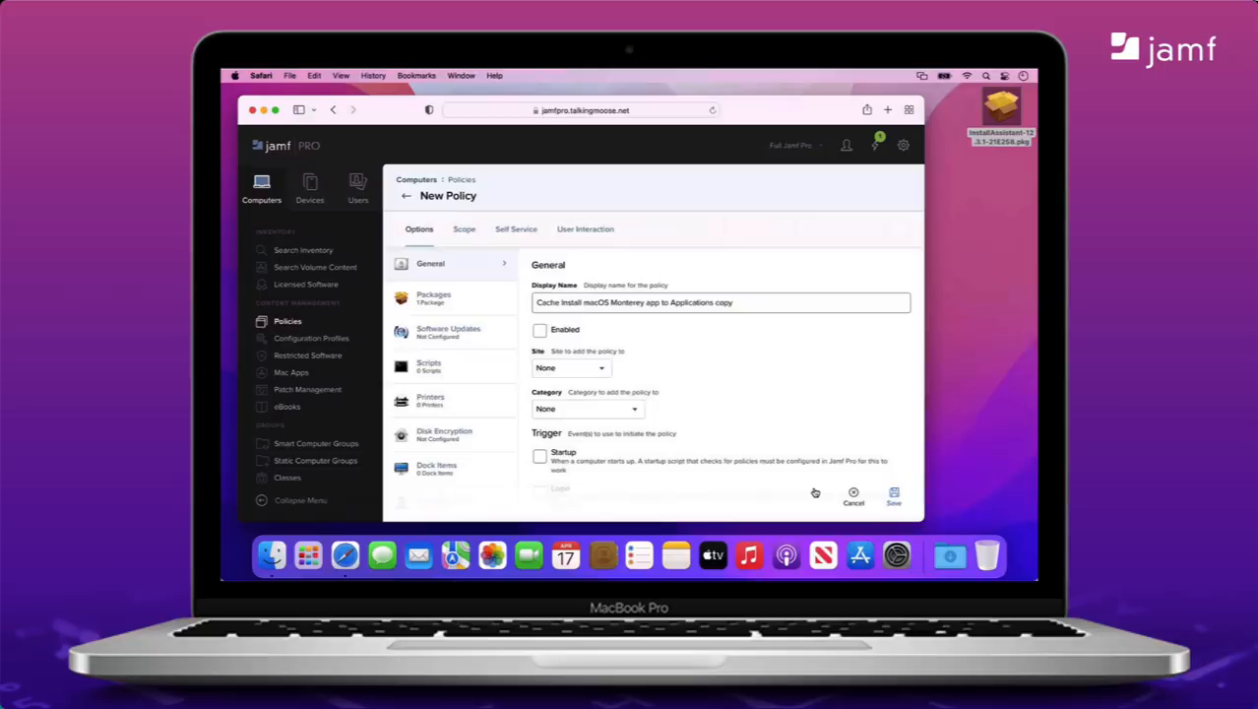
type("Download and")
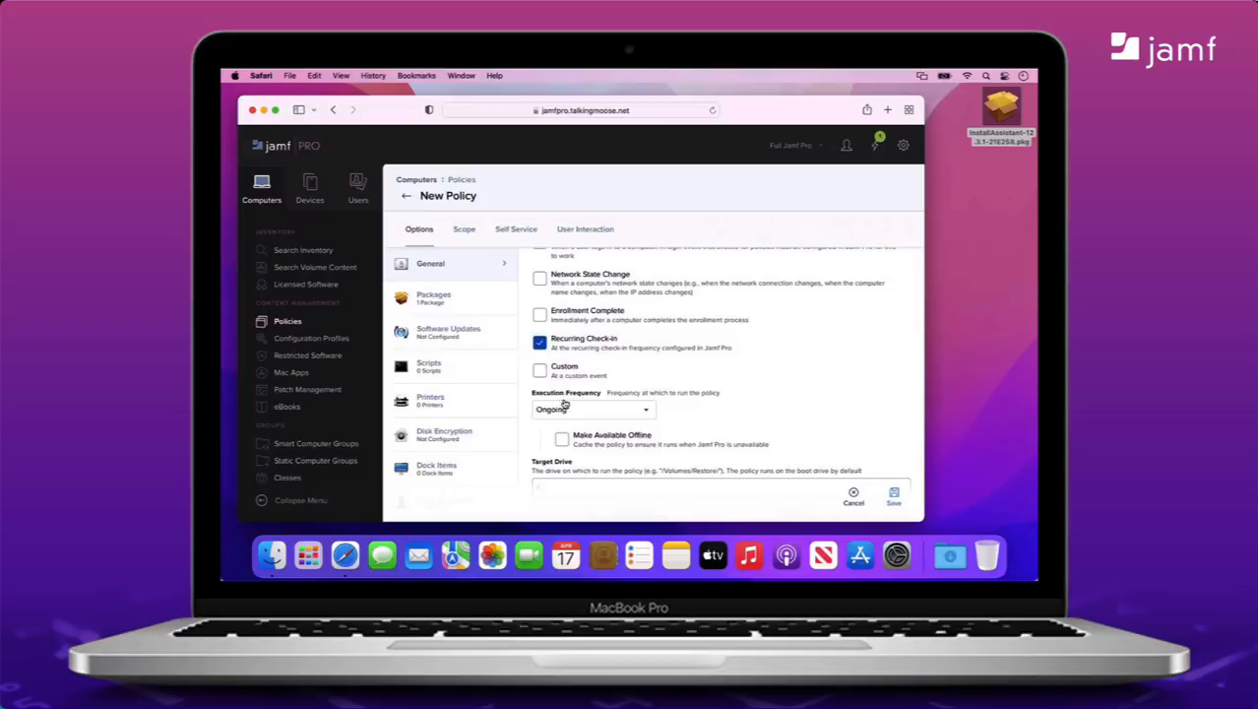
Step: Set the cloned policy's execution frequency to Ongoing
left_click(434, 297)
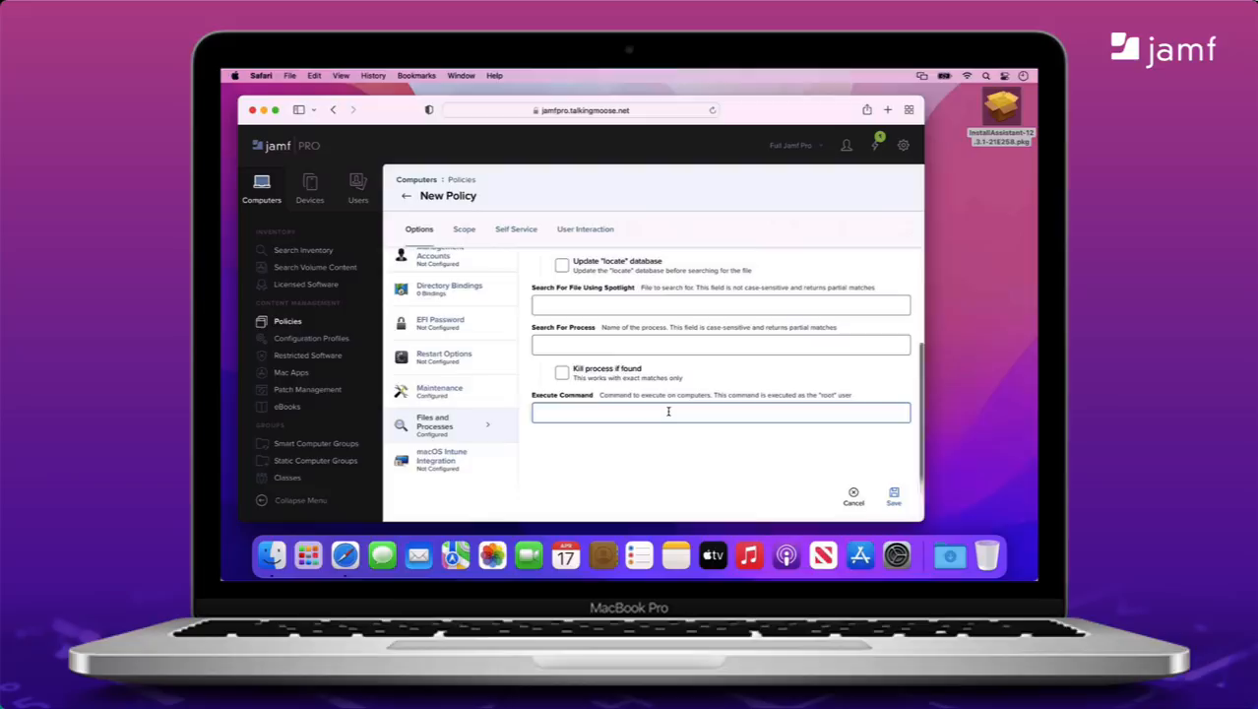
Step: Add the softwareupdate --fetch-full-installer command, check Maintenance, review Targets and Exclusions, then save
type("/usr/sbin/softwareupdate --fetch-full-installer --full-installer-version")
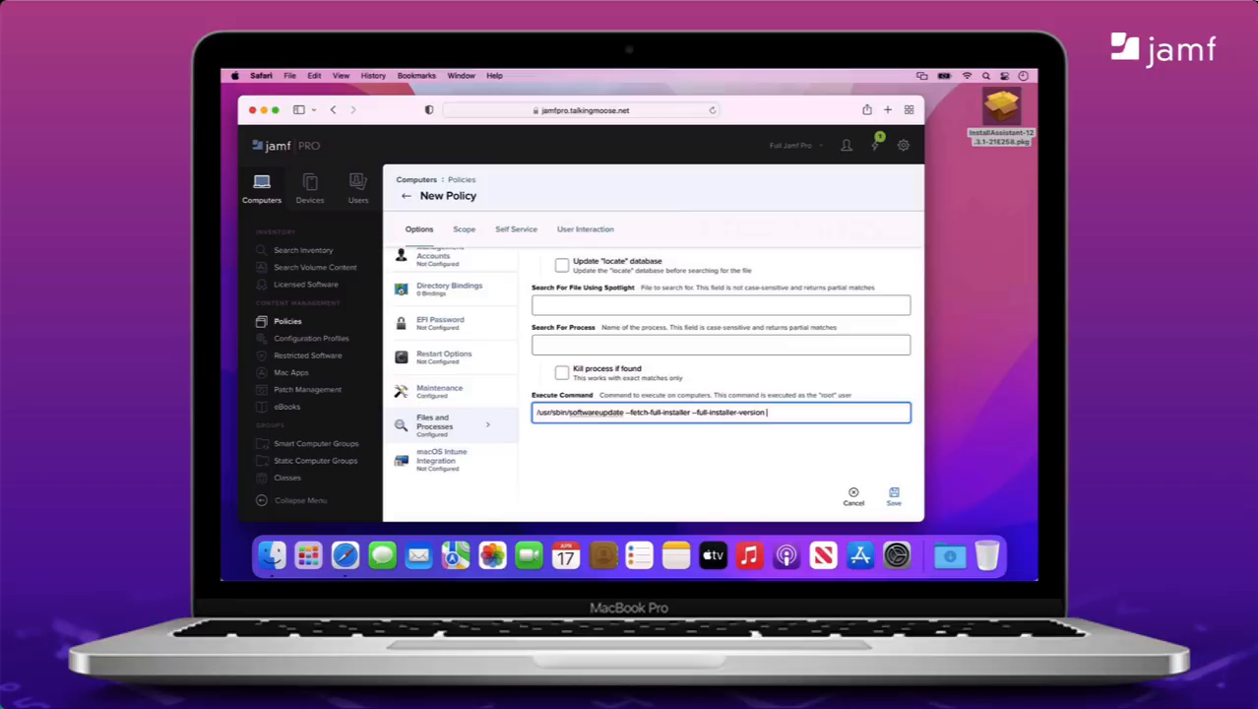
left_click(439, 391)
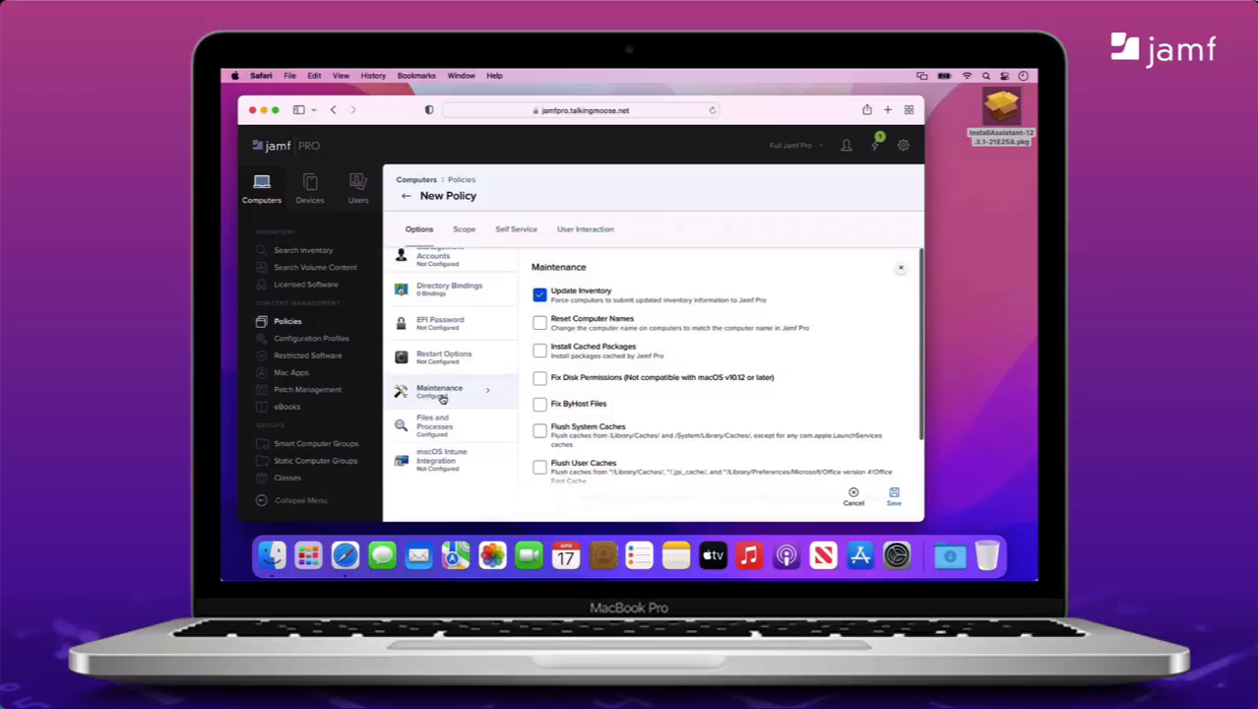
left_click(464, 228)
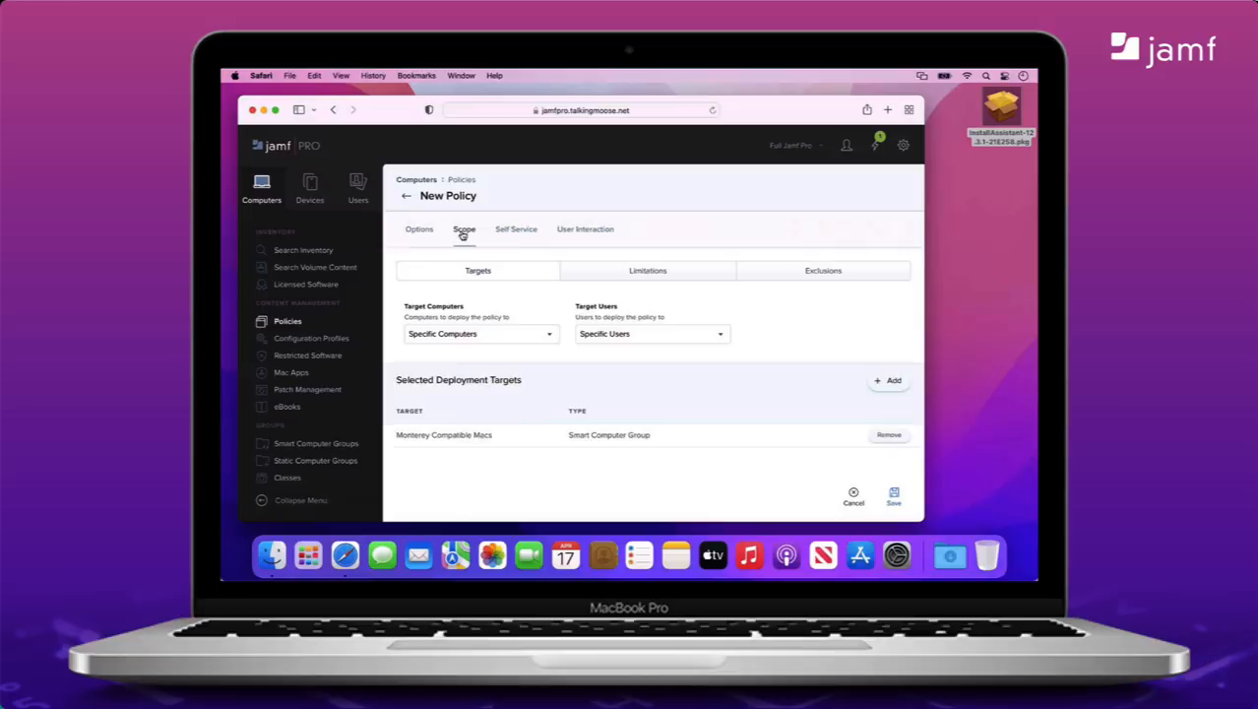
left_click(823, 270)
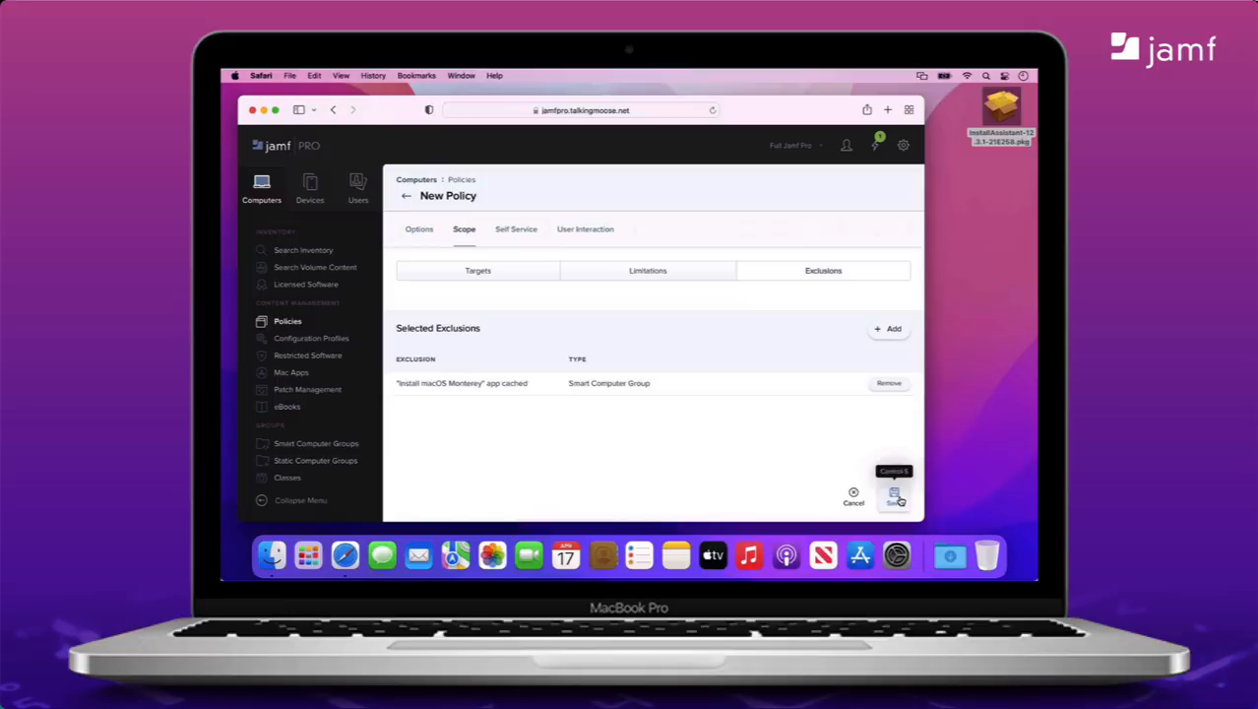
left_click(894, 495)
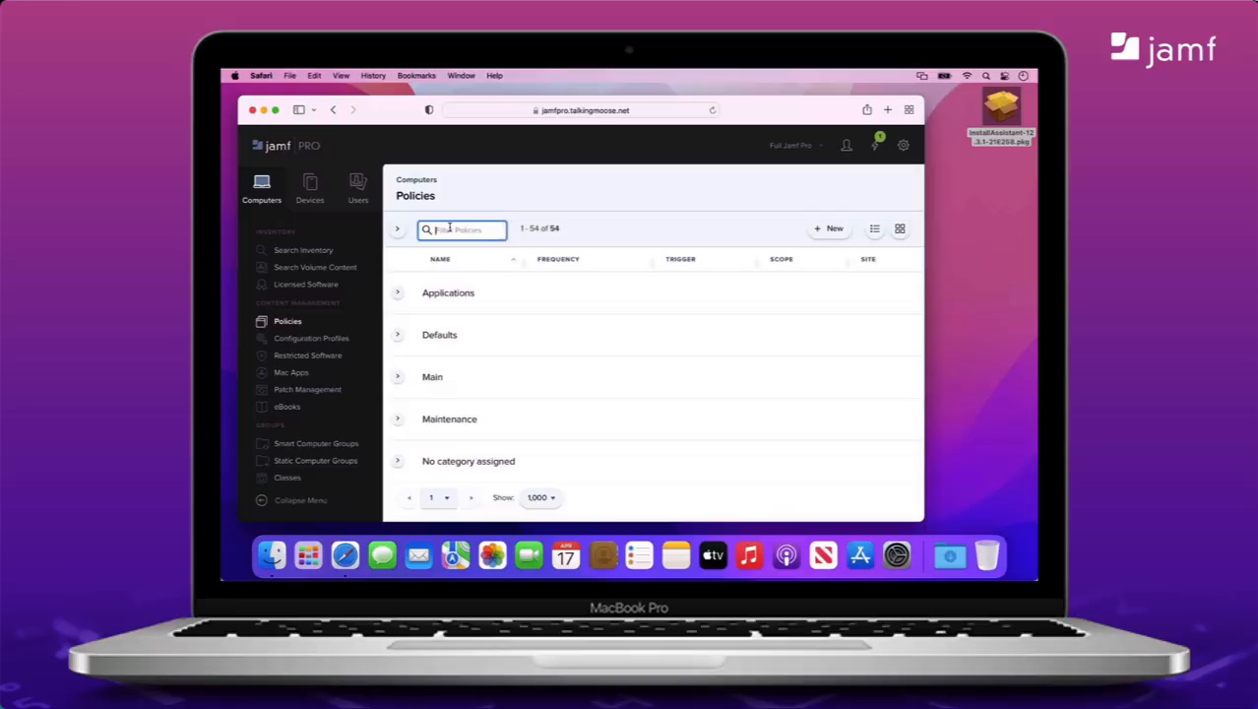
Step: Filter the computer policies list with the search term 'monterey'
type("monterey")
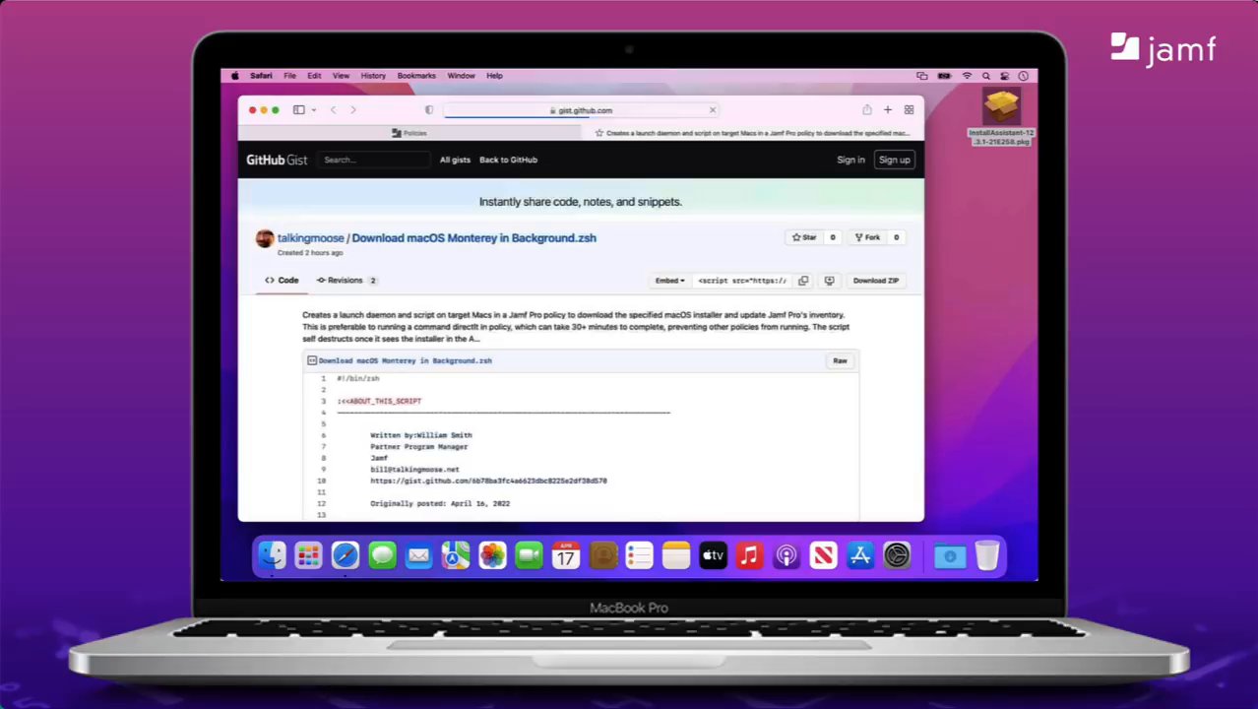
Step: Scroll to the Download macOS Monterey in Background.zsh gist file and view its raw text
scroll("down", 3)
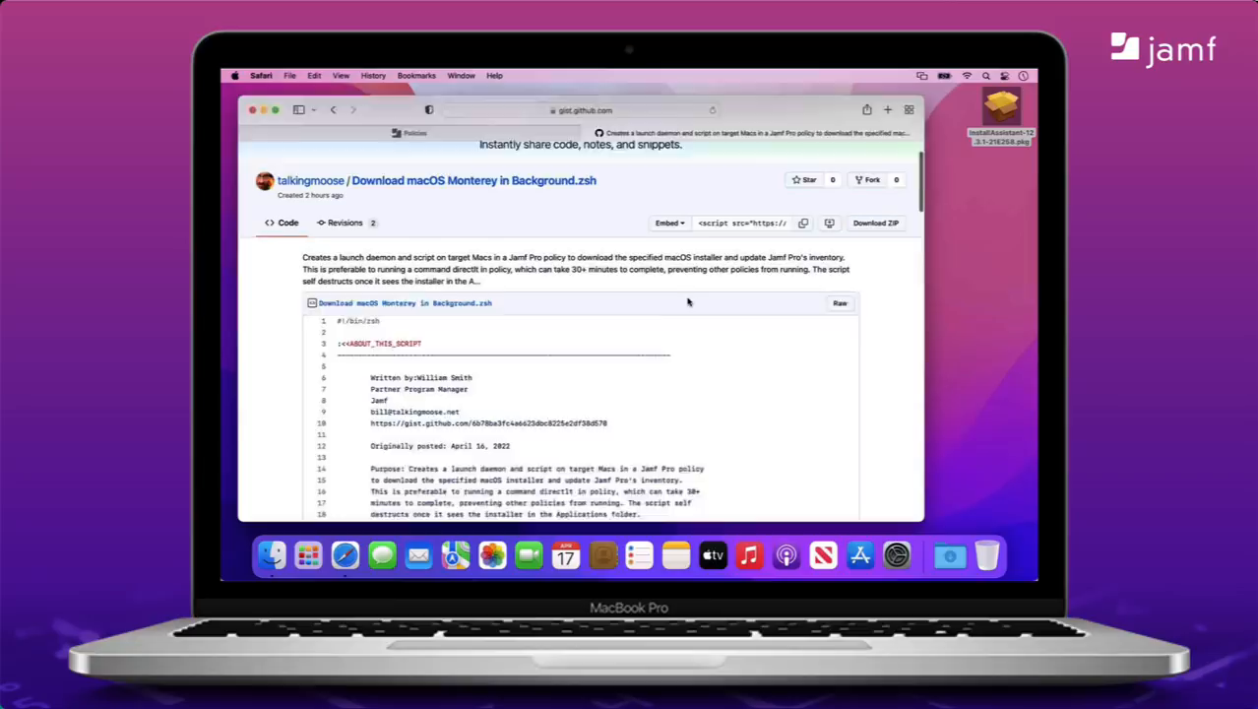
left_click(840, 302)
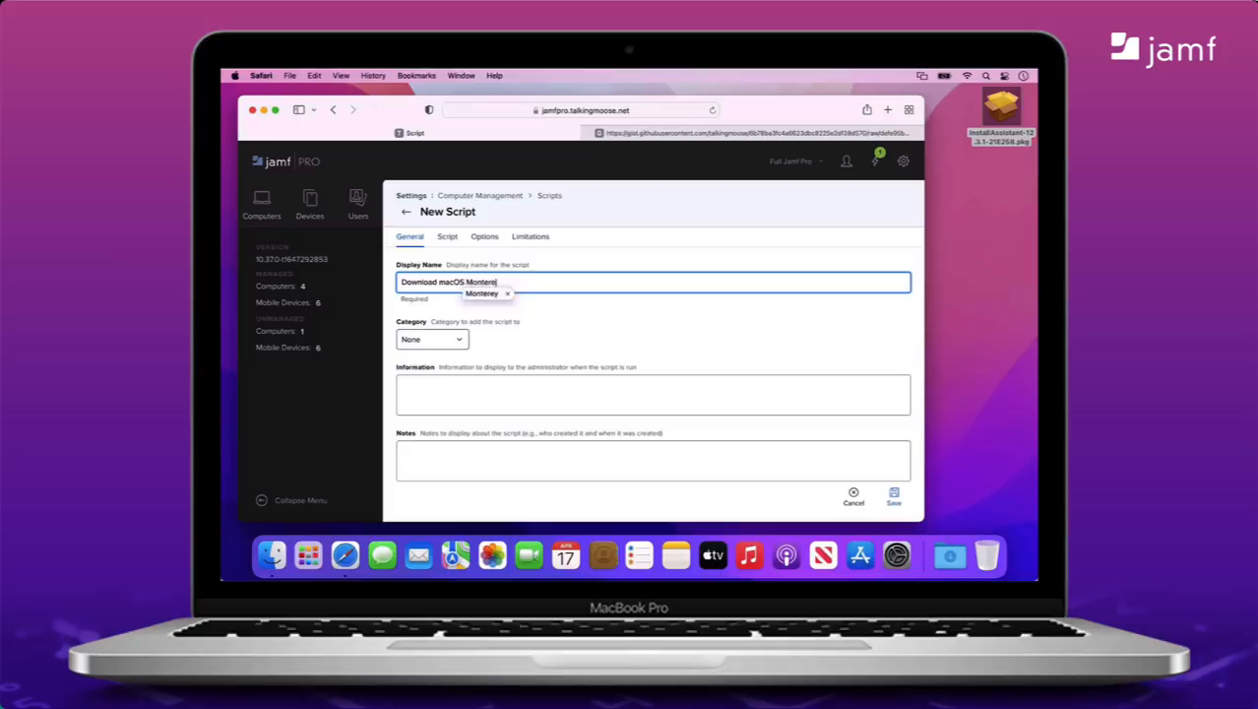
Step: Complete the script Display Name 'Download macOS Monterey' by accepting the suggested word
left_click(447, 236)
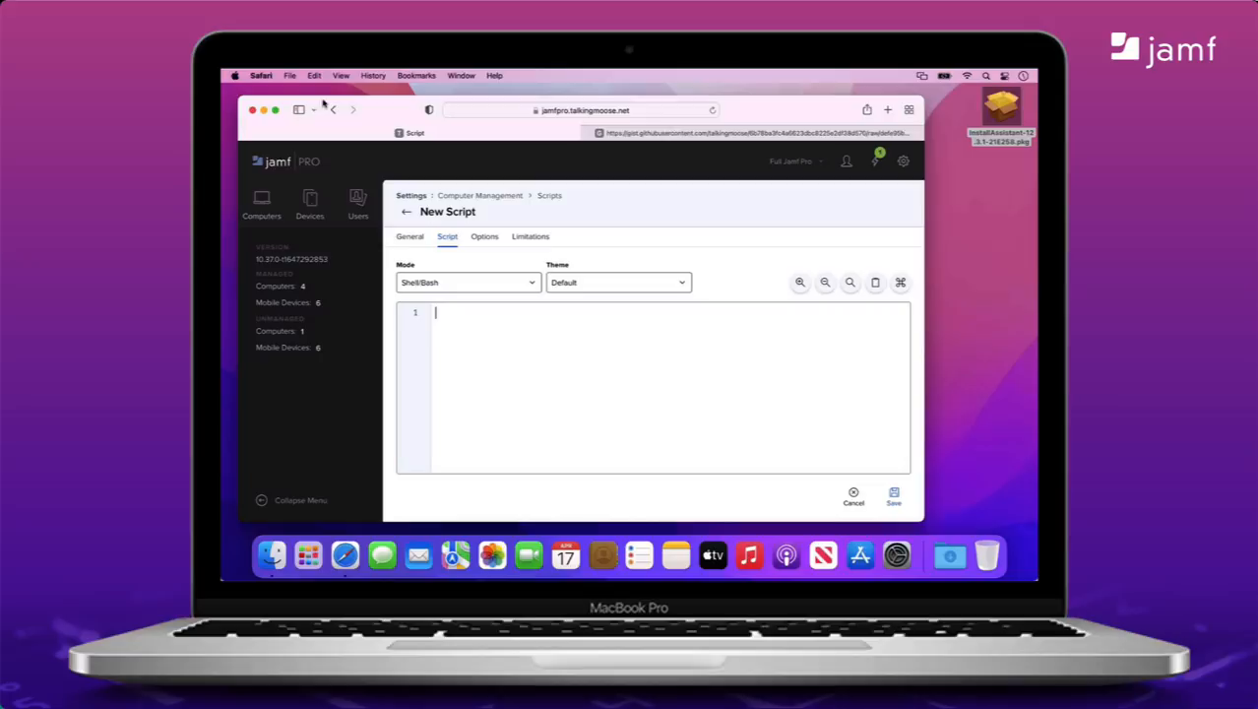
Step: Enter script parameter labels in Options, including 'Organization Re…', and move to the next field
left_click(484, 236)
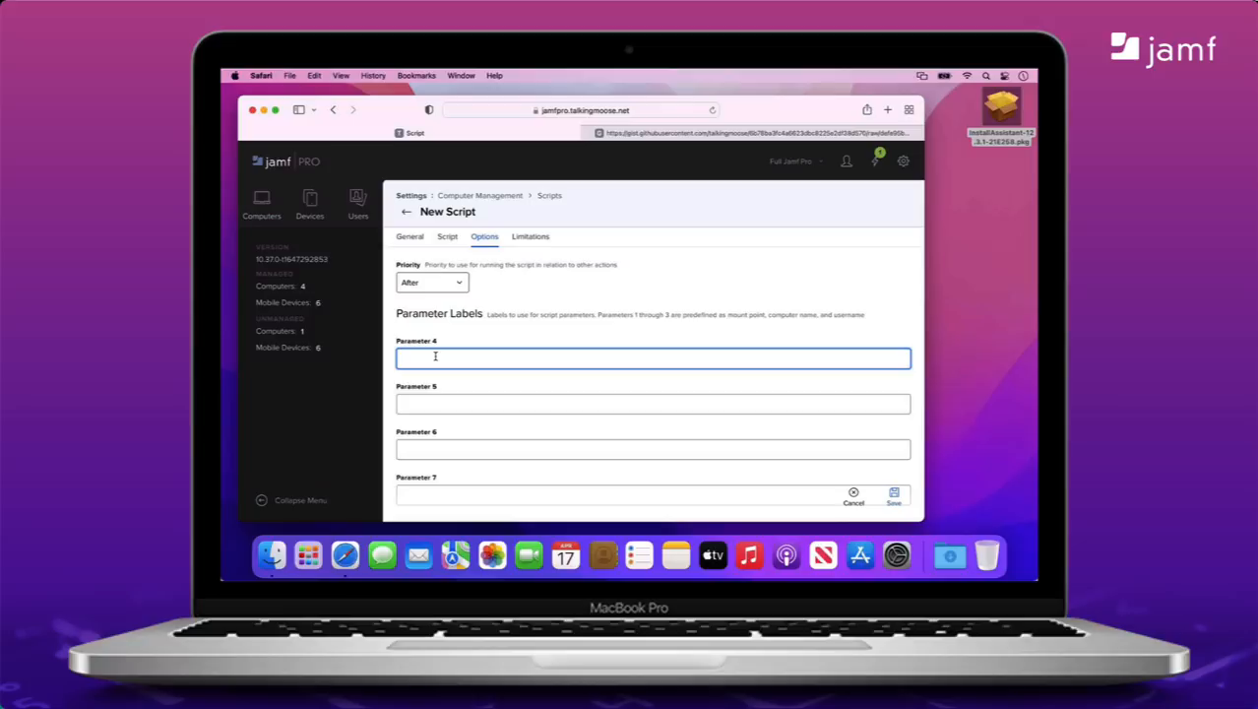
type("Organization Re")
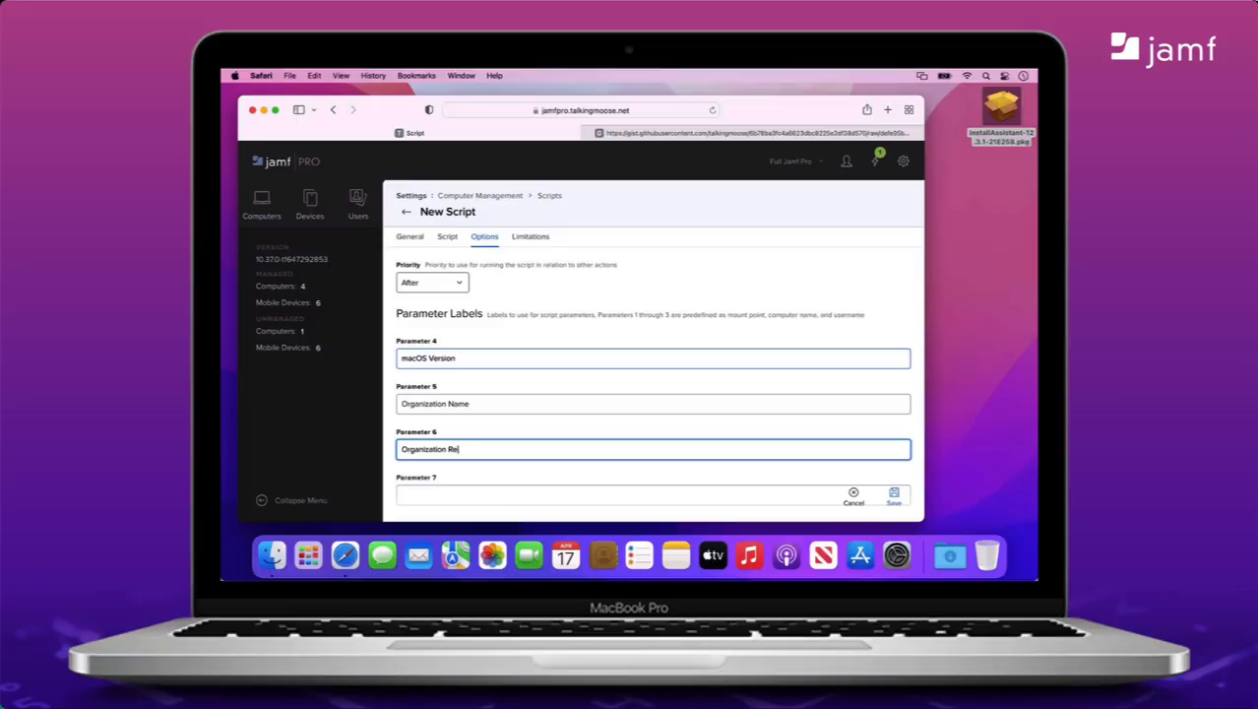
left_click(893, 495)
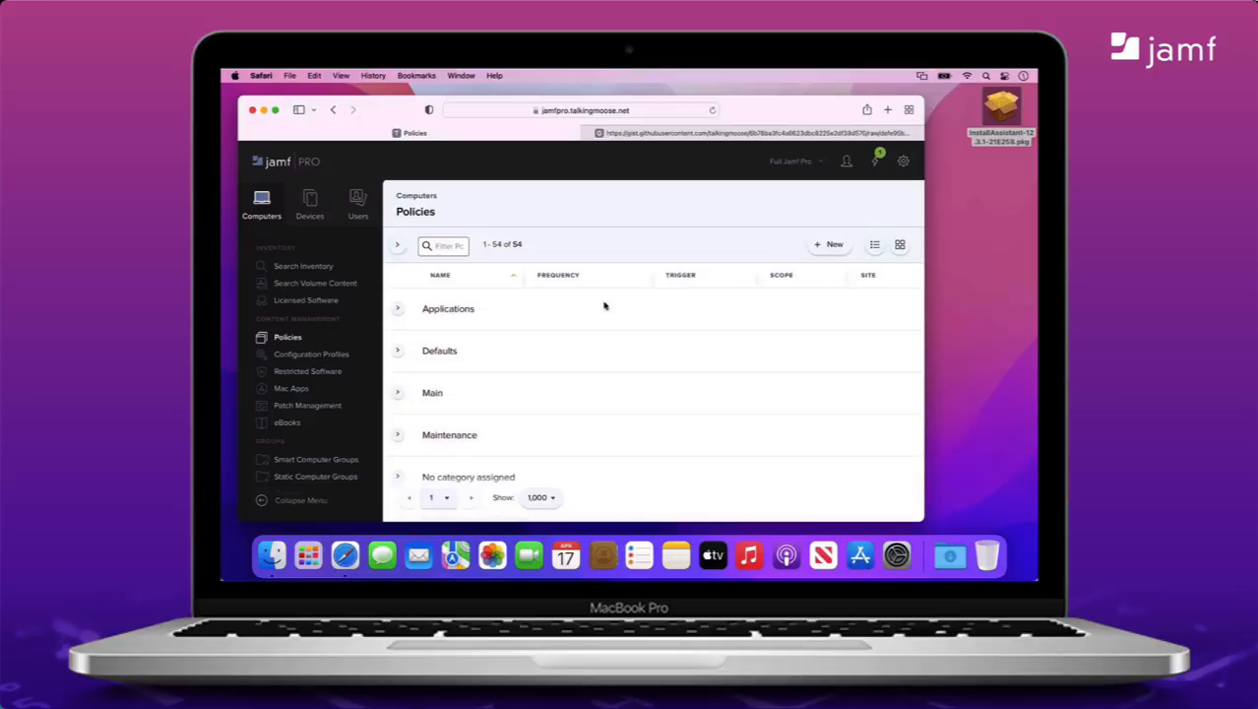
Step: Enable Recurring Check-in at Once per computer and show the Scripts payload
left_click(830, 244)
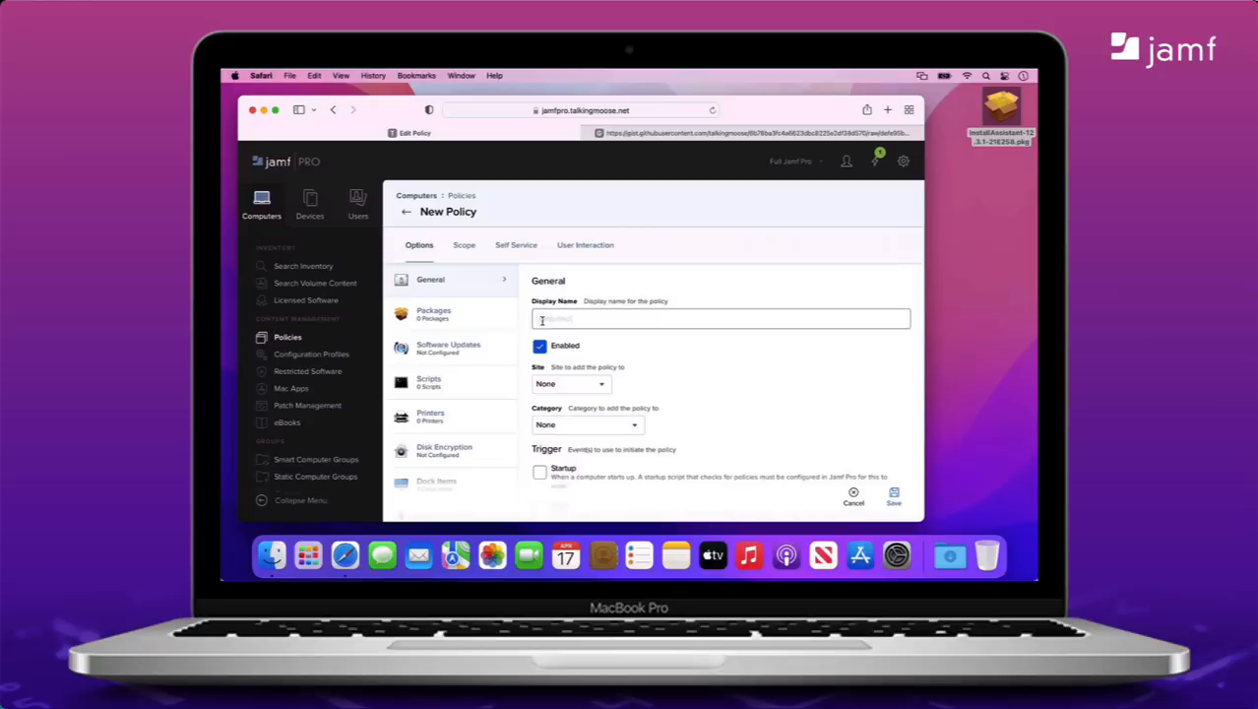
scroll("down", 3)
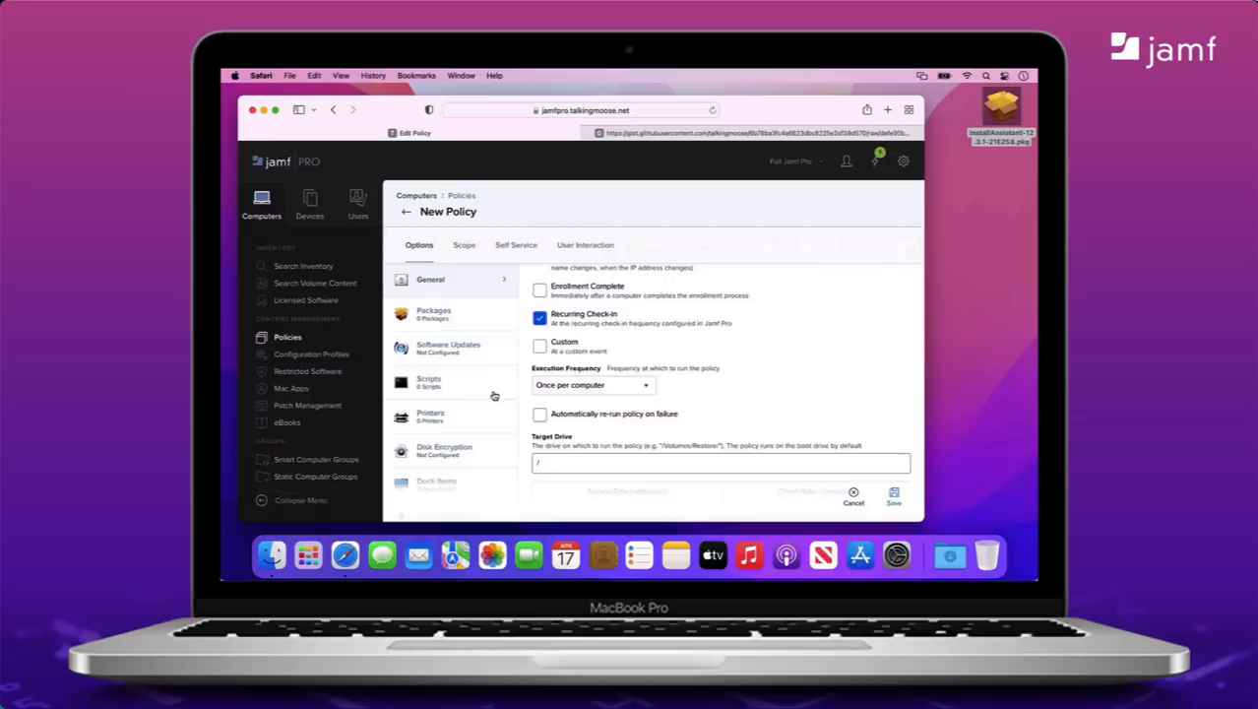
left_click(429, 382)
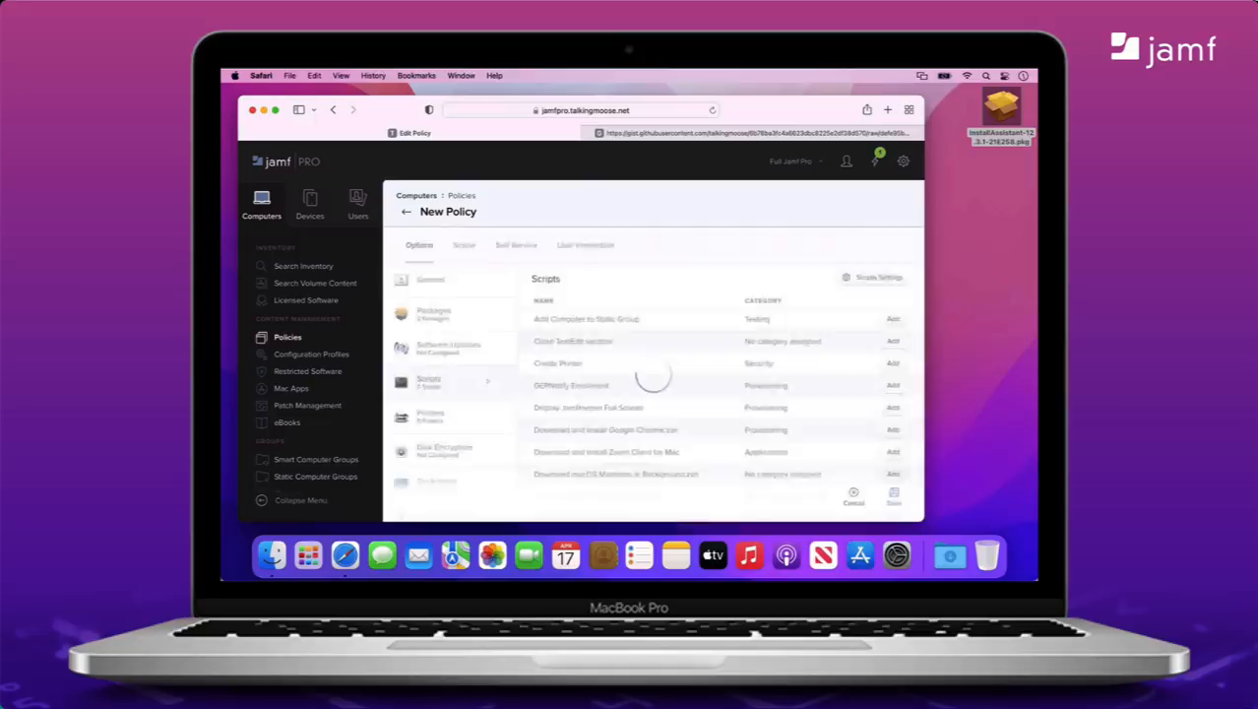
Step: Enter 'Talking Moose Industries' as the script's Organization Name parameter
type("Talking Moose Industries")
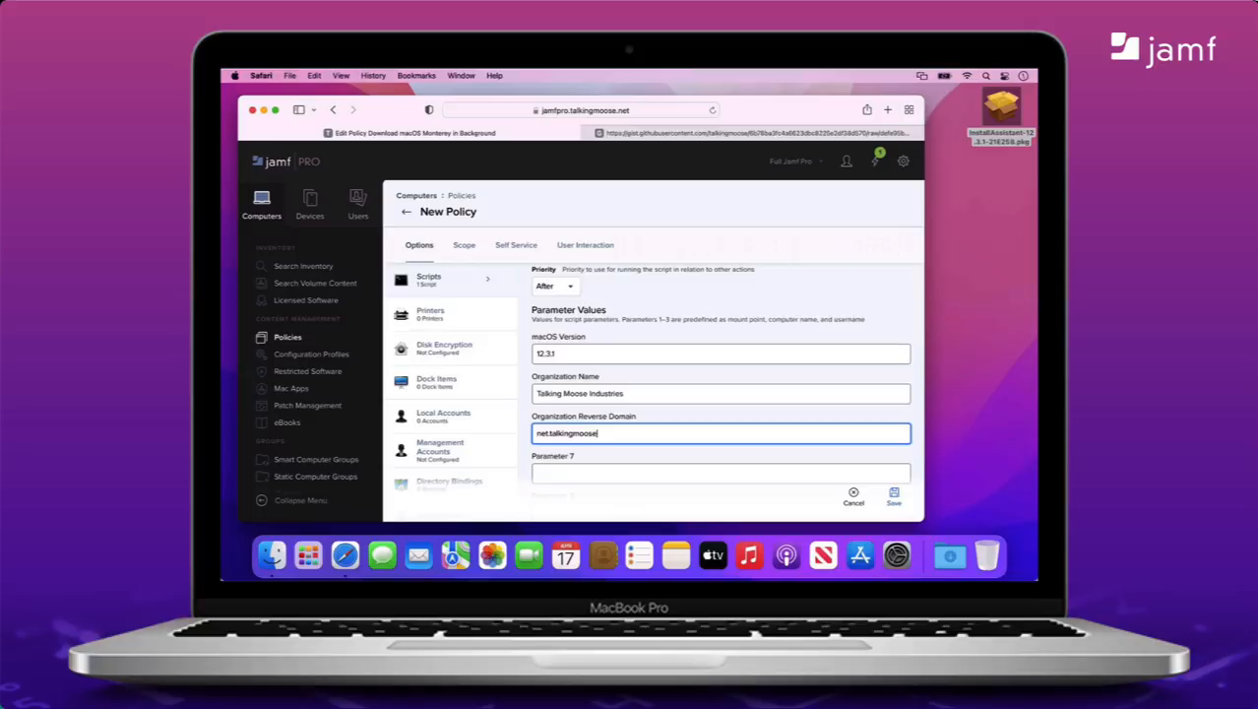
Step: Add the Monterey Compatible Macs computer group as the policy's scope target
left_click(463, 244)
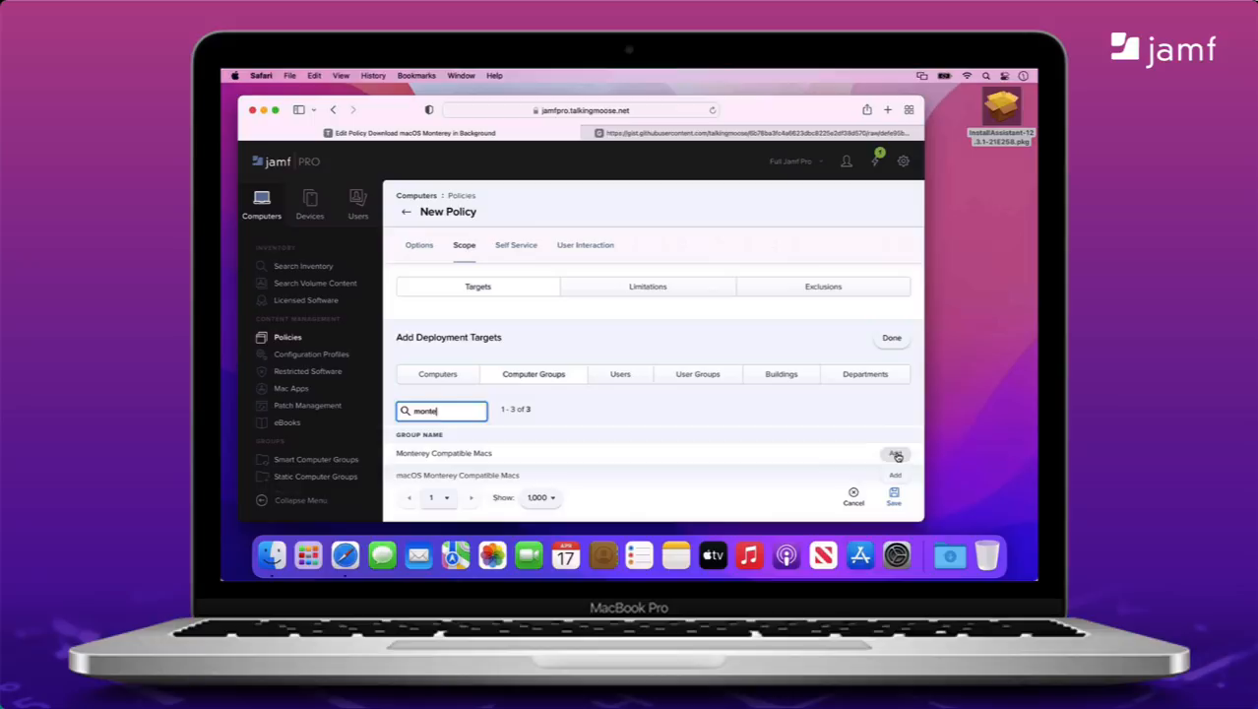
left_click(823, 287)
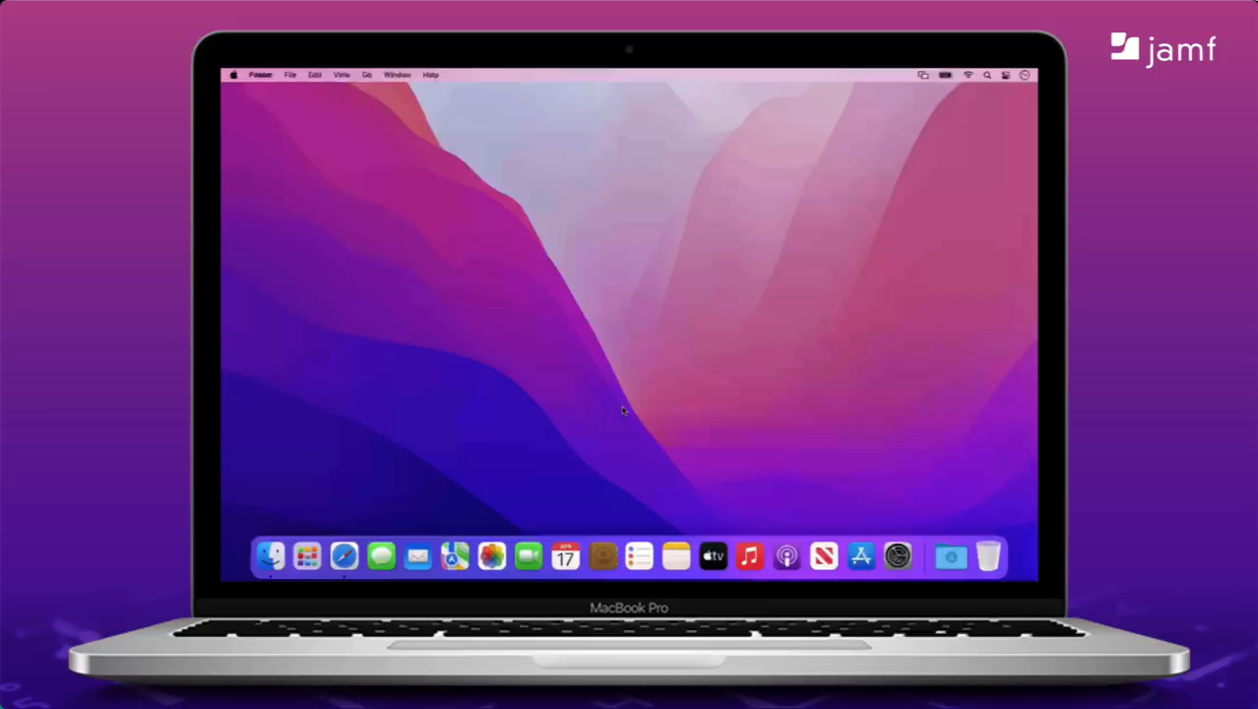
mouse_move(271, 556)
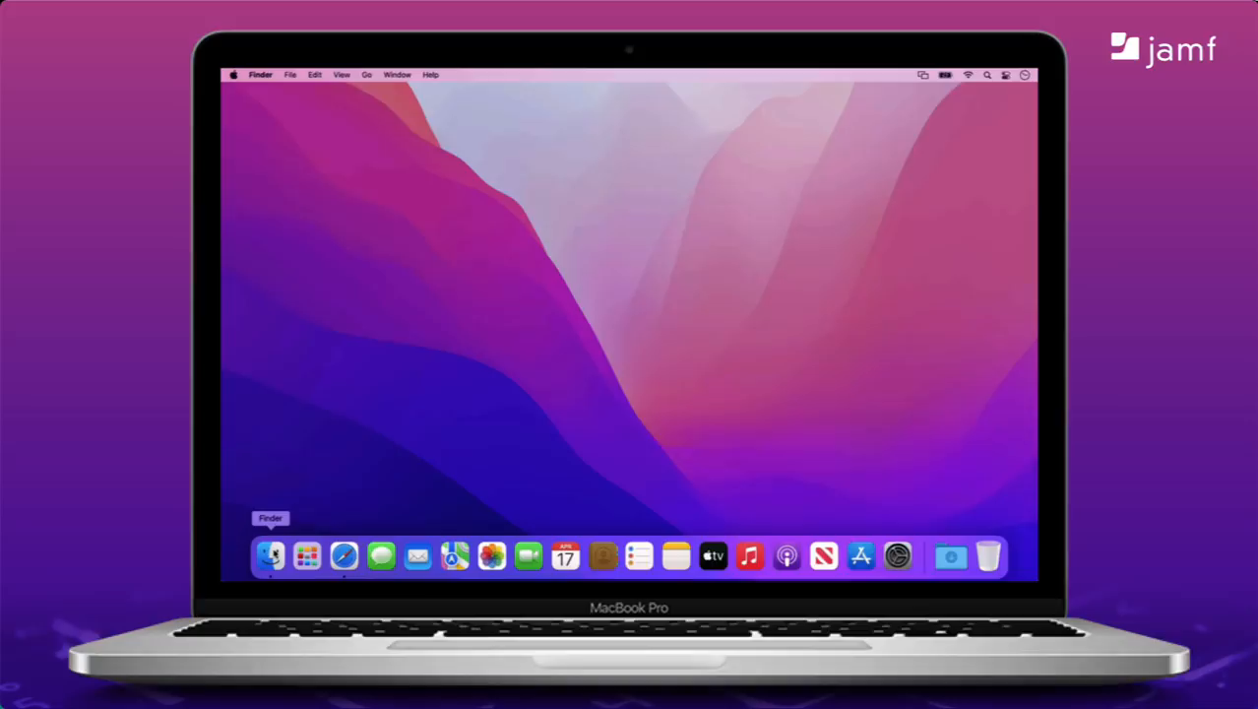
Step: Open a new Finder window and browse into the Monterey installer's Contents folder
left_click(270, 556)
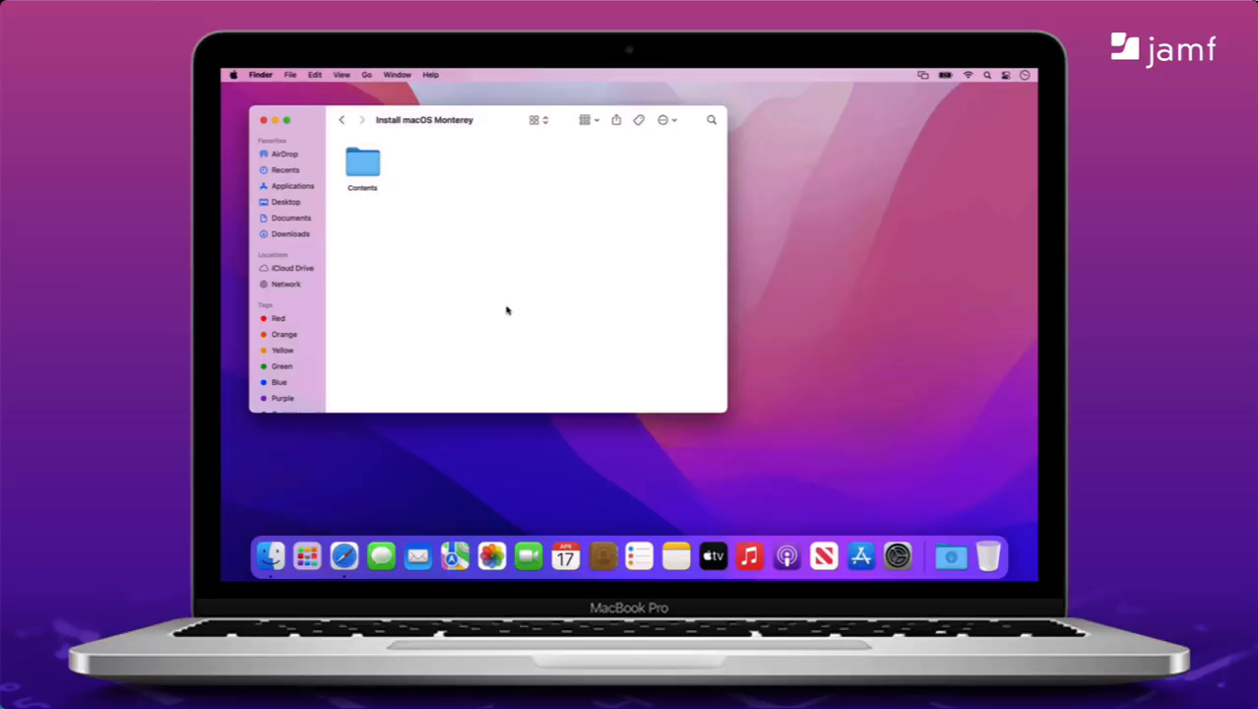
double_click(363, 162)
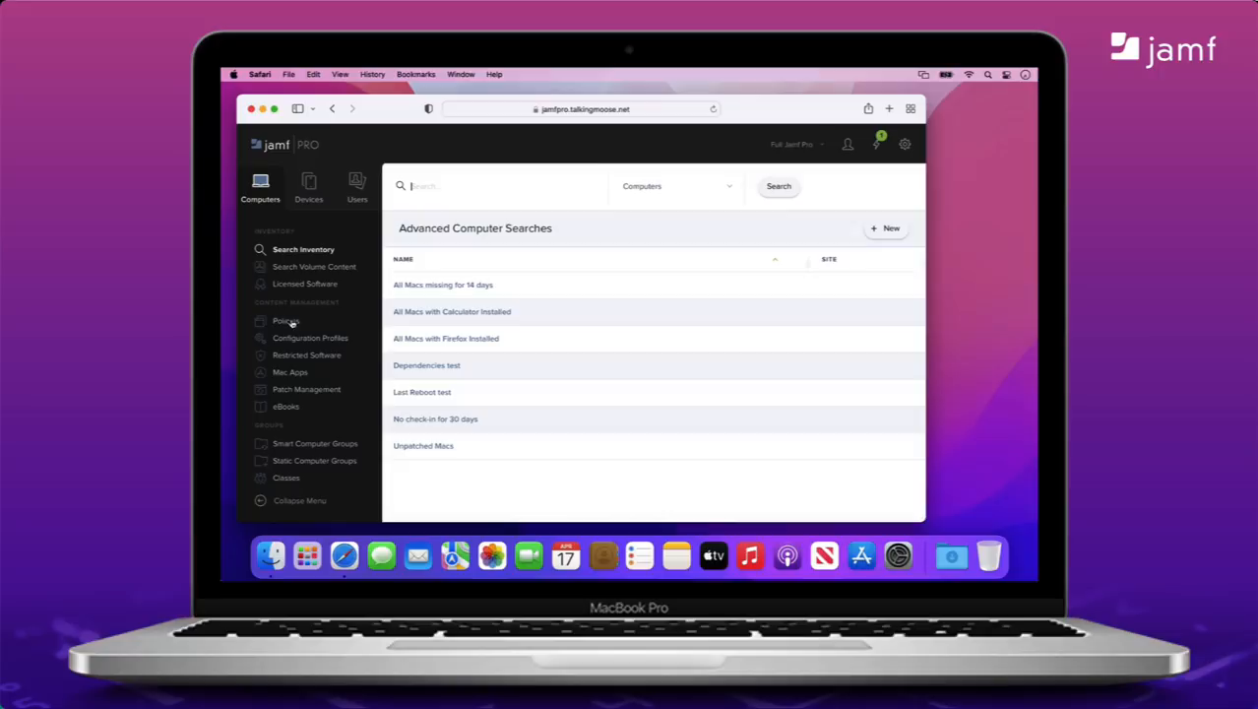
Step: Create a new computer policy named 'Erase disk and insta…'
left_click(286, 320)
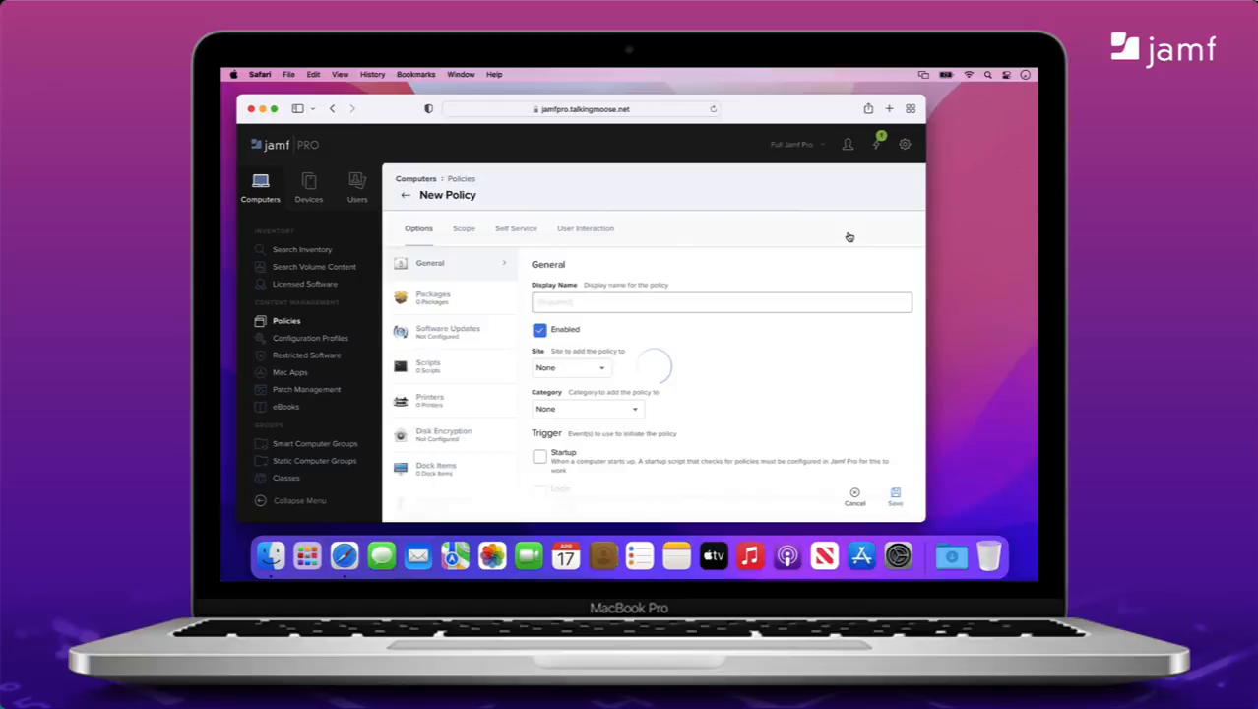
type("Erase disk and insta")
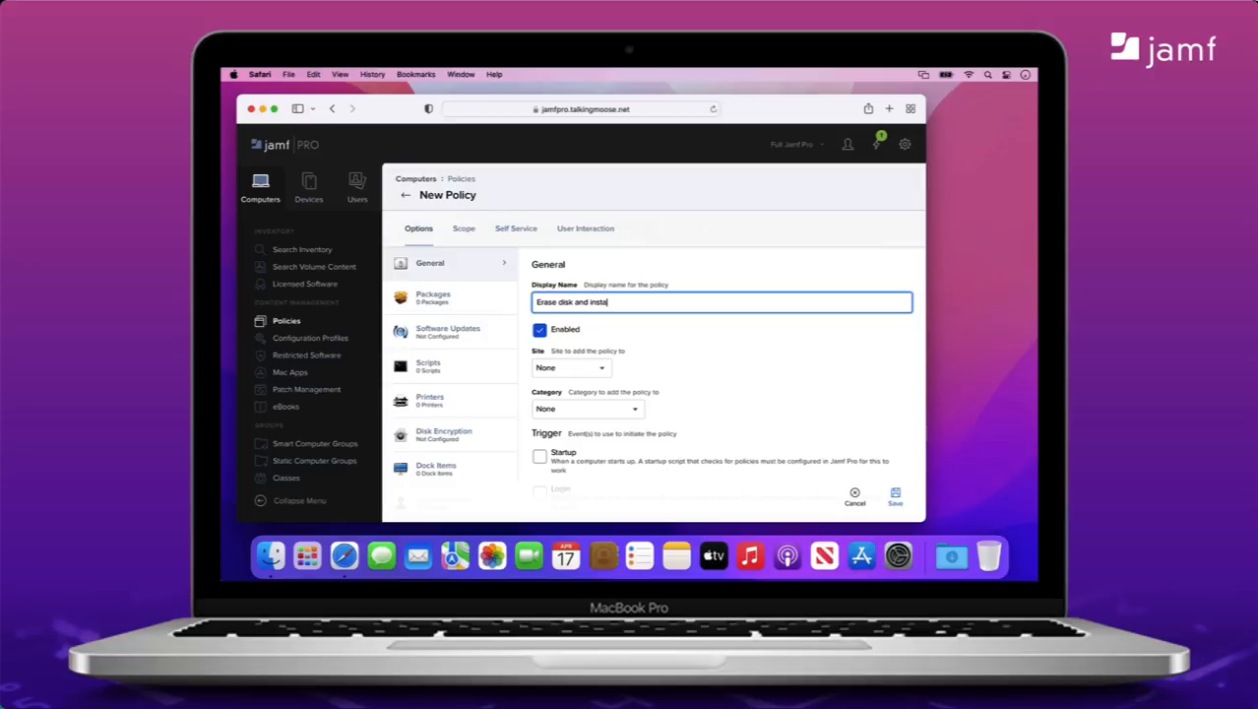
scroll("down", 3)
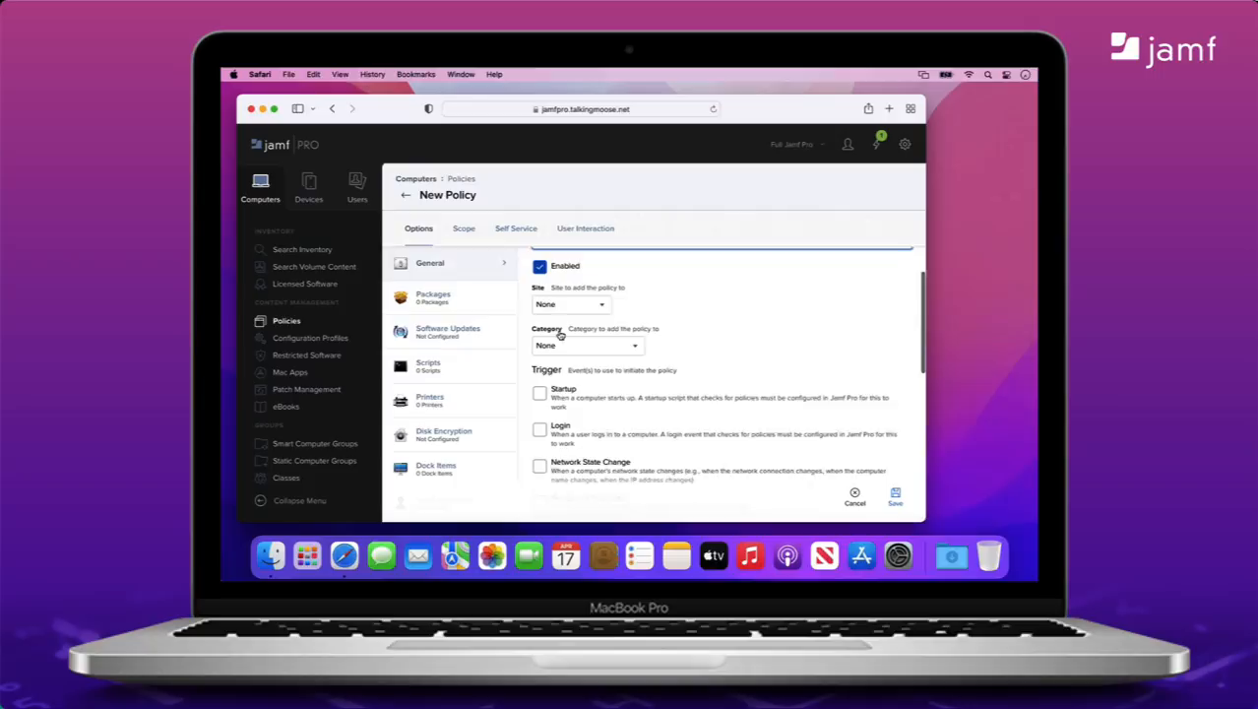
scroll("down", 3)
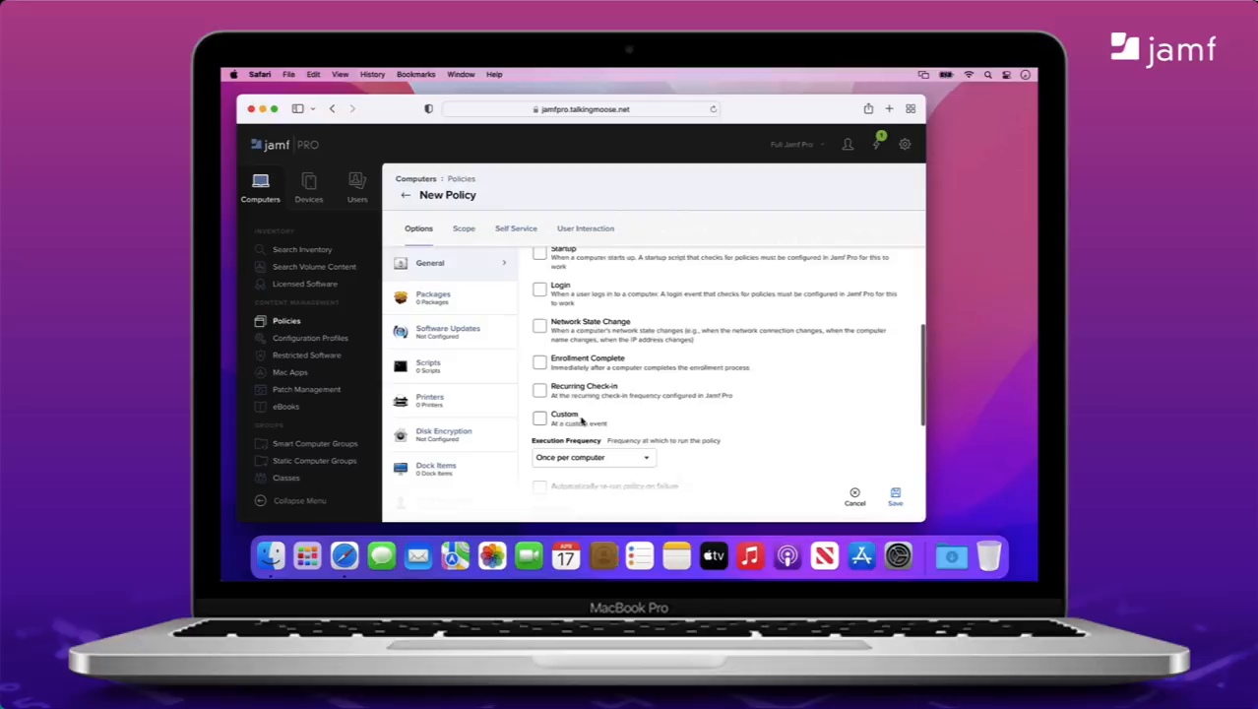
Step: Set the policy frequency to Ongoing and configure its Files and Processes payload
left_click(591, 457)
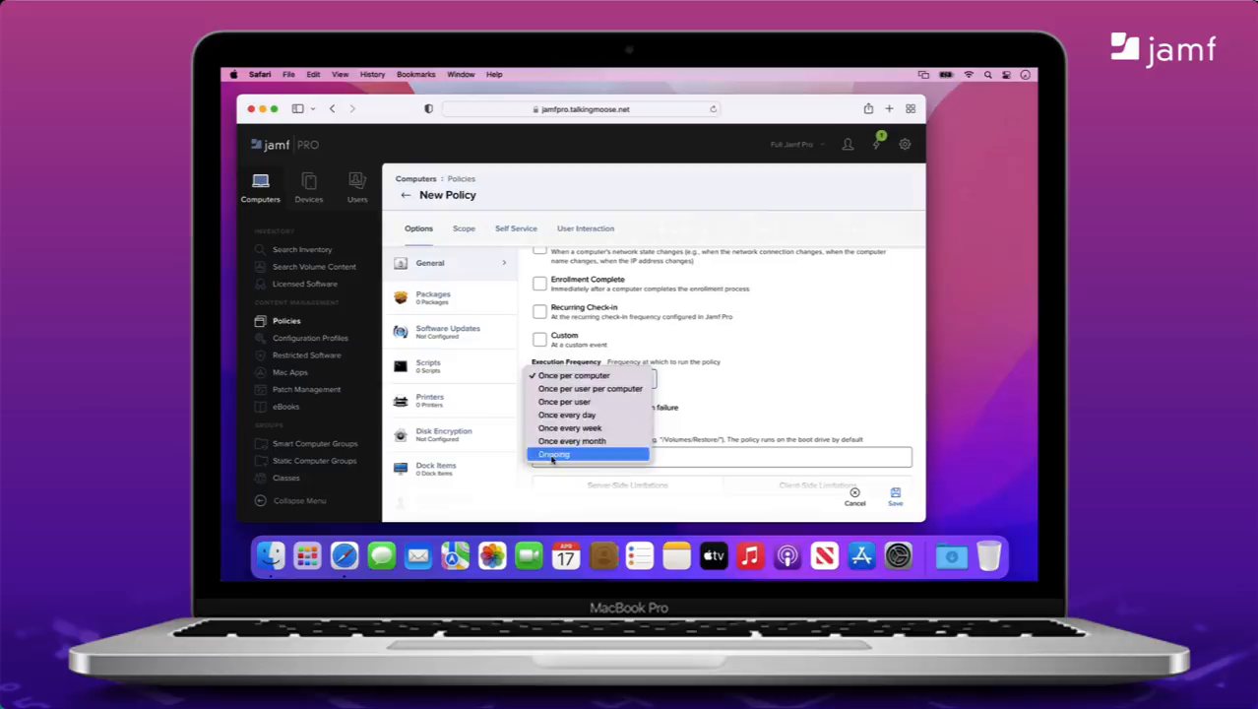
left_click(433, 425)
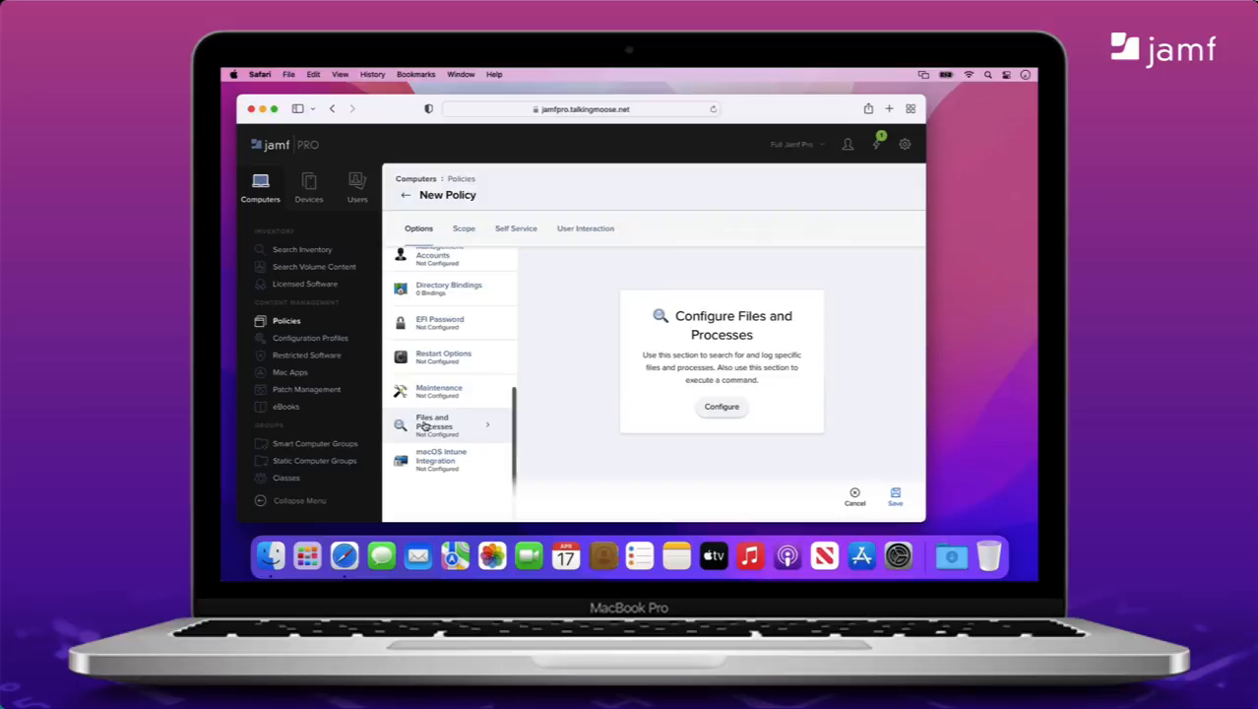
left_click(721, 406)
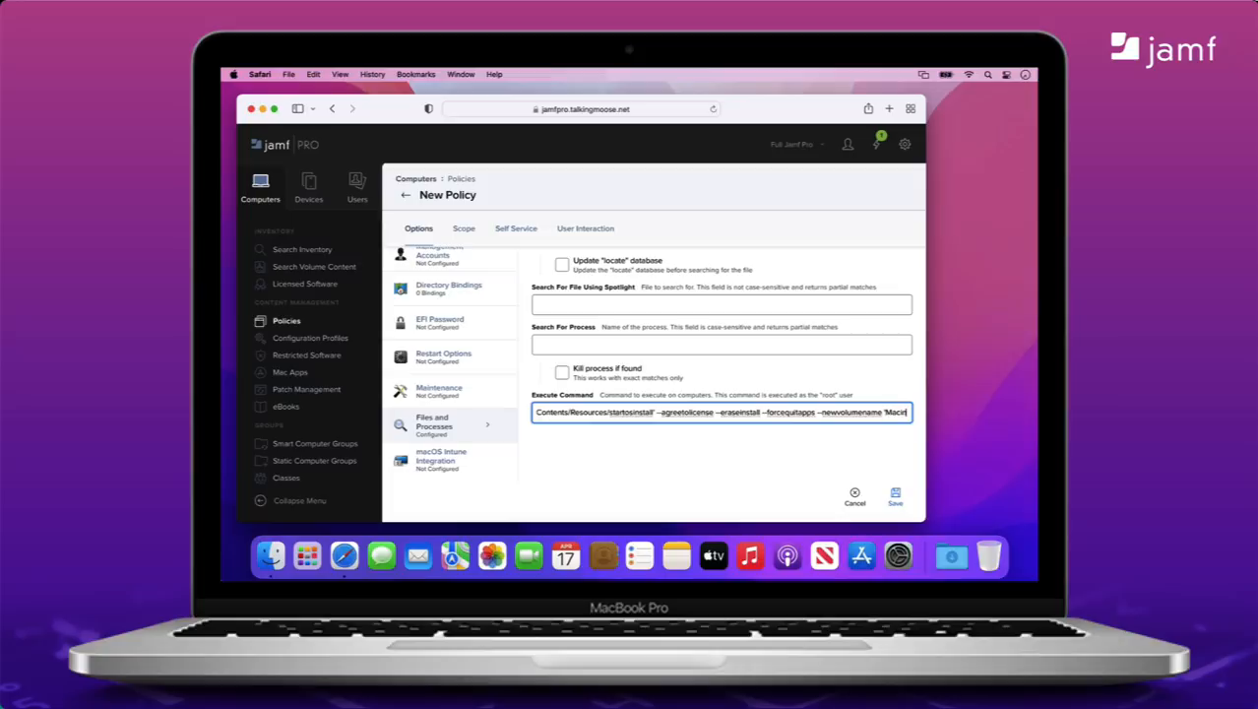
left_click(463, 228)
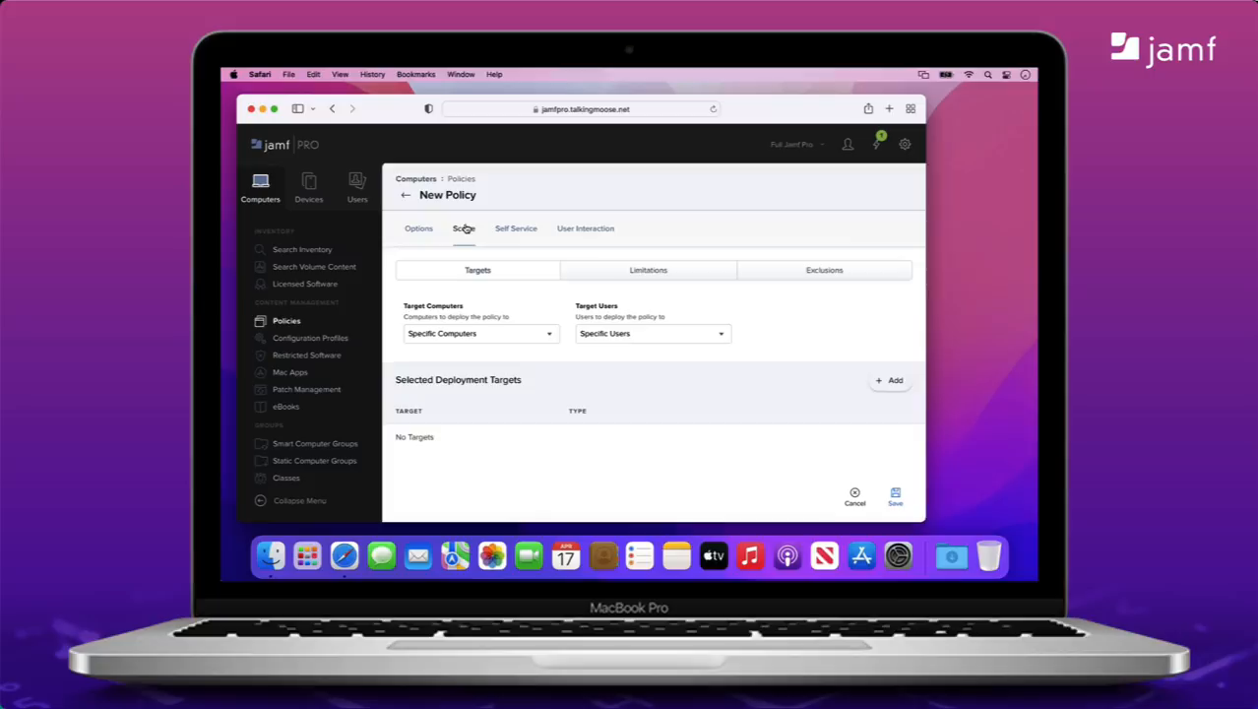
Step: Search computer groups for 'monterey' and add the Monterey-compatible group to the scope
type("monterey")
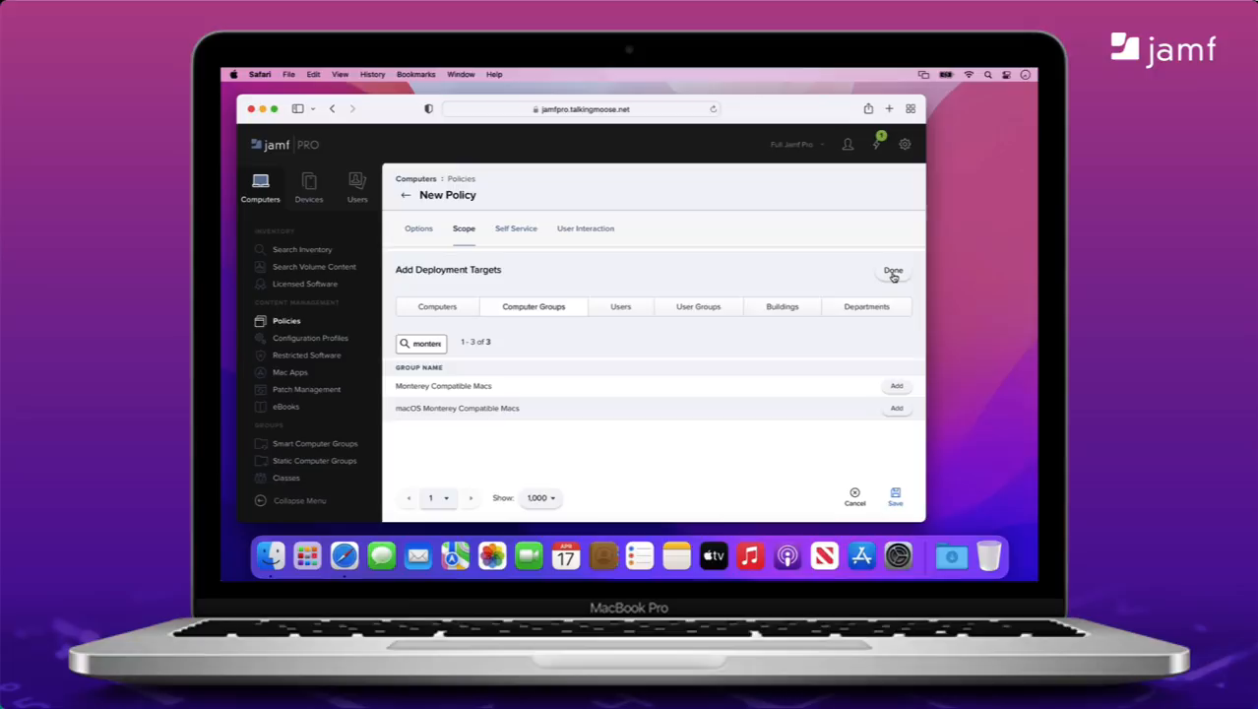
left_click(516, 228)
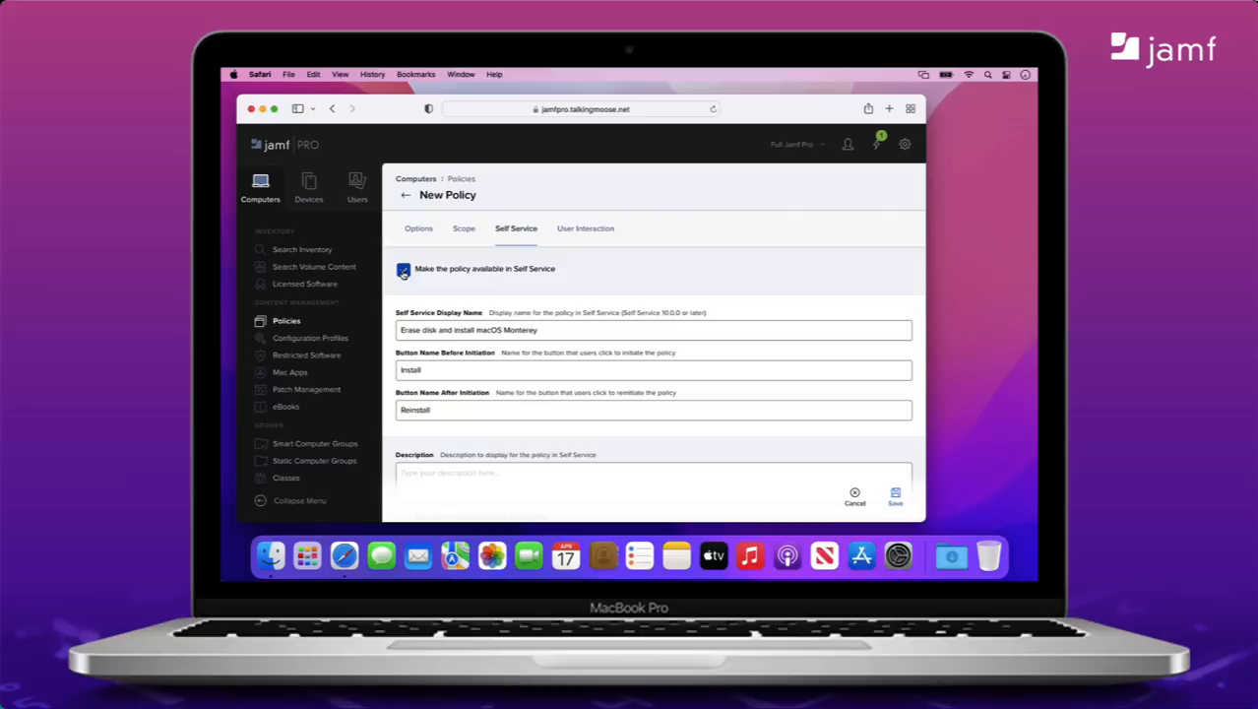
Step: Enter the Self Service warning 'Alert! Your computer's data will be erased and a new operating system installed.'
type("Alert!")
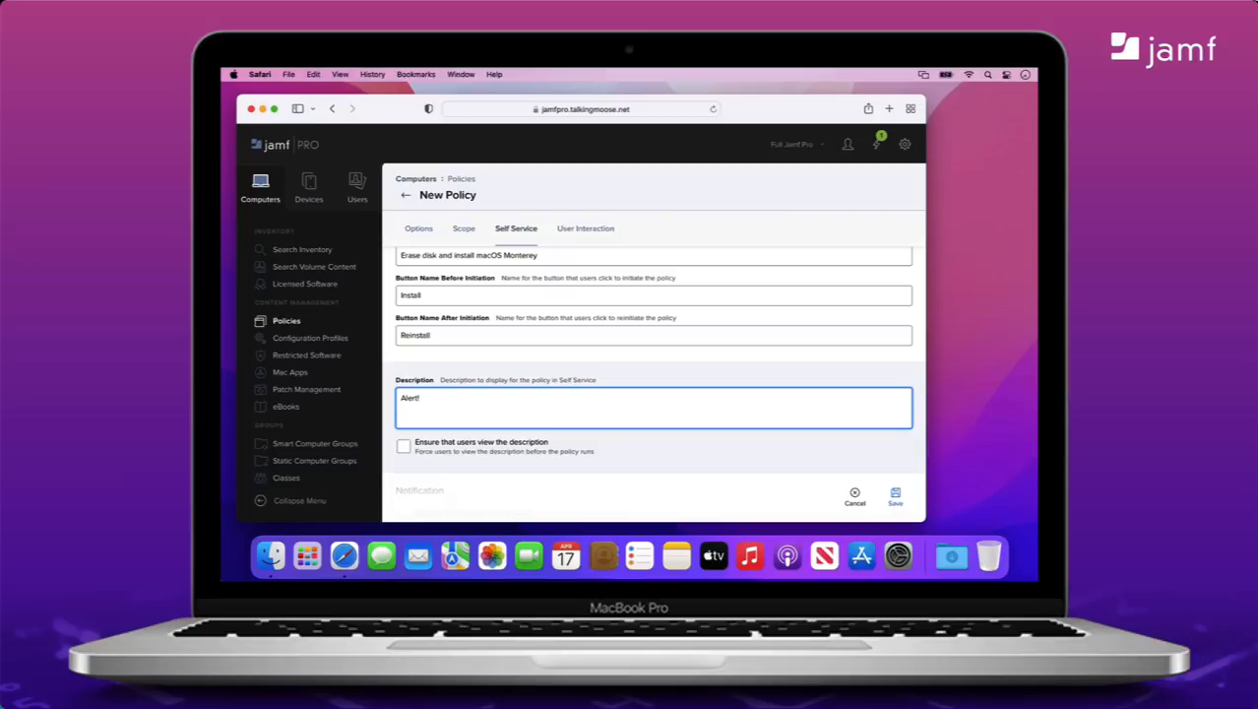
type("Your computer's data will be erased and a new operating system installed. Do not continue without backing up your files. They cannot be recovered.")
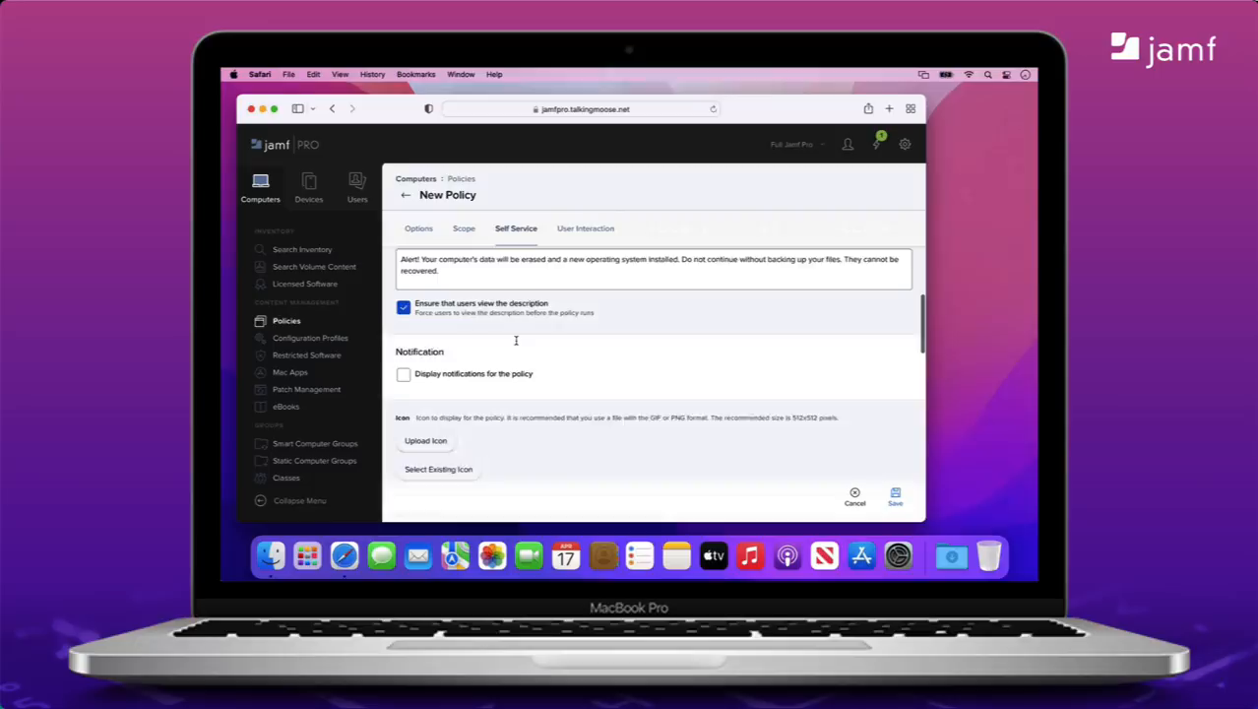
left_click(270, 556)
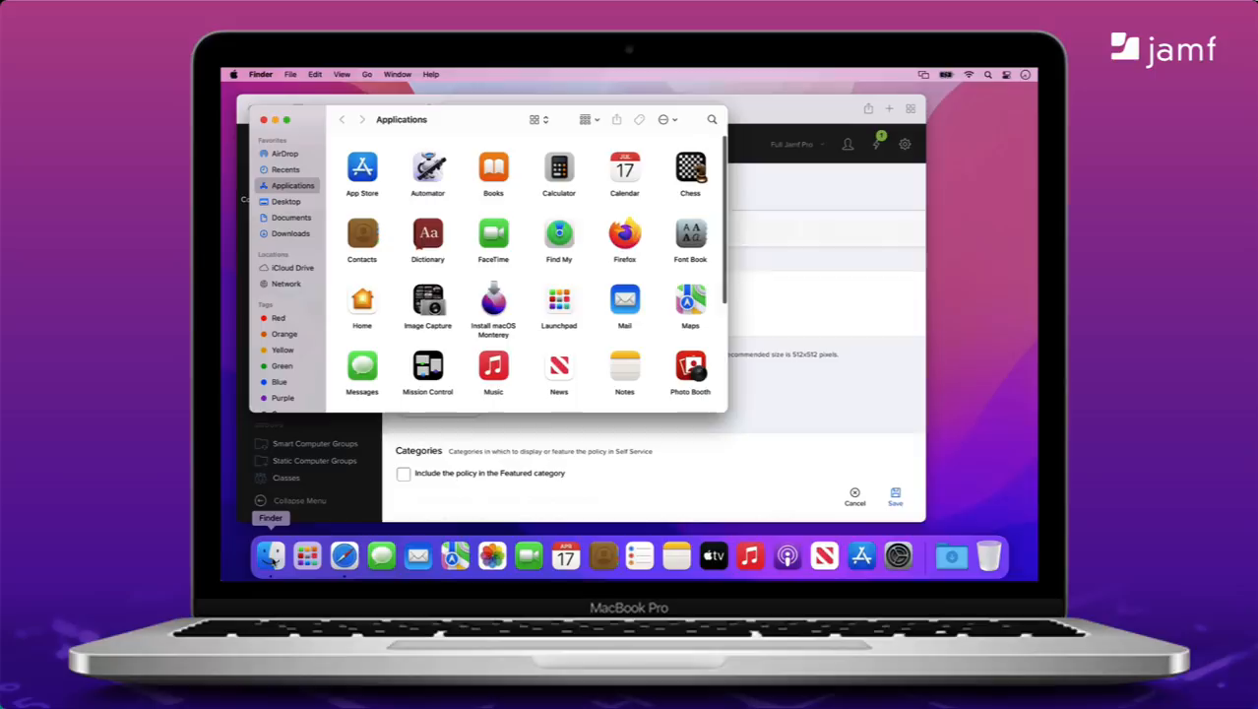
Step: Get Info on Install macOS Monterey, then search Spotlight for Preview
right_click(493, 300)
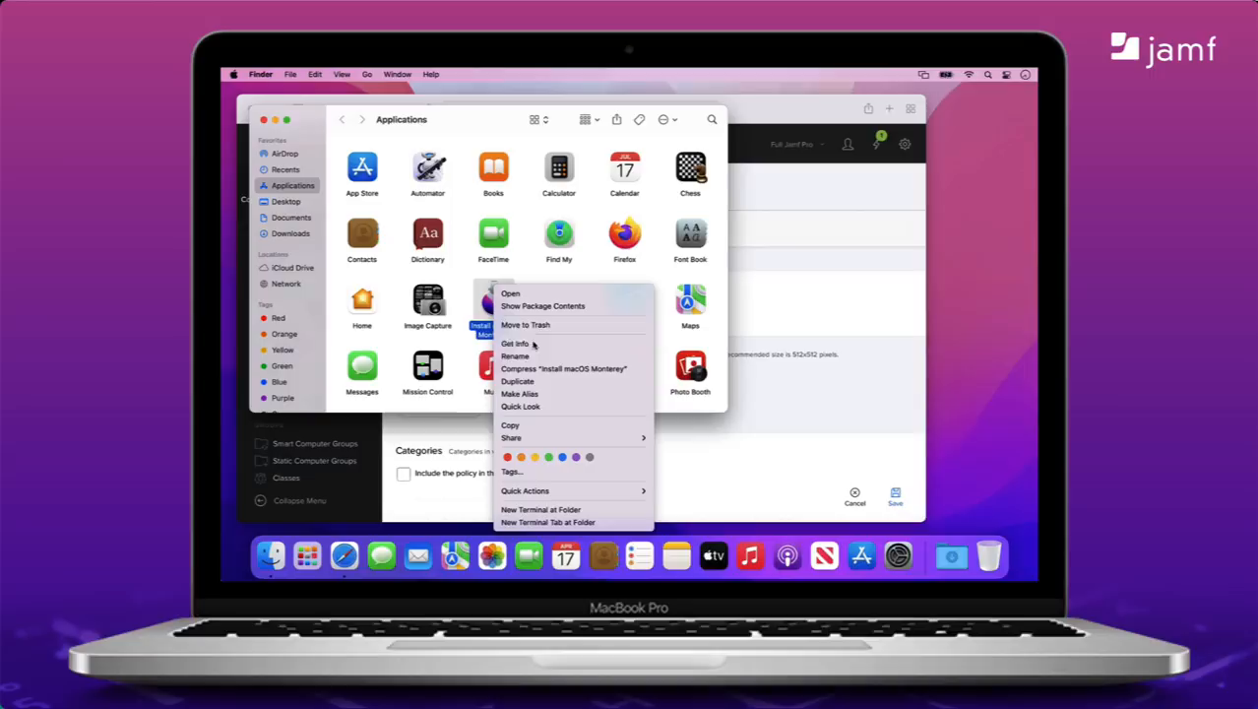
left_click(516, 342)
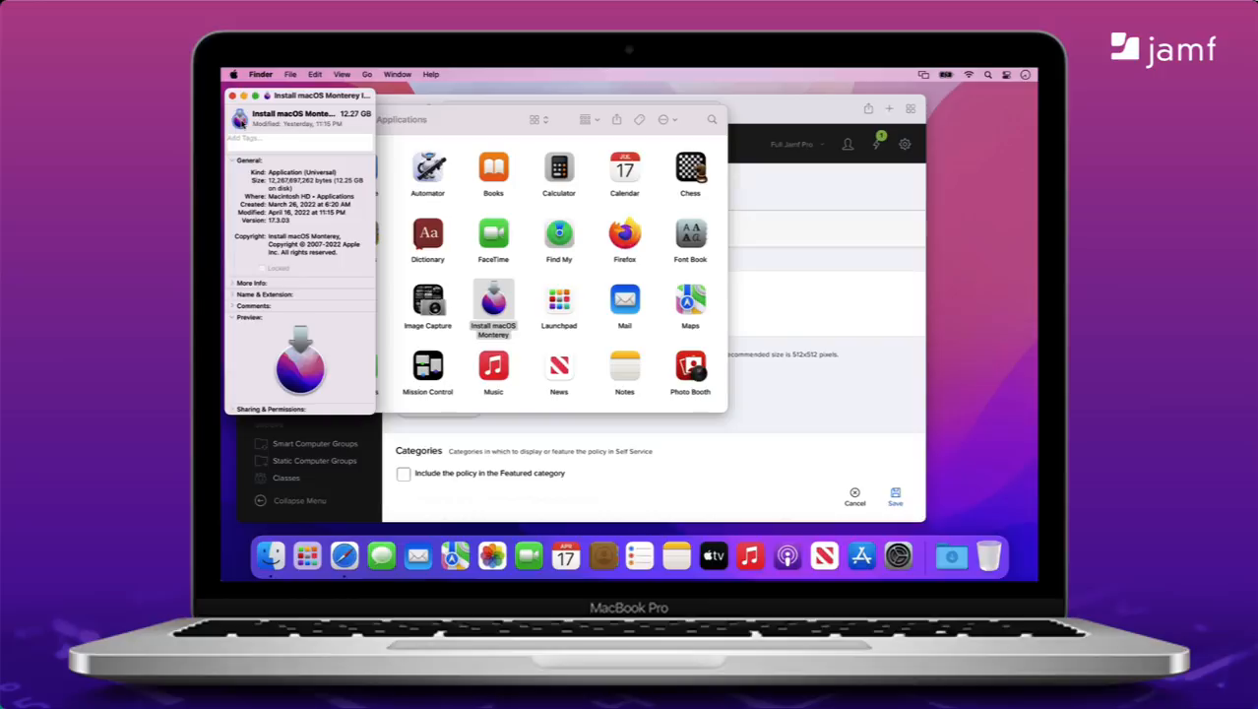
type("preview")
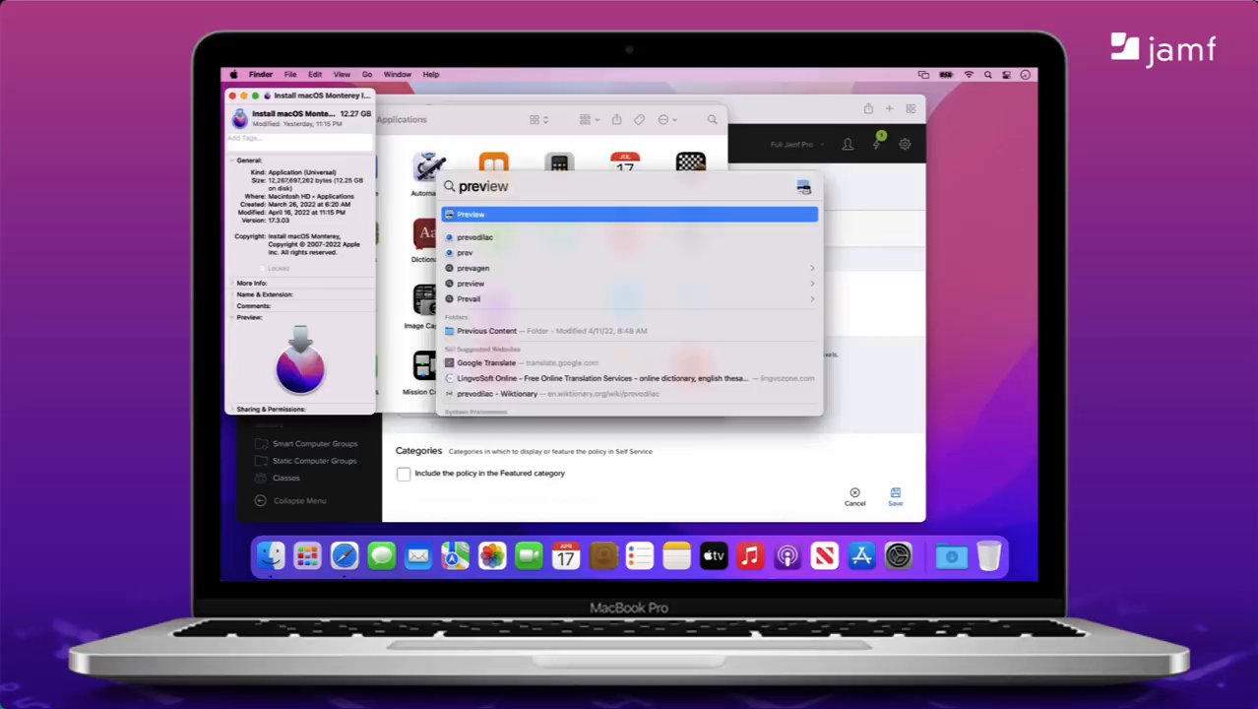
Step: Launch Preview, save the installer icon as a PNG, and quit Preview
left_click(471, 214)
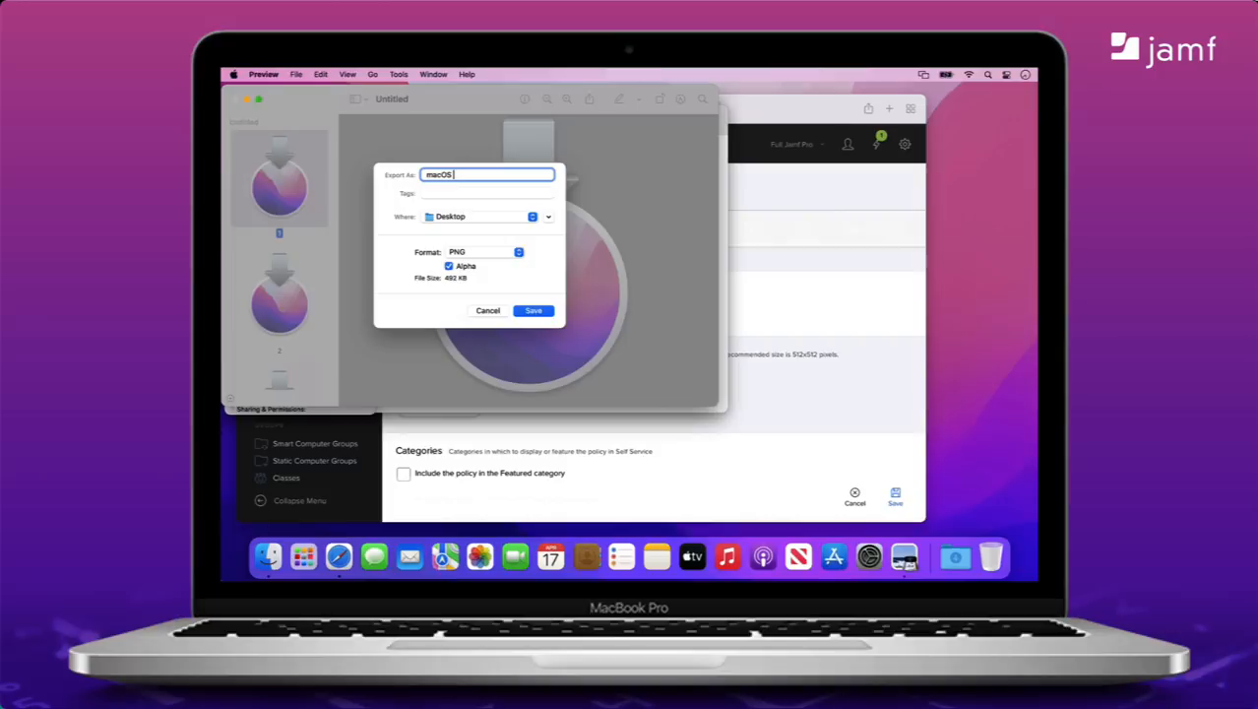
left_click(533, 310)
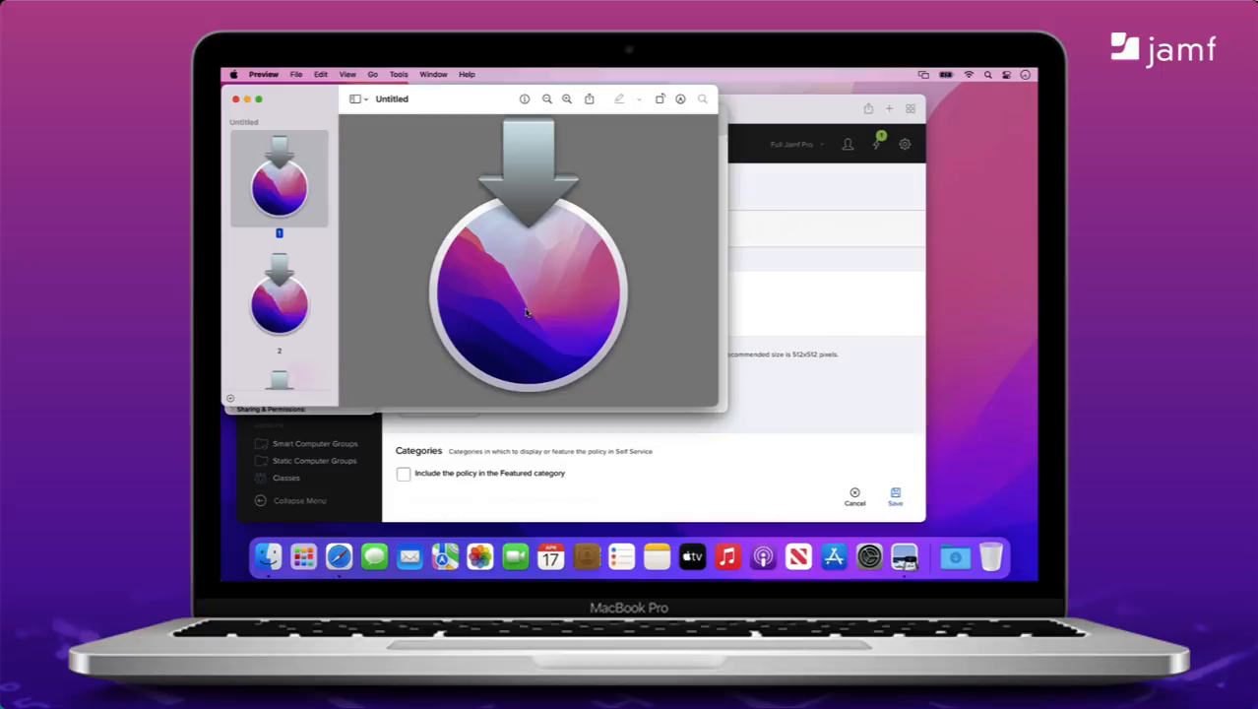
left_click(264, 73)
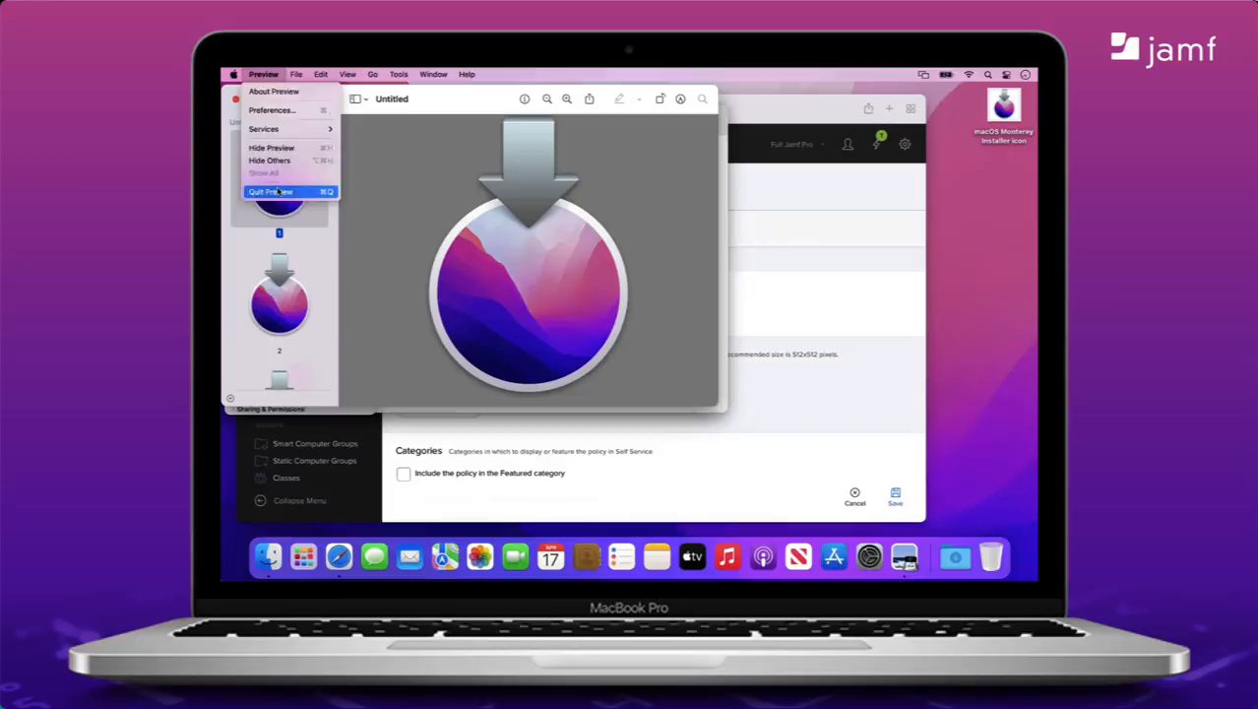
left_click(274, 191)
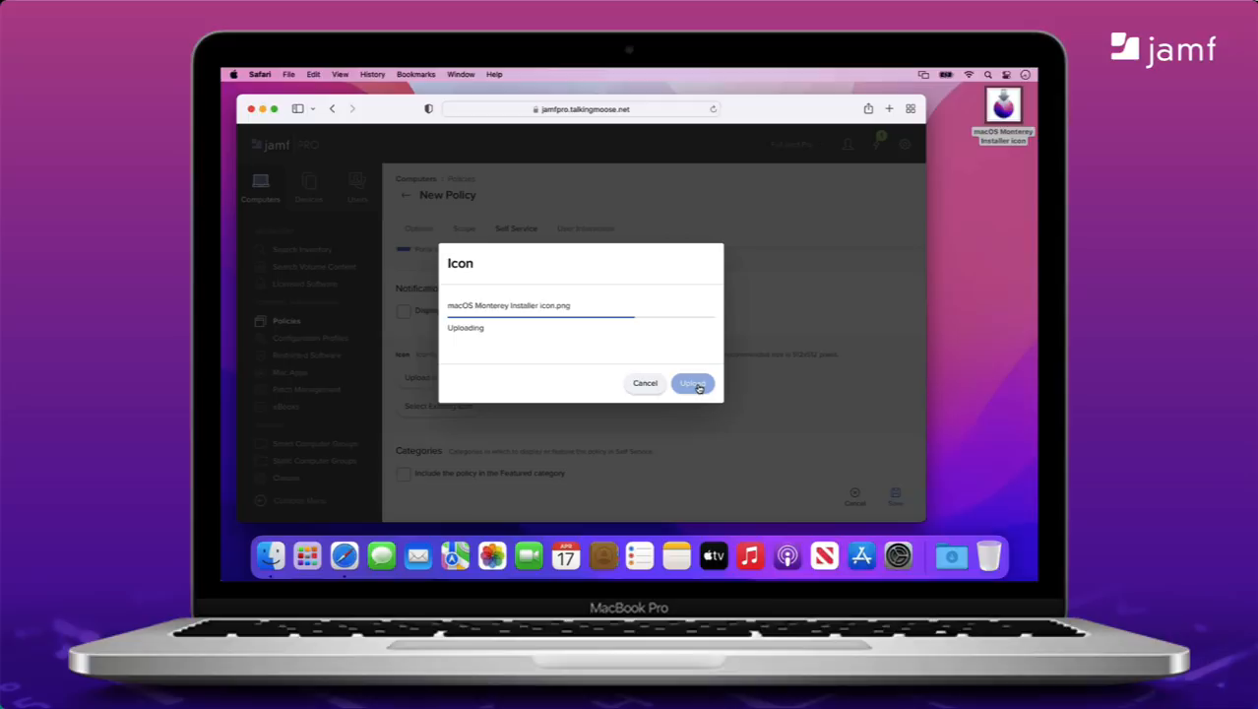
Step: Upload 'macOS Monterey Installer icon.png' as the policy's Self Service icon
left_click(692, 383)
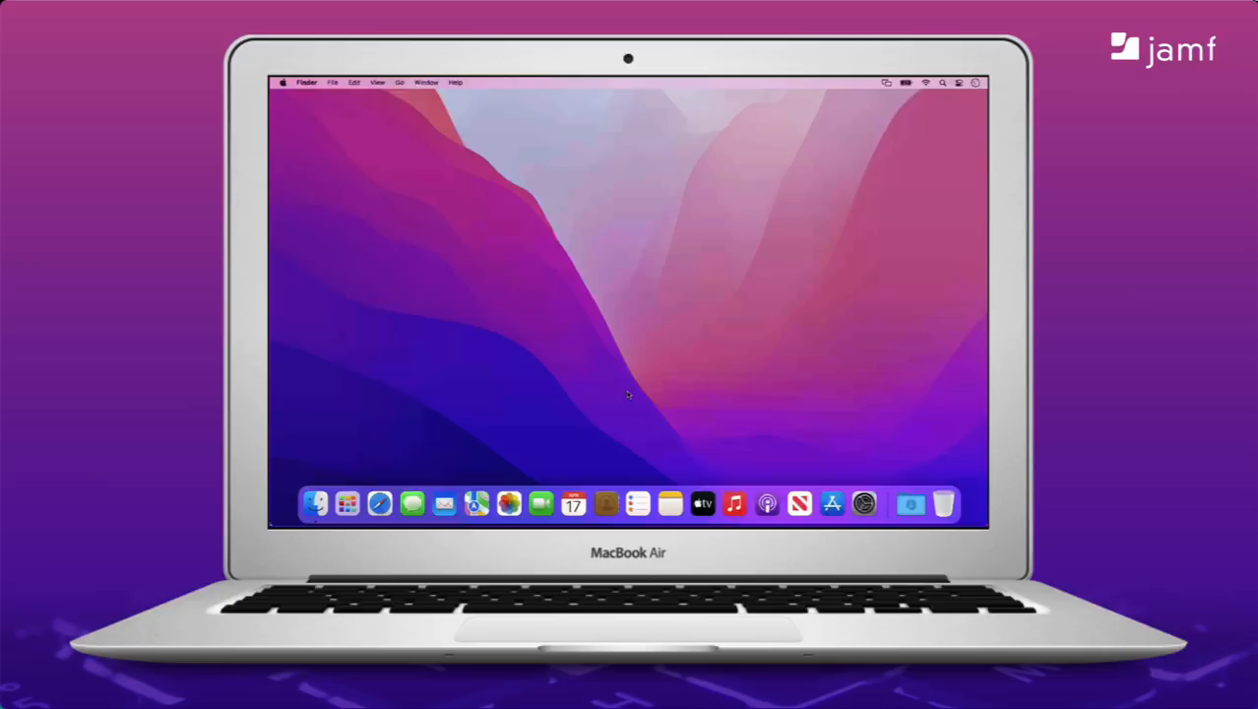
mouse_move(315, 504)
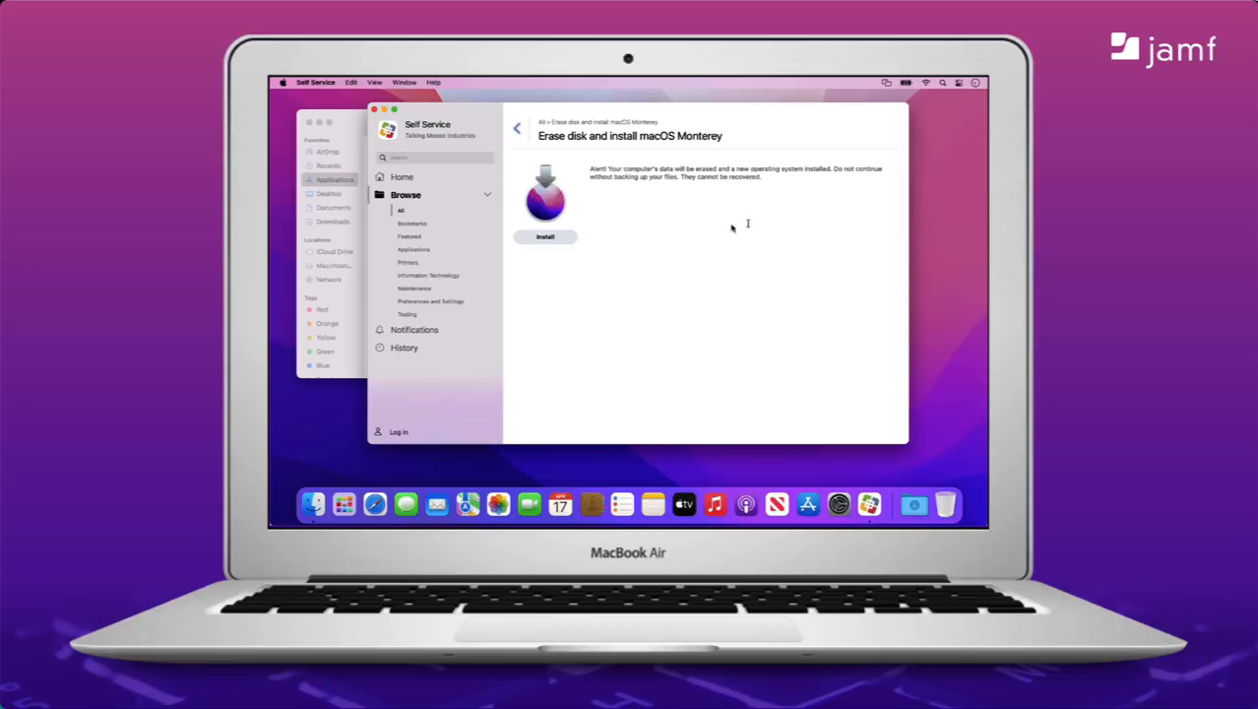
Step: Open the 'Erase disk and install macOS Monterey' item in Self Service
left_click(546, 236)
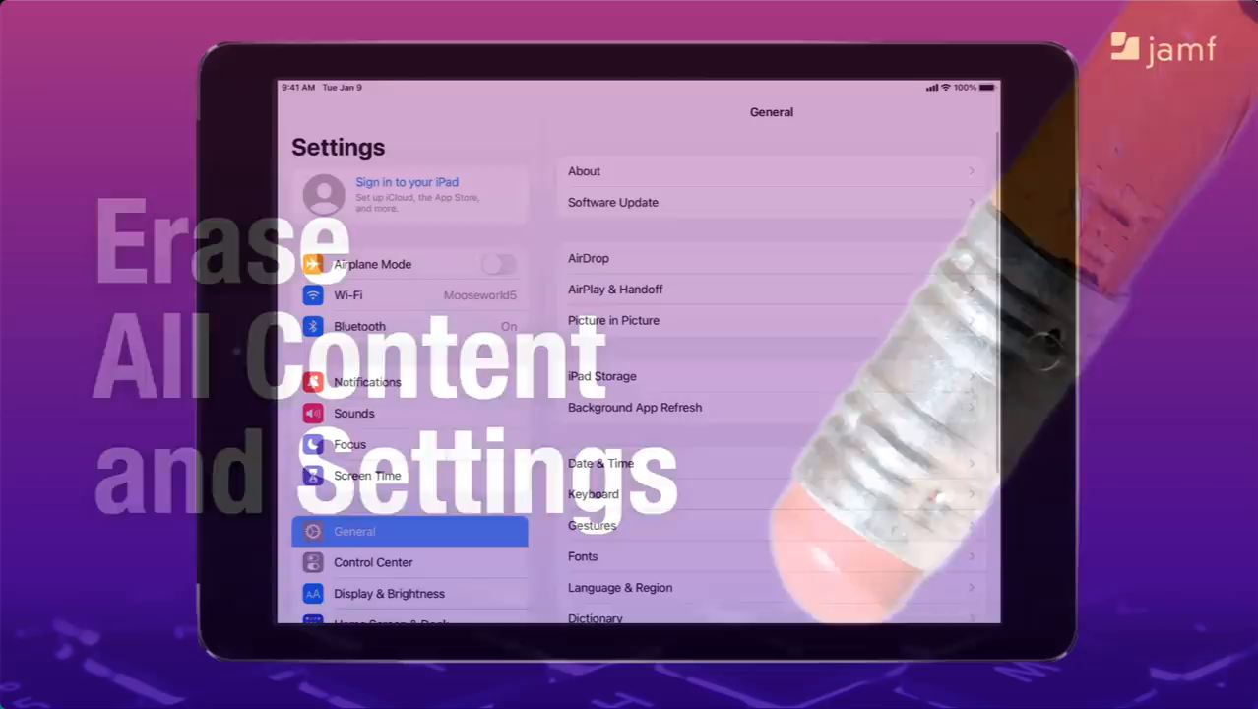
Step: Run Erase All Content and Settings on the iPad and confirm Erase iPad
scroll("down", 3)
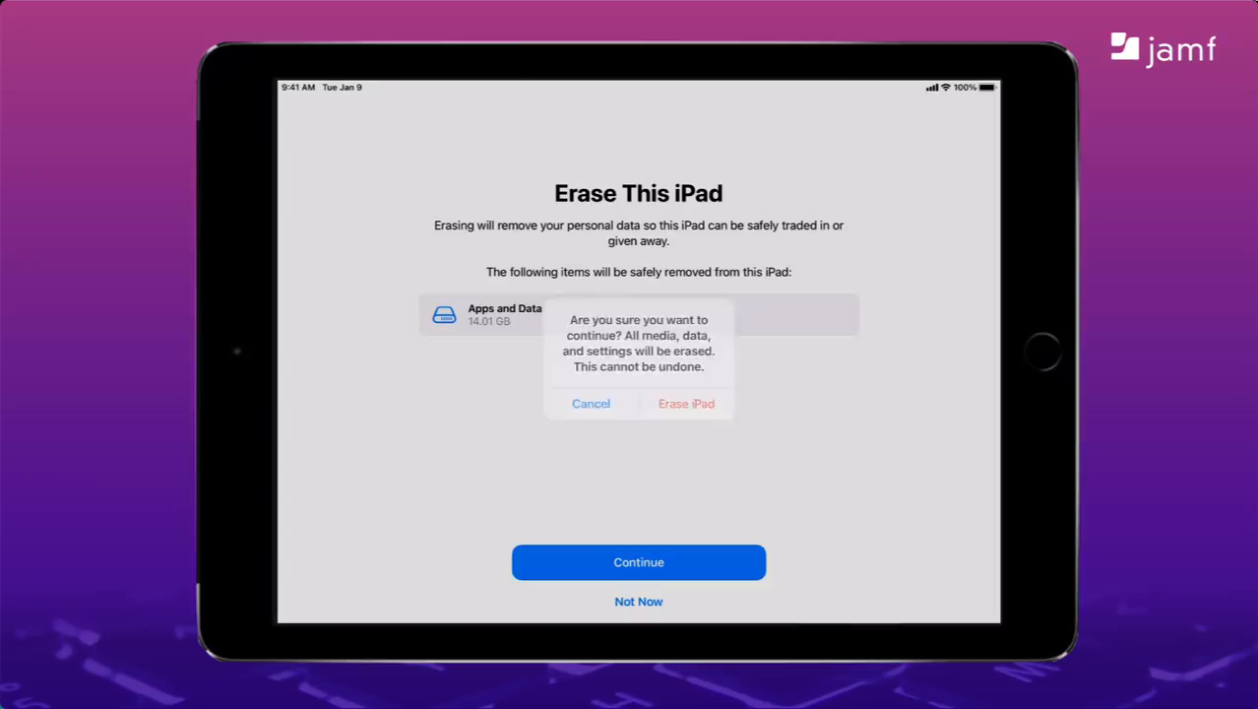
left_click(686, 404)
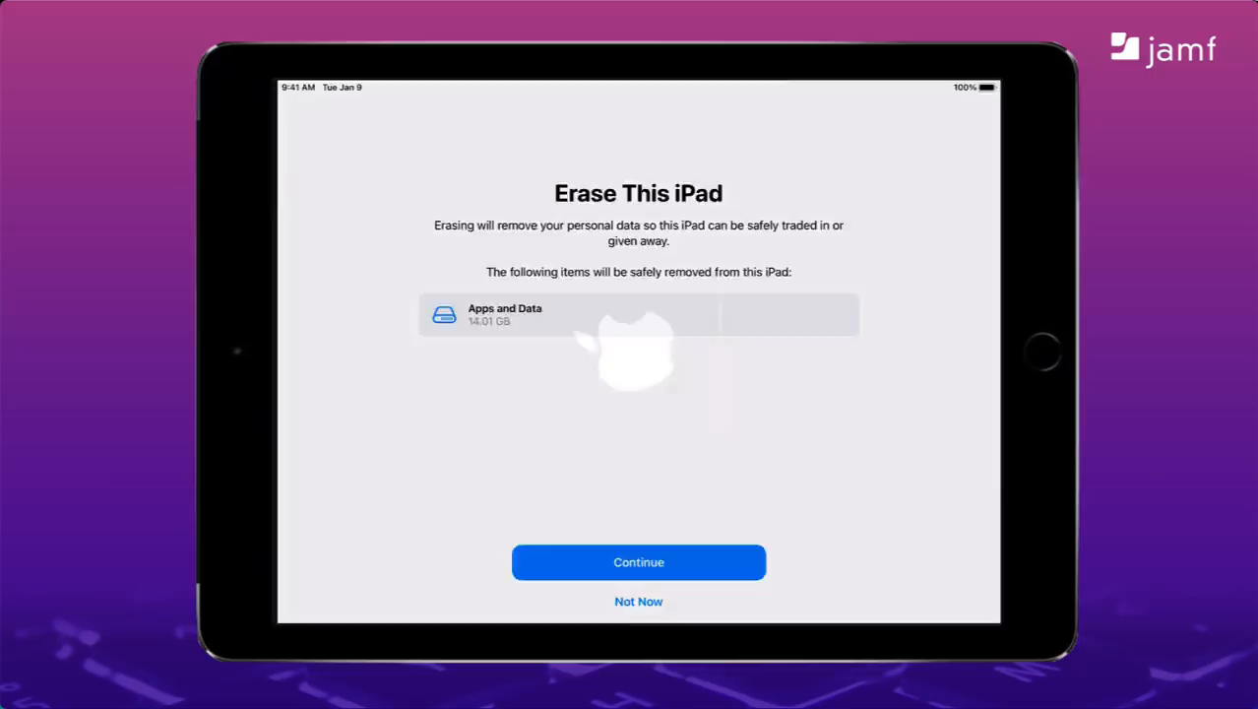
left_click(638, 561)
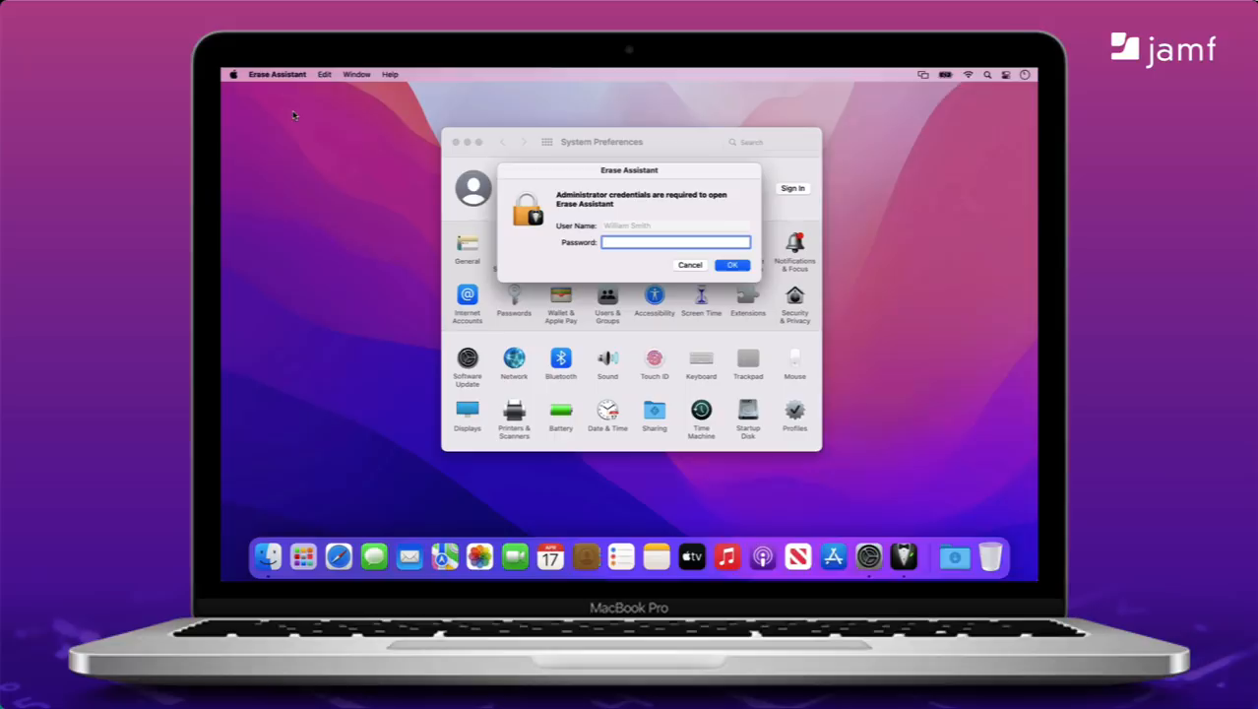
Step: Approve opening Erase Assistant with administrator credentials
left_click(733, 265)
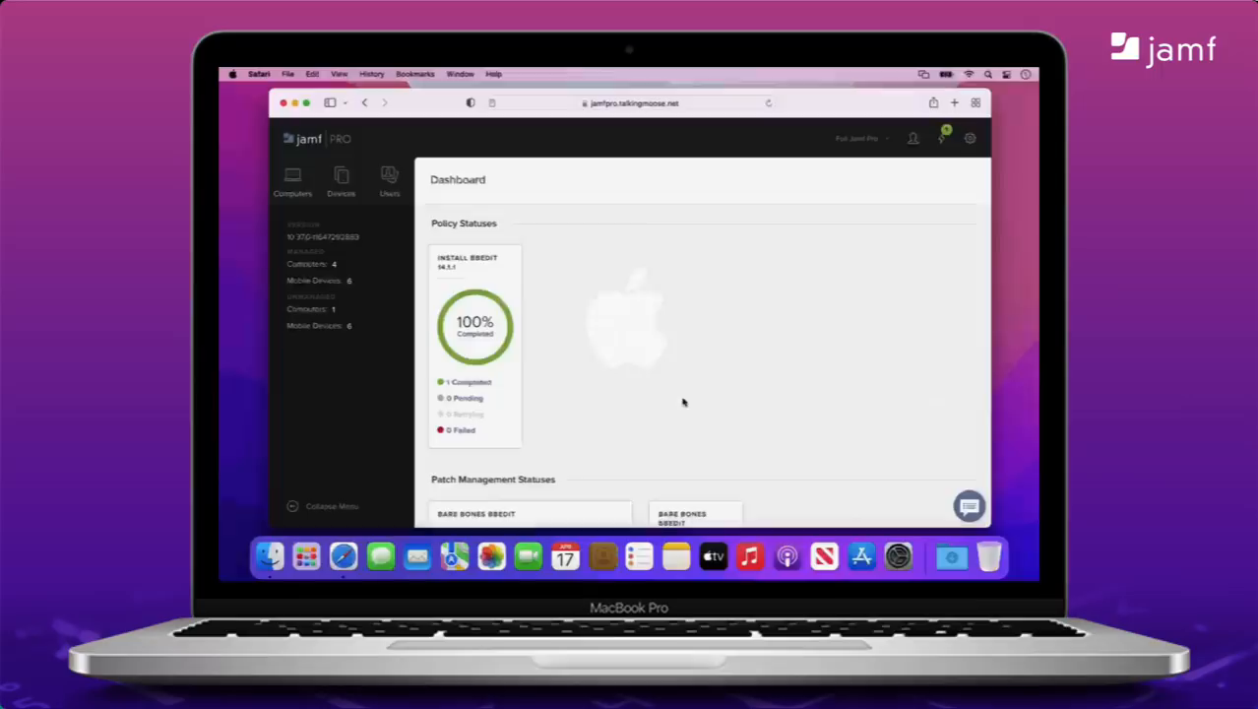
Step: Open the MacBook Pro record from the list of all managed computers
left_click(293, 181)
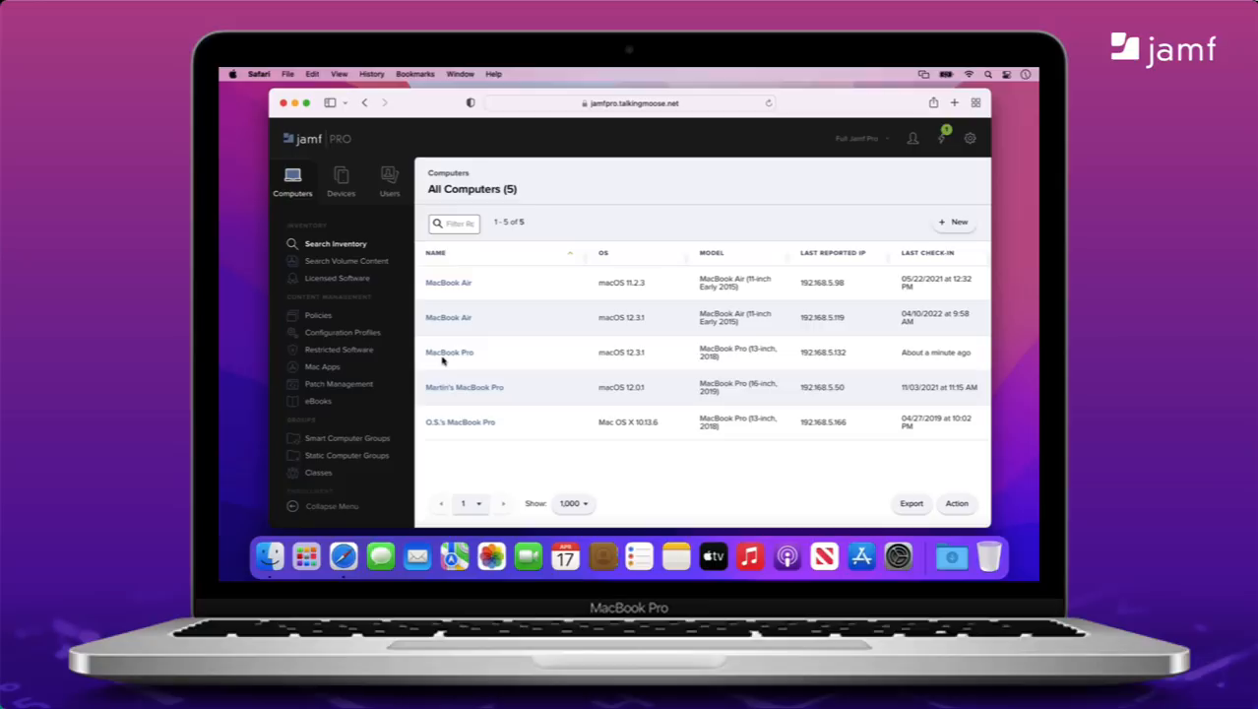
left_click(449, 351)
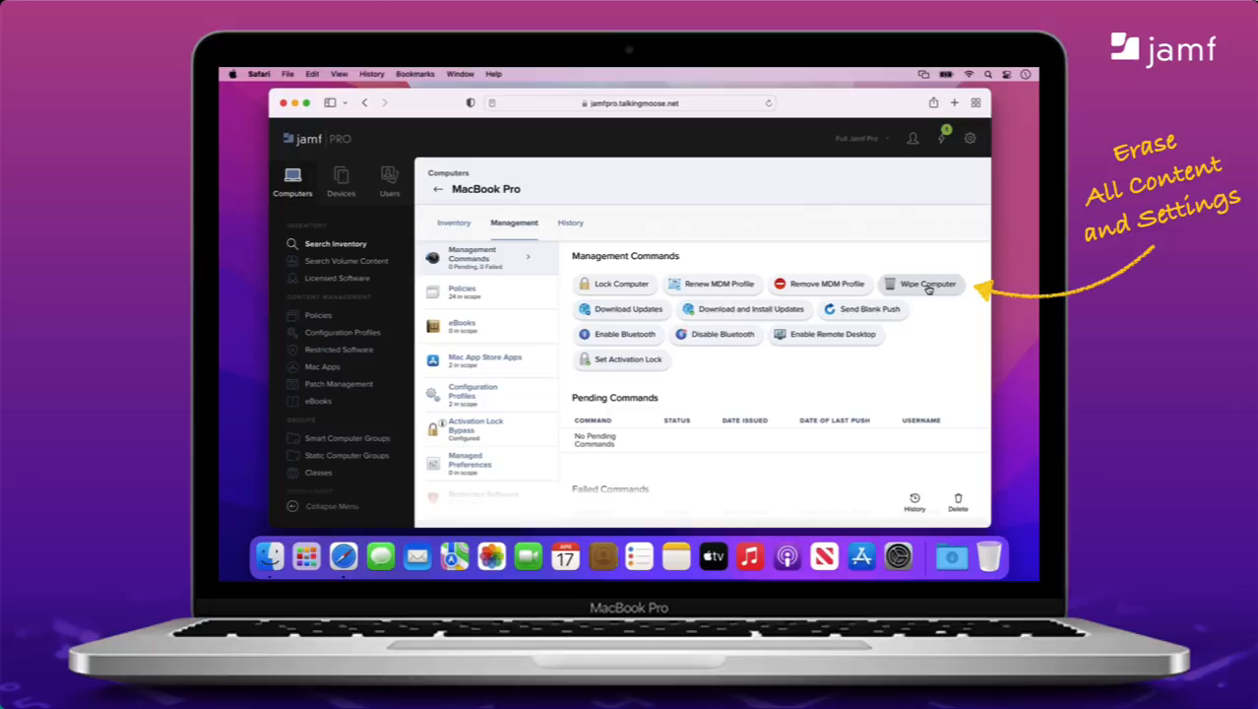
left_click(928, 283)
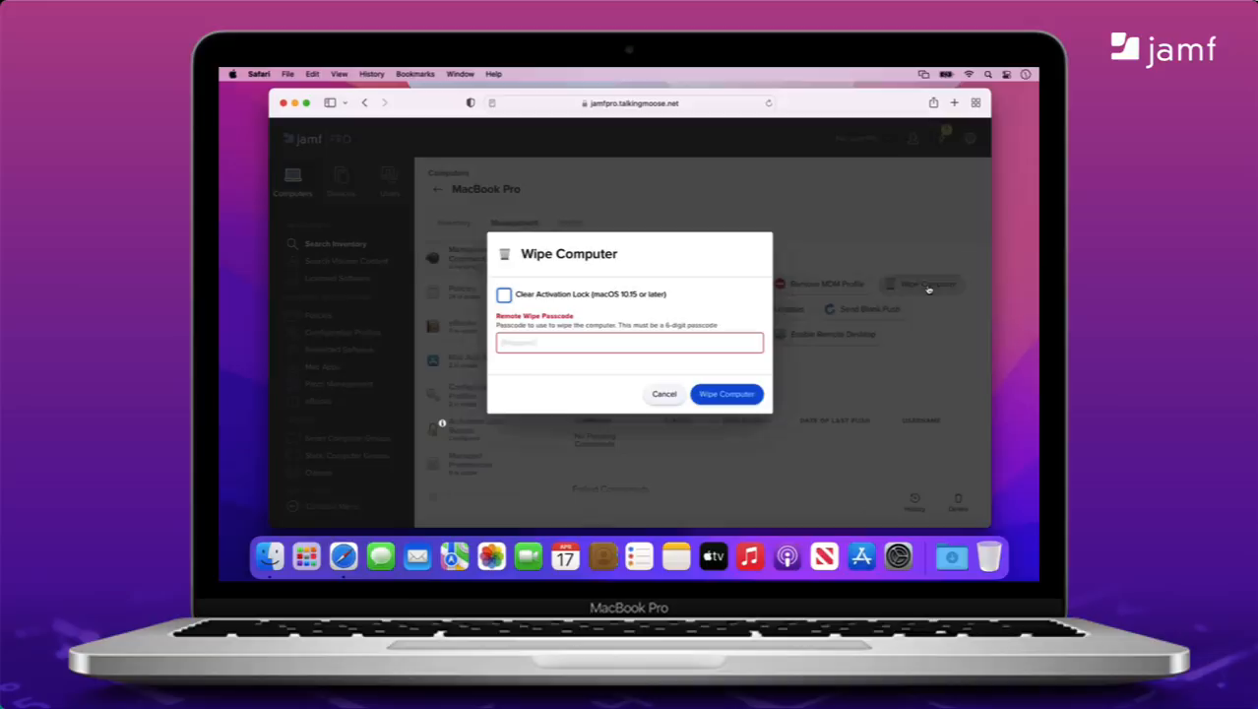
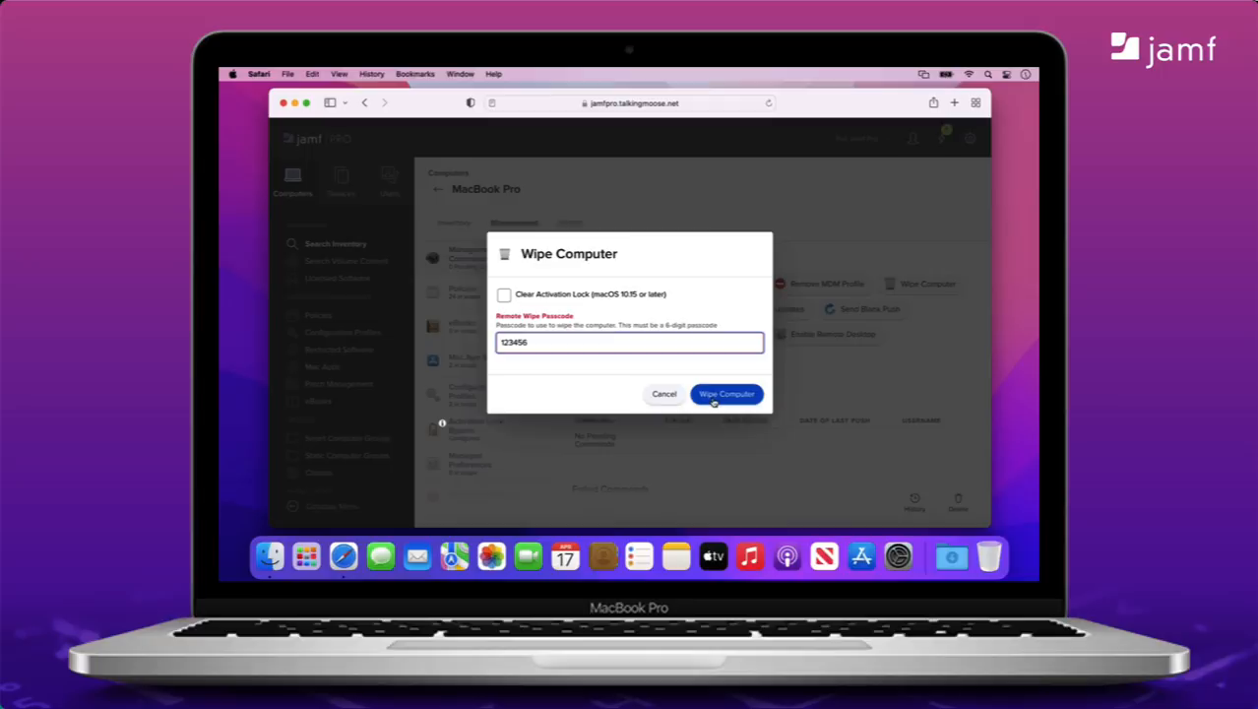
left_click(727, 394)
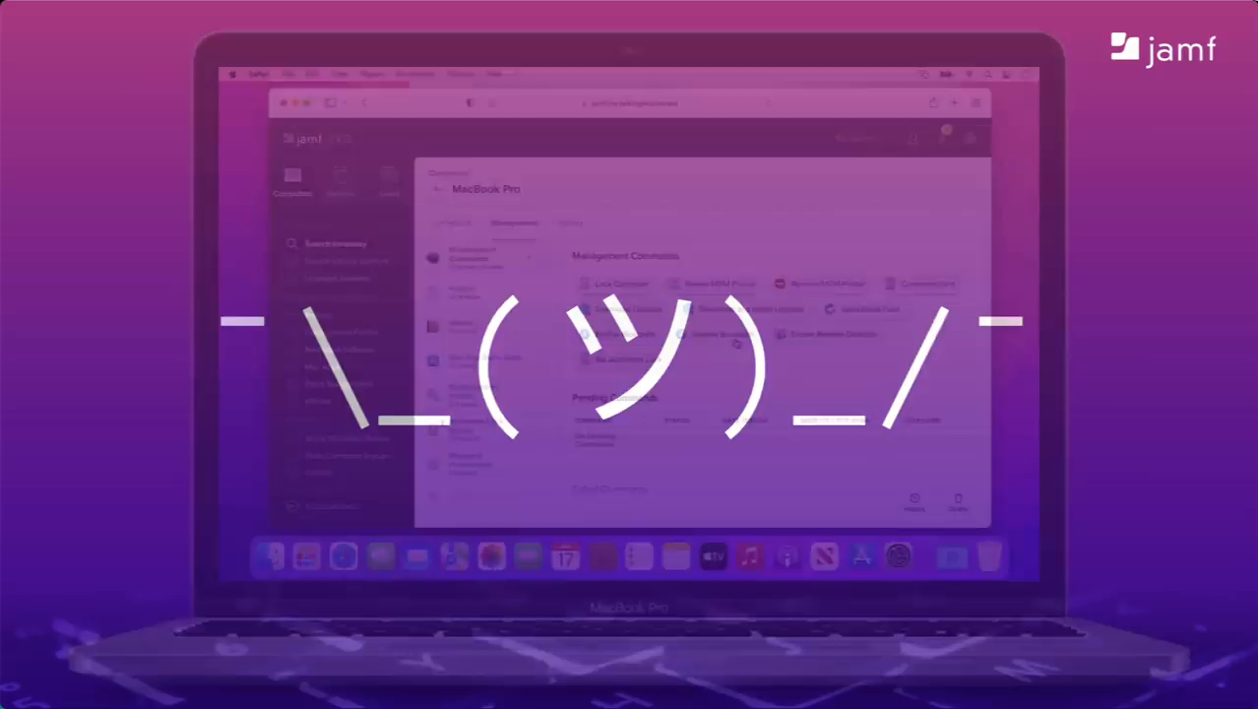